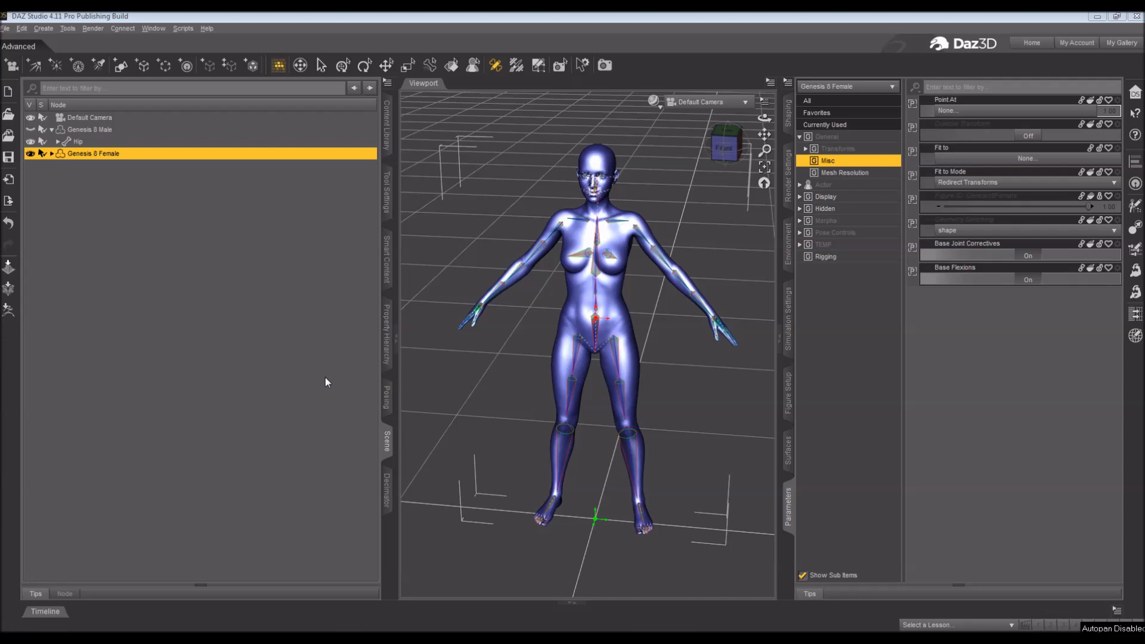
pyautogui.moveTo(386, 188)
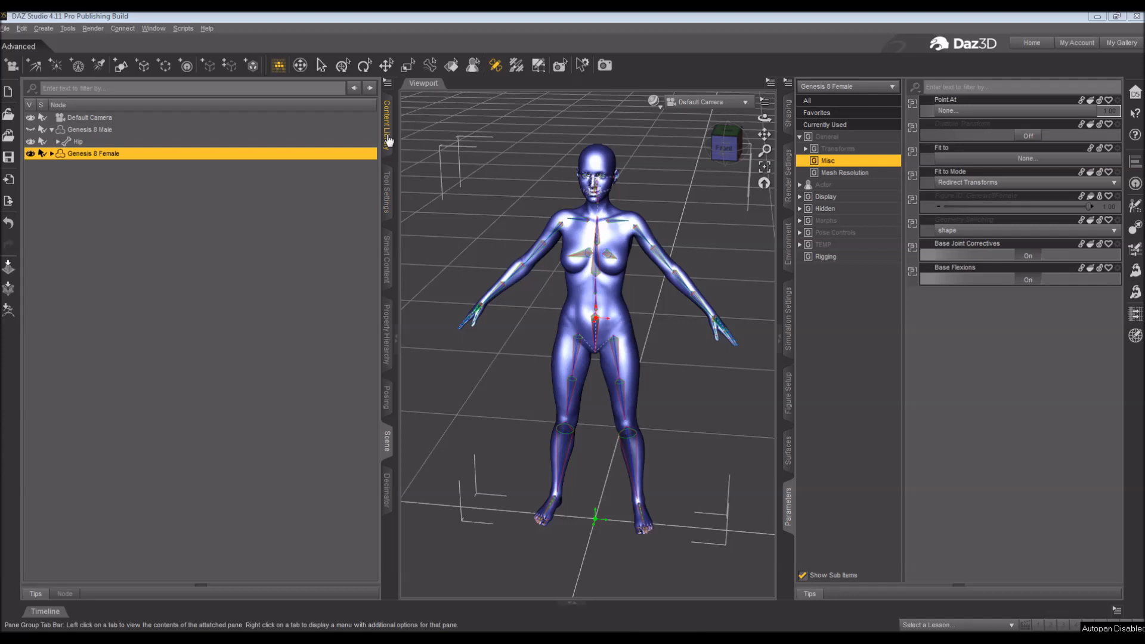
# Step: Switch to the Universal tool so Genesis 8 Female shows the transform gizmo instead of bones
pyautogui.click(362, 65)
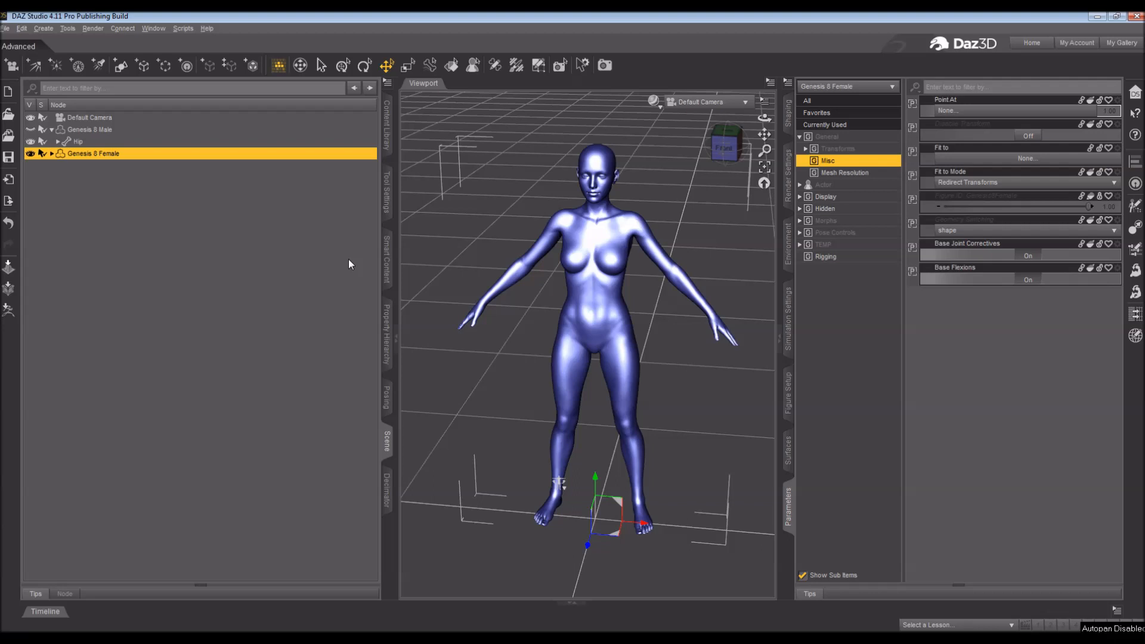
pyautogui.moveTo(263, 242)
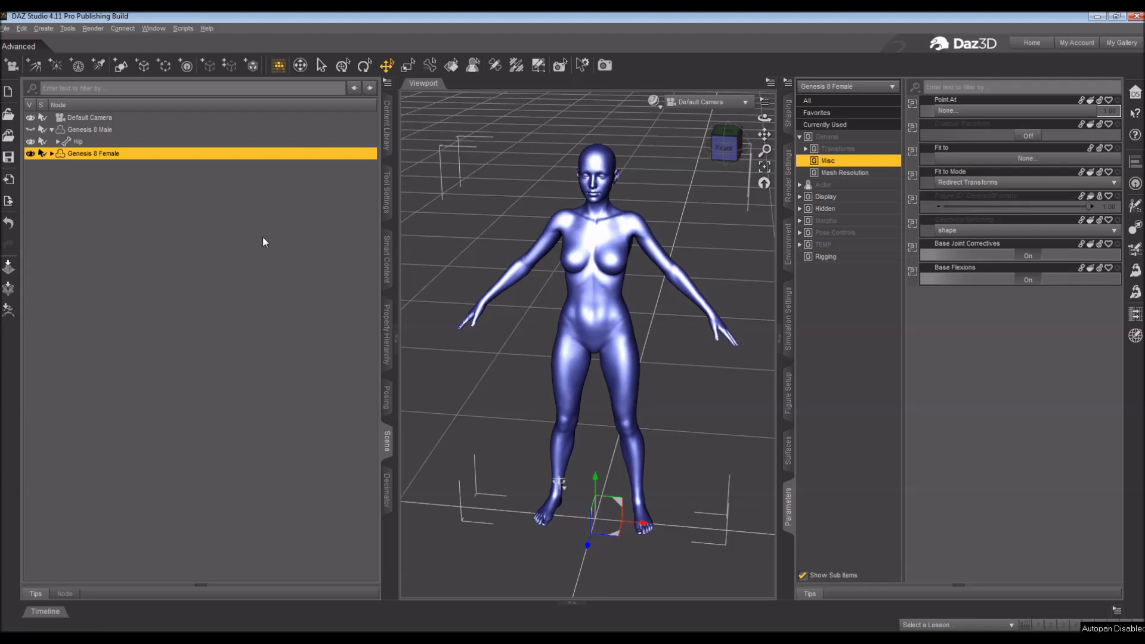
pyautogui.moveTo(396, 283)
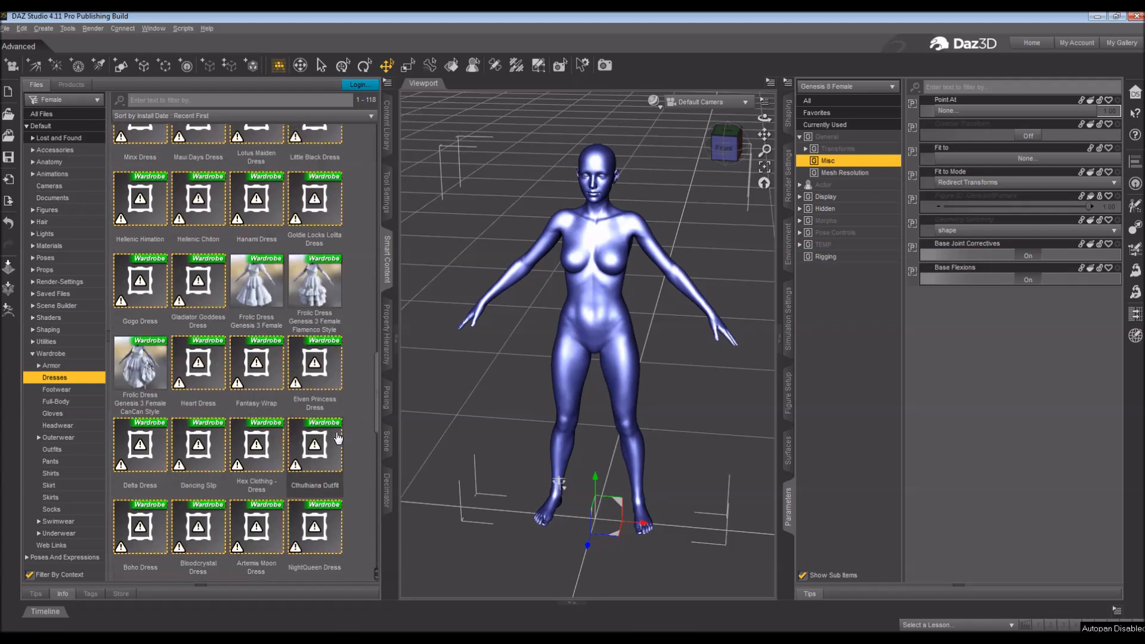
# Step: Browse the female wardrobe content to the Full-Body outfits holding the FireFly Suit
pyautogui.scroll(3)
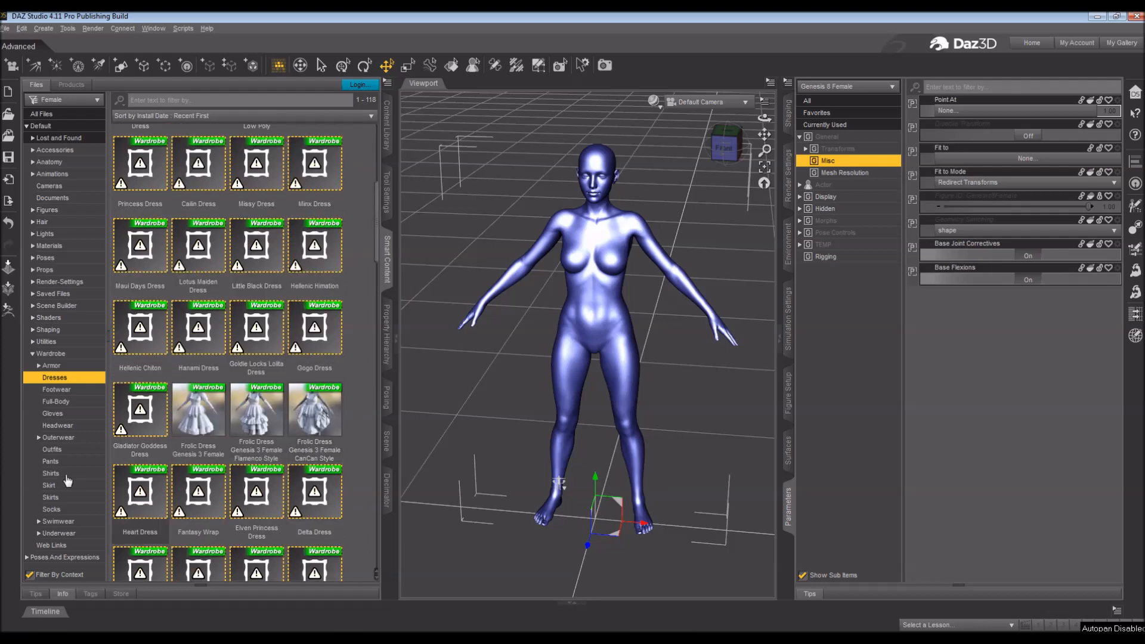
pyautogui.click(52, 474)
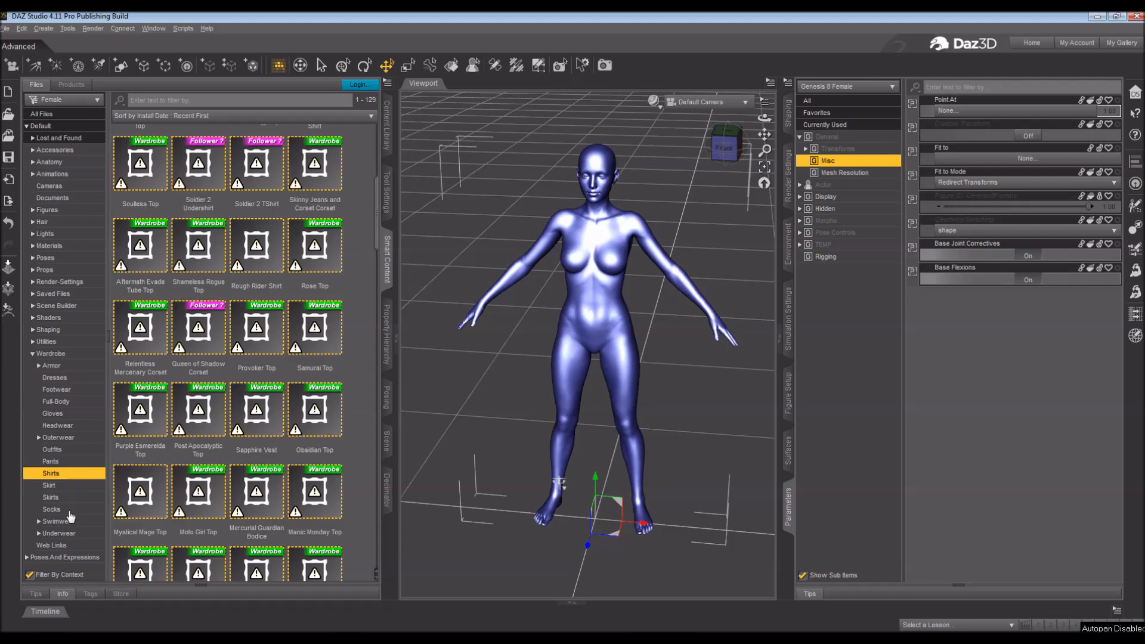
pyautogui.click(56, 400)
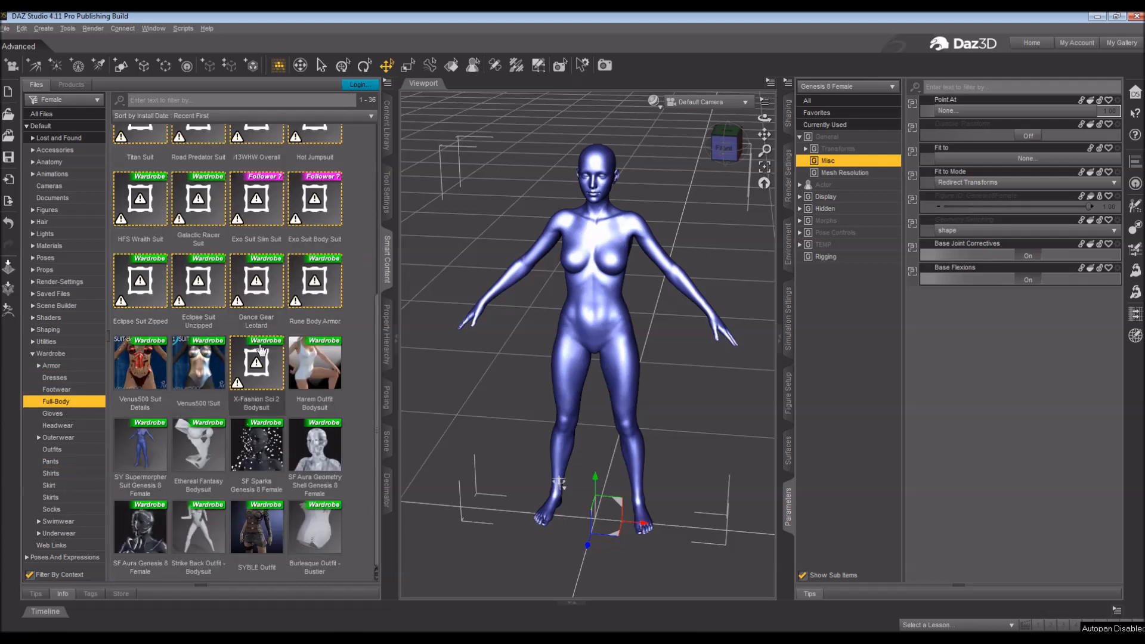
pyautogui.scroll(3)
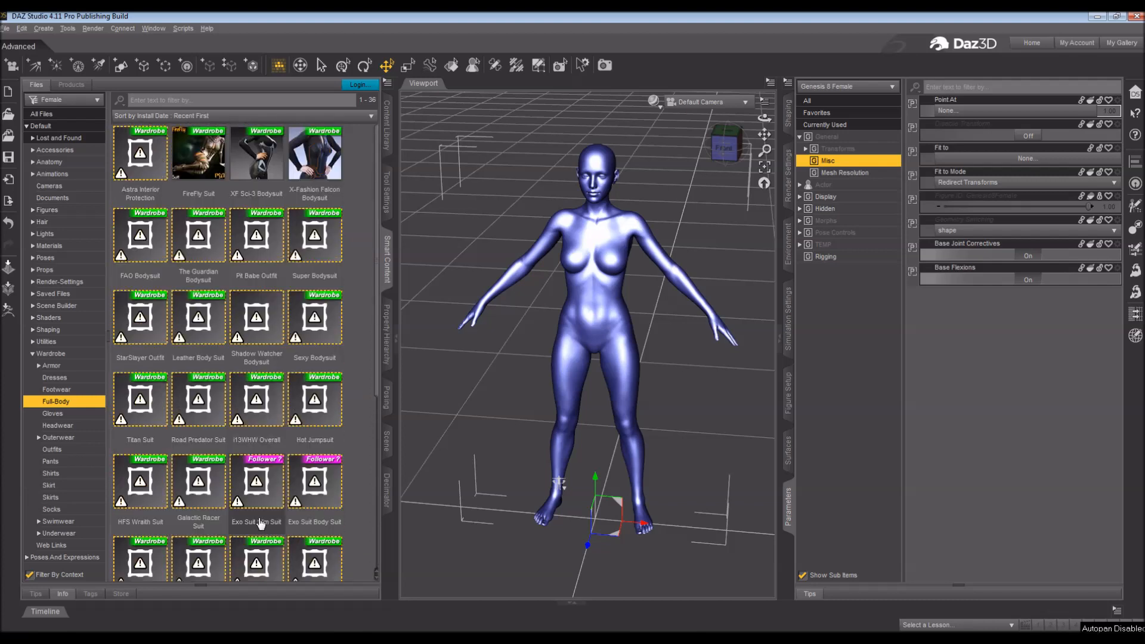
pyautogui.moveTo(207, 143)
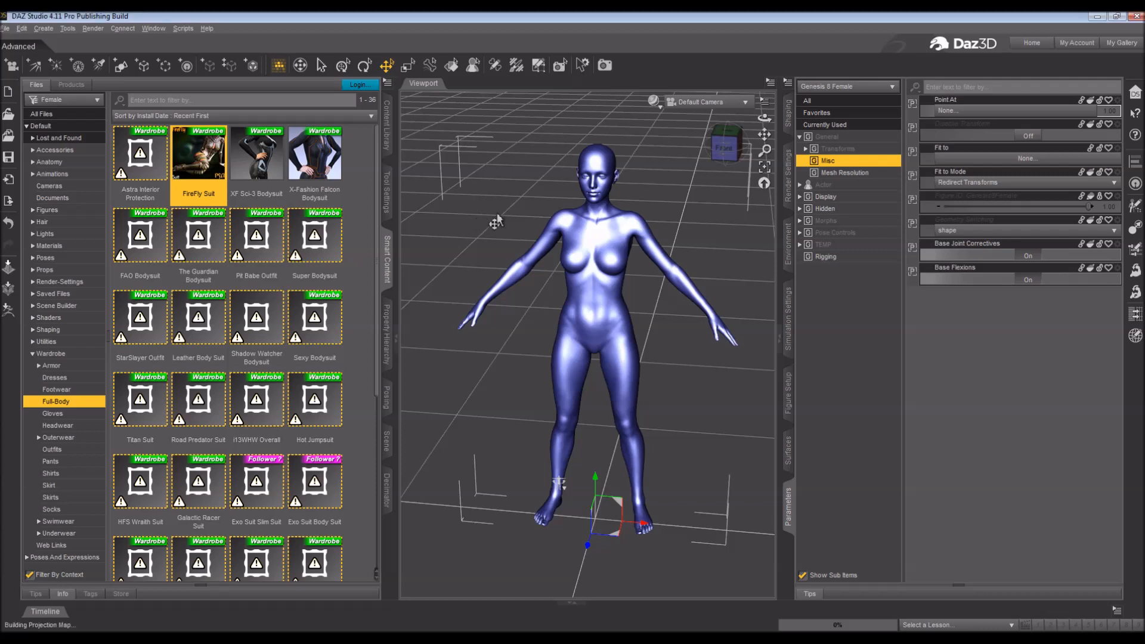
pyautogui.moveTo(508, 222)
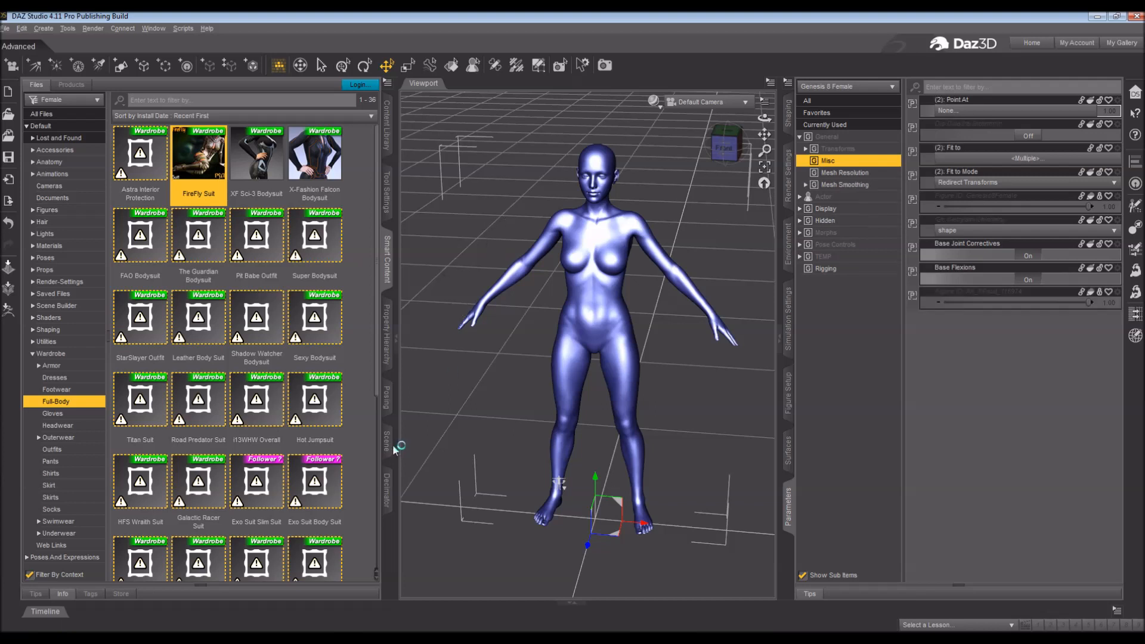
pyautogui.moveTo(445, 380)
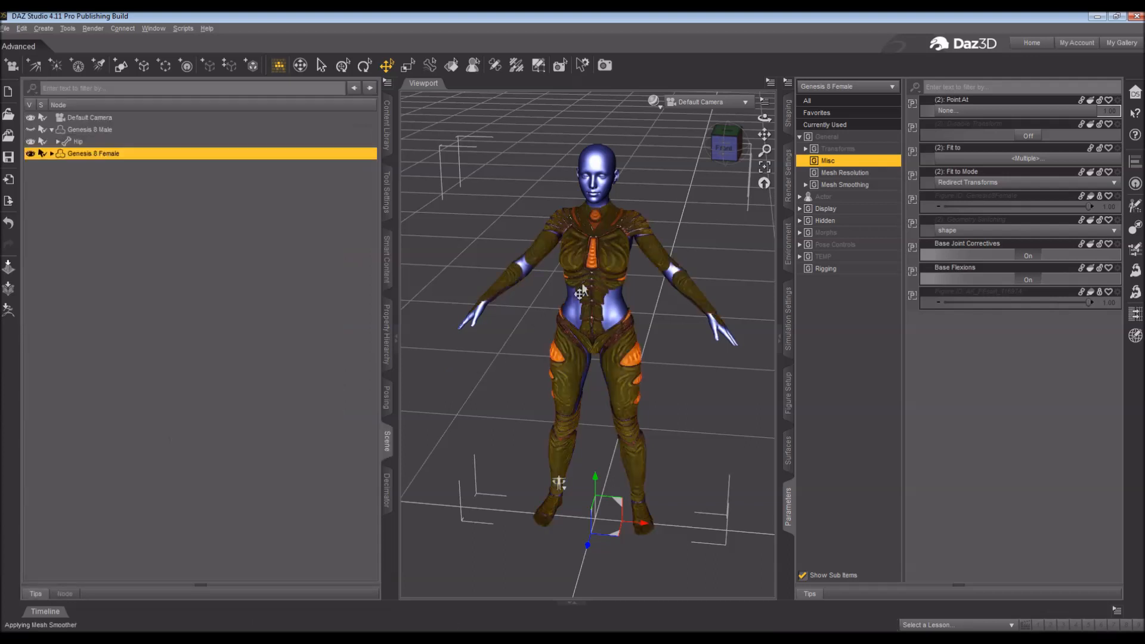
pyautogui.moveTo(226, 172)
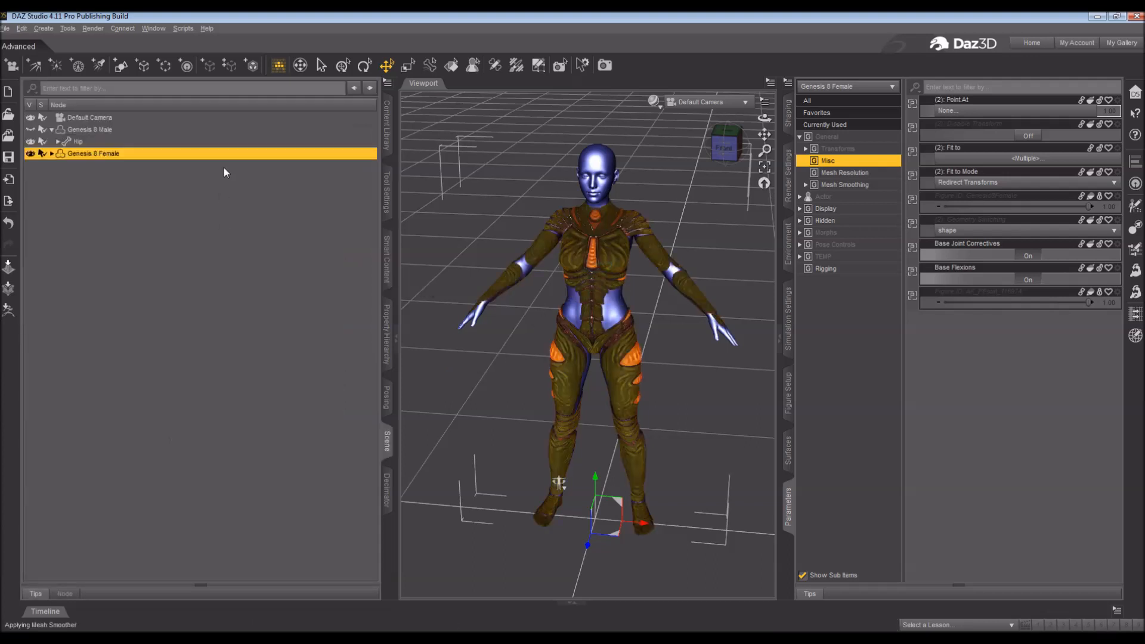
# Step: Expand Genesis 8 Female to reveal the FireFly Suit and enable Show Hidden Properties
pyautogui.click(51, 153)
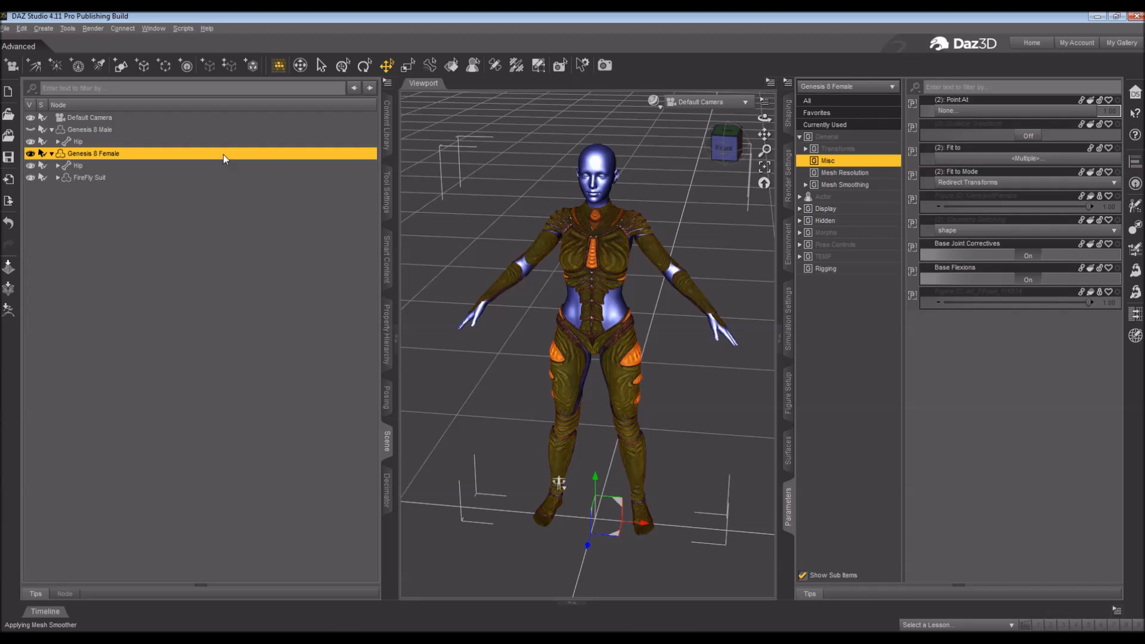
pyautogui.moveTo(475, 235)
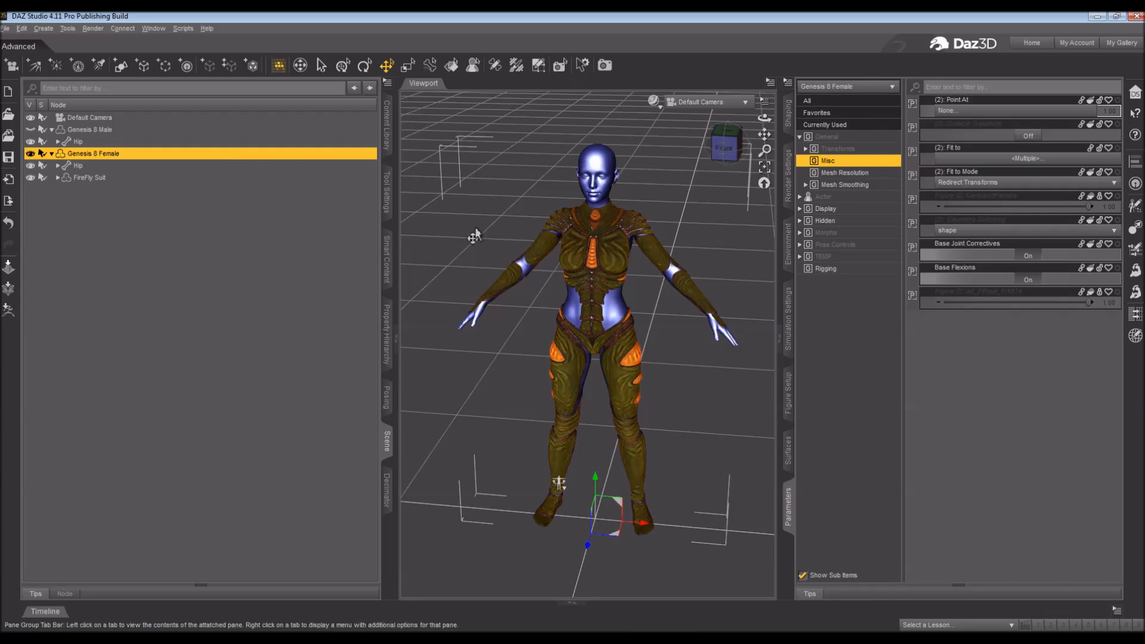
pyautogui.moveTo(789, 512)
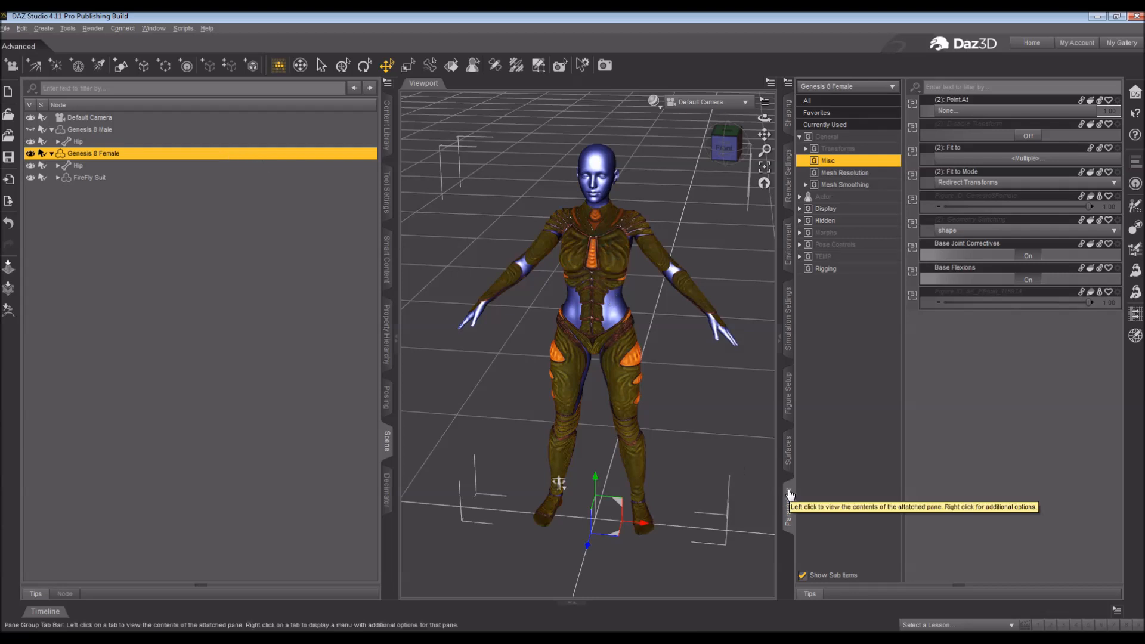
pyautogui.moveTo(828, 394)
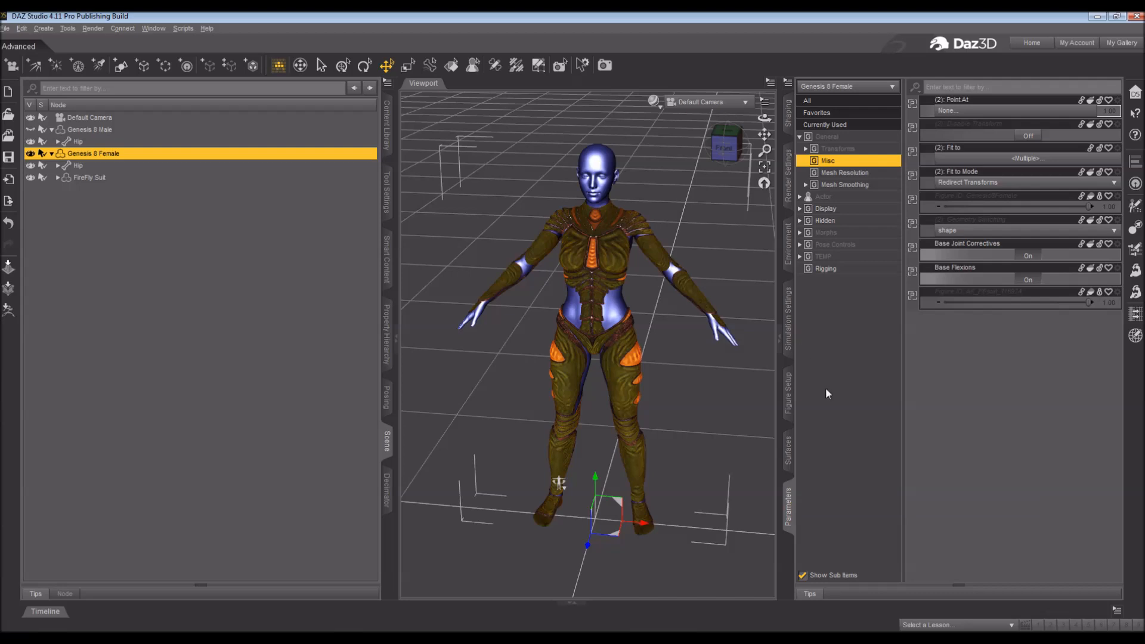
pyautogui.moveTo(788, 86)
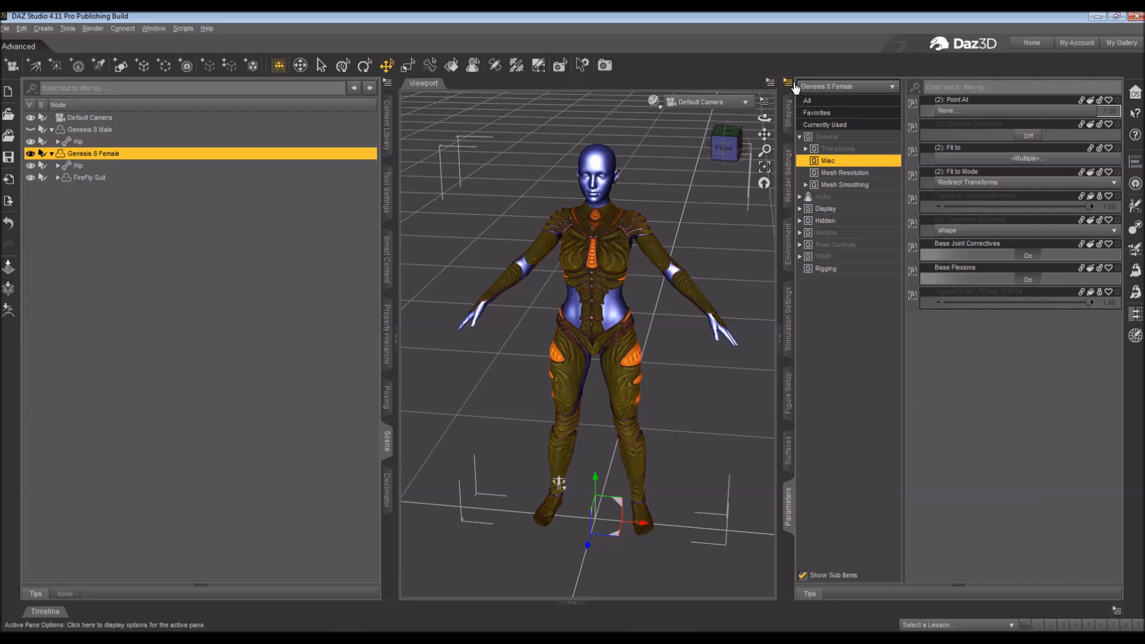
pyautogui.click(788, 83)
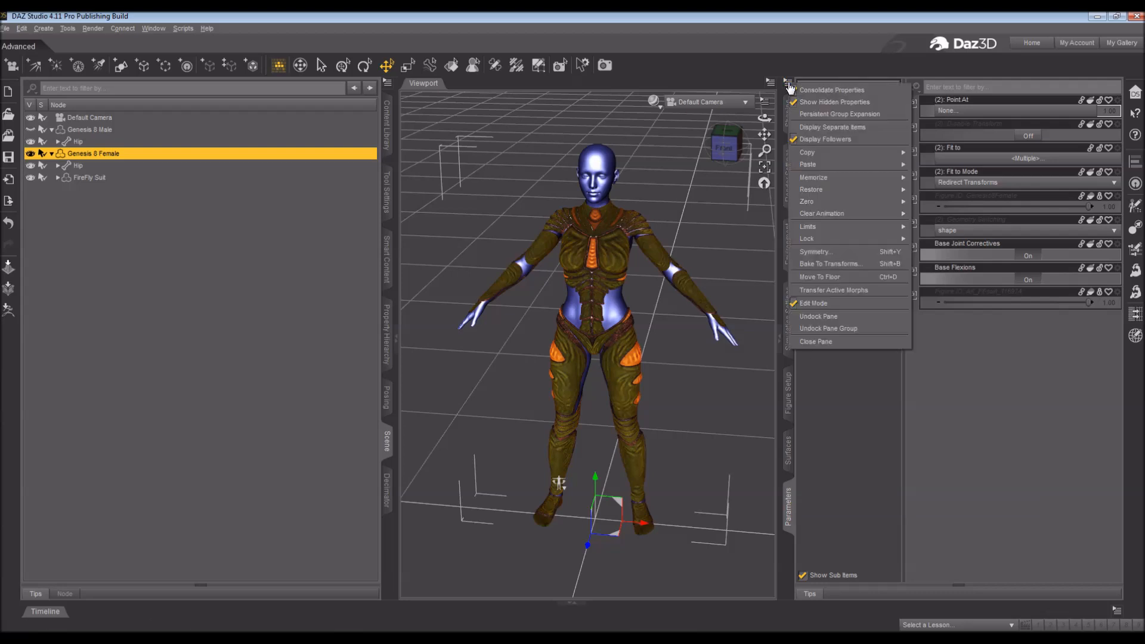
pyautogui.moveTo(834, 102)
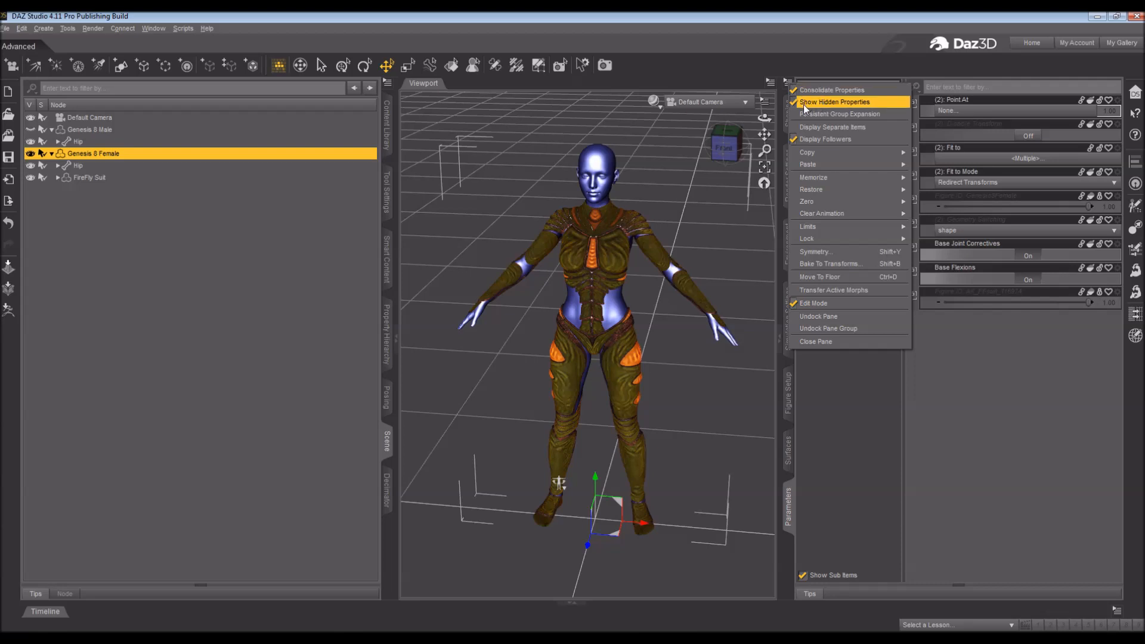
pyautogui.click(835, 102)
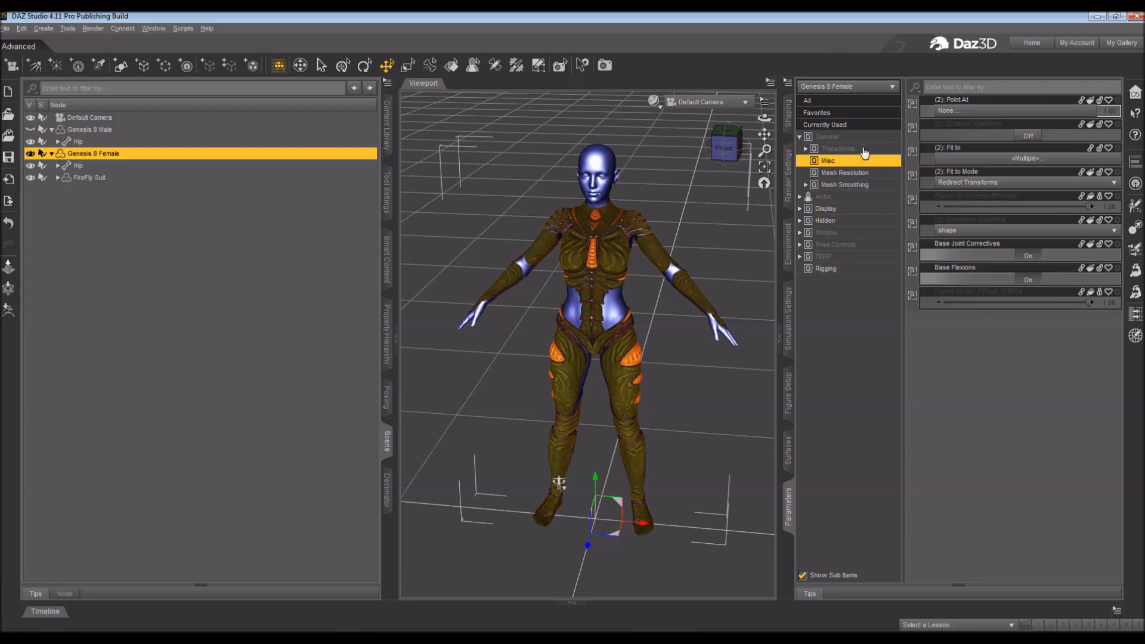
pyautogui.moveTo(857, 235)
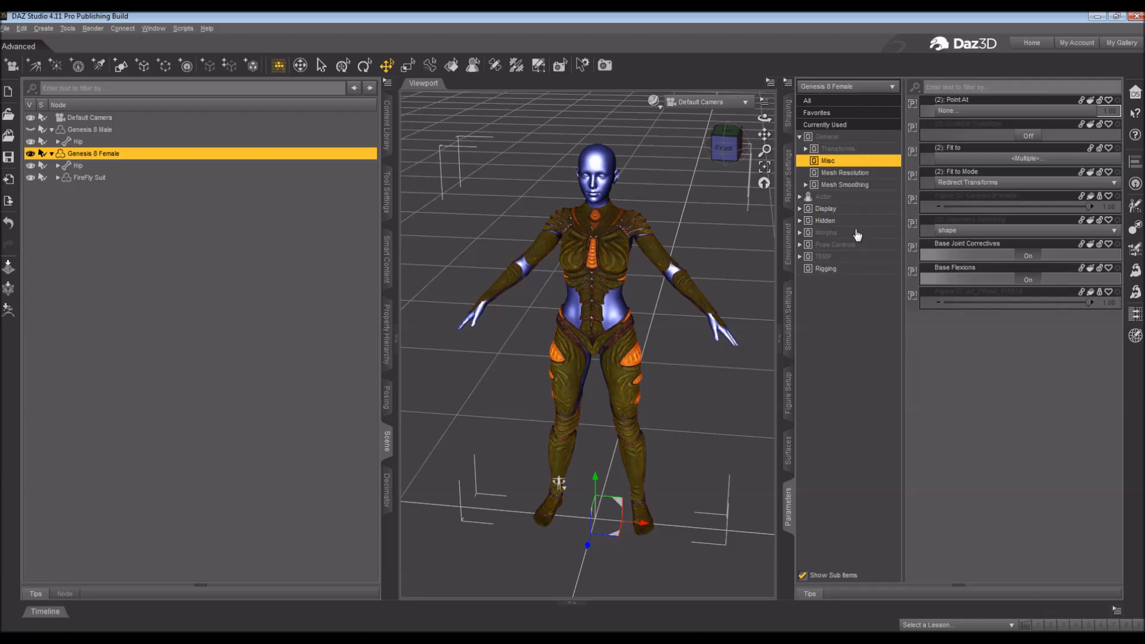
pyautogui.moveTo(857, 228)
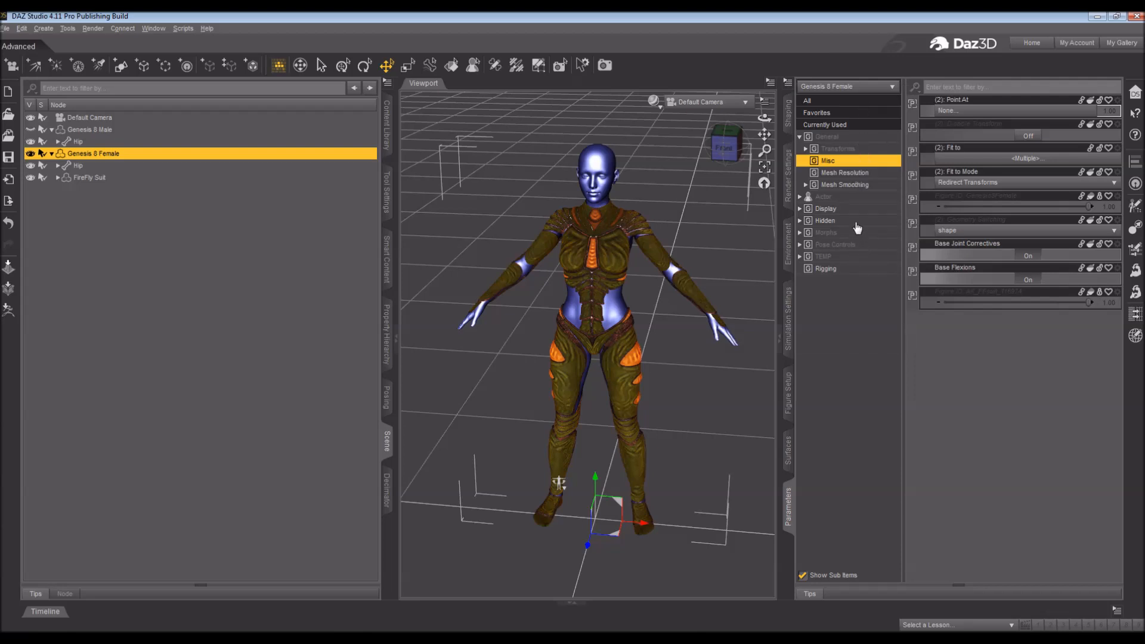
# Step: Expand the Hidden group and list the figure's Clones morphs
pyautogui.click(825, 219)
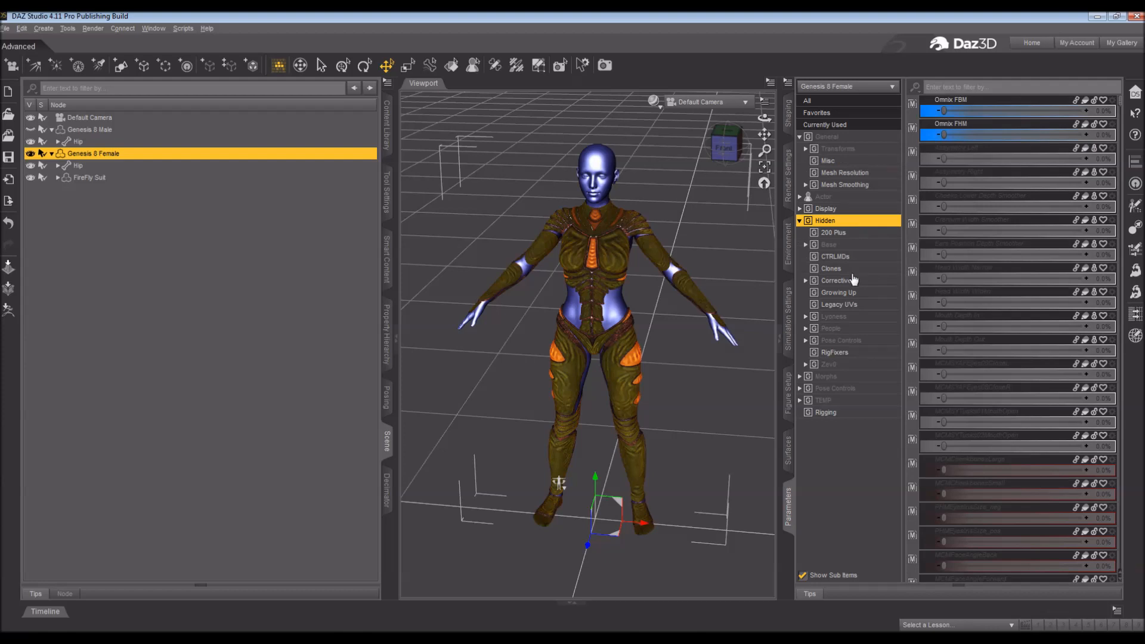
pyautogui.click(831, 268)
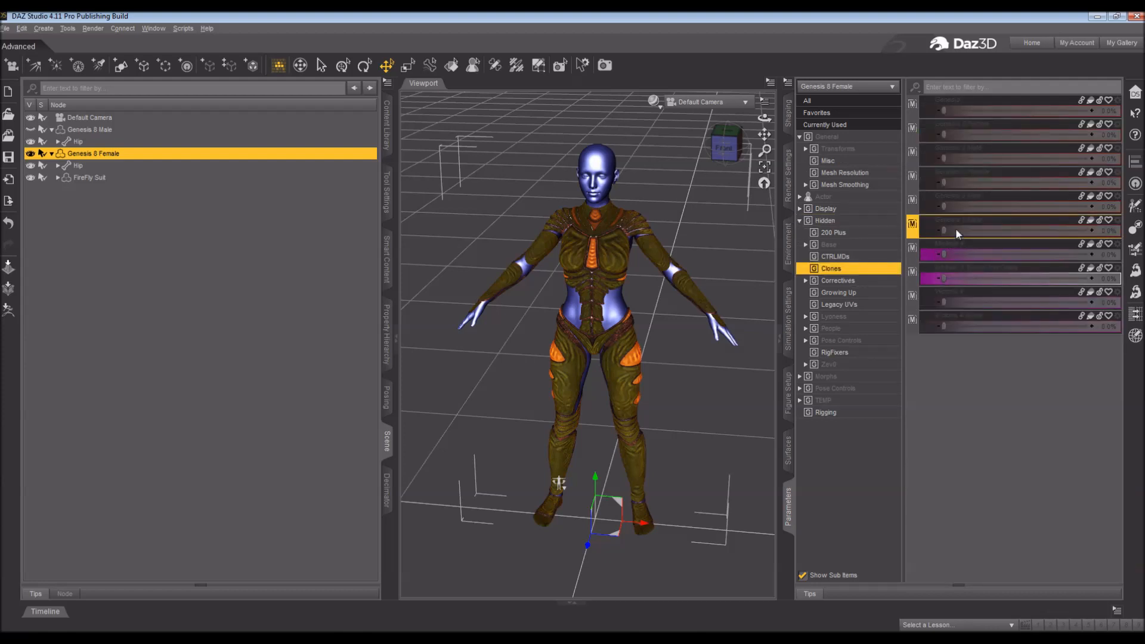
pyautogui.moveTo(958, 234)
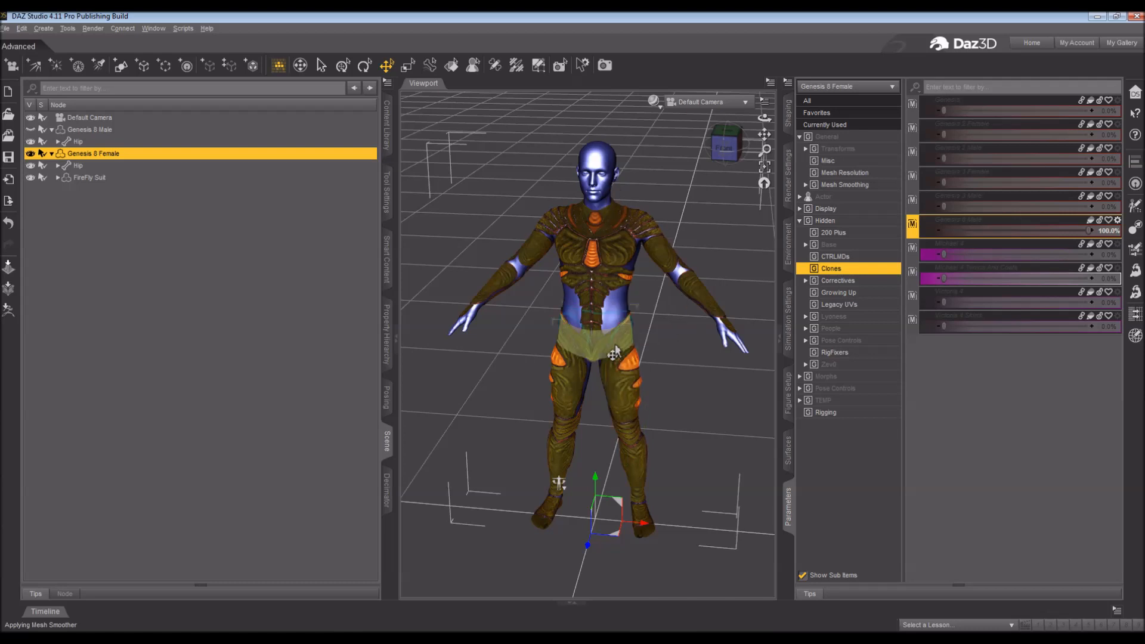
pyautogui.moveTo(613, 356)
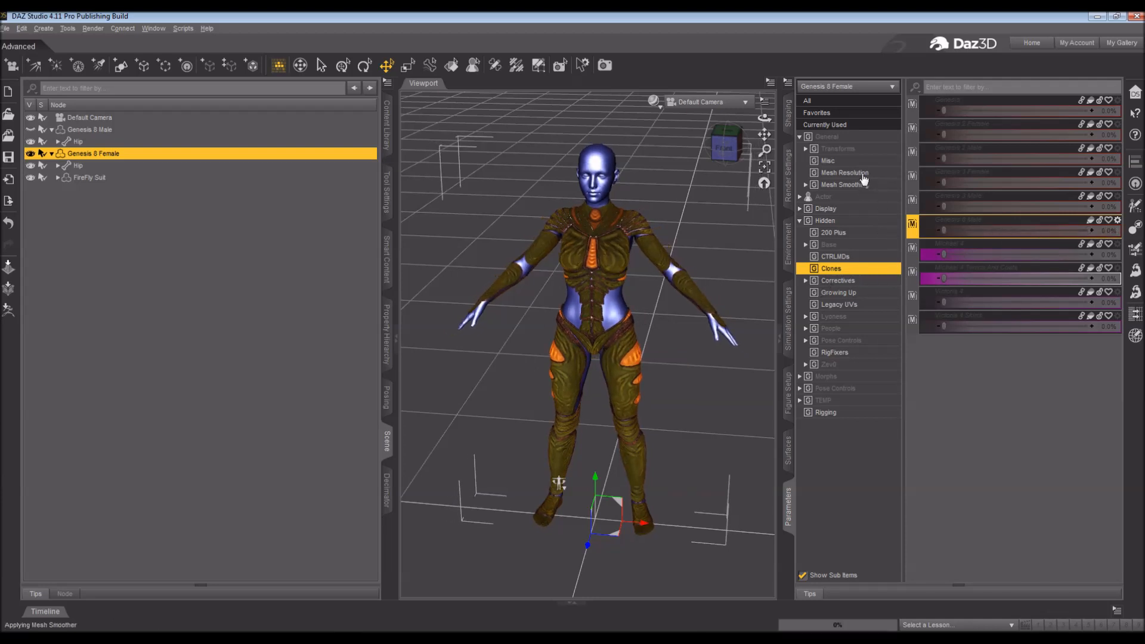
# Step: Select the FireFly Suit and bring up Parameter Settings for its CloneGenesis8Male morph
pyautogui.click(89, 177)
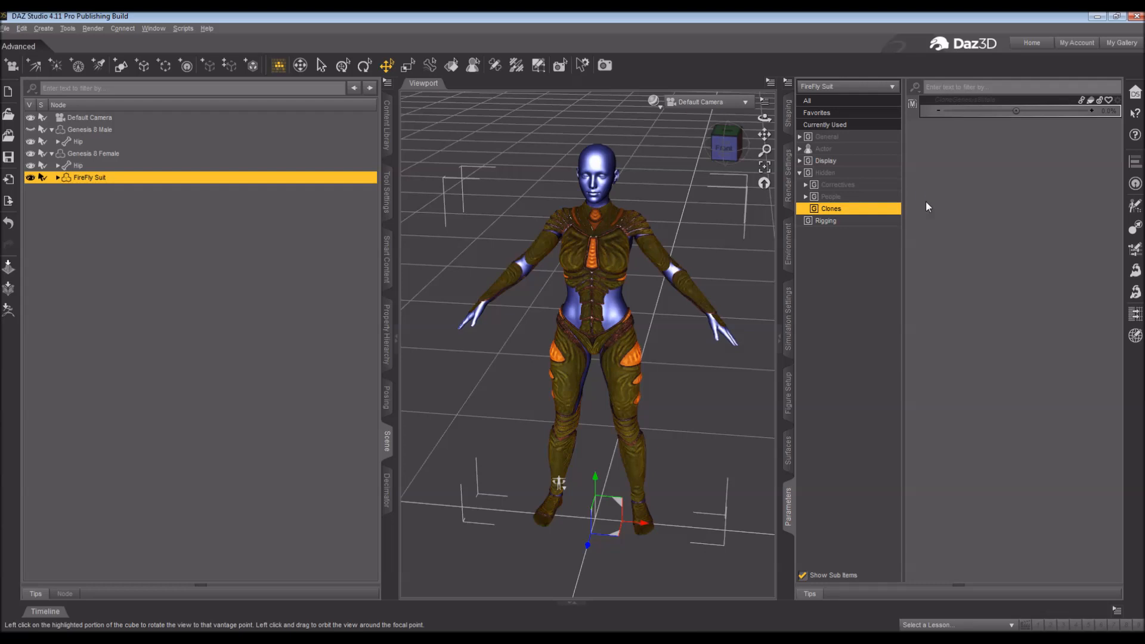
pyautogui.moveTo(995, 102)
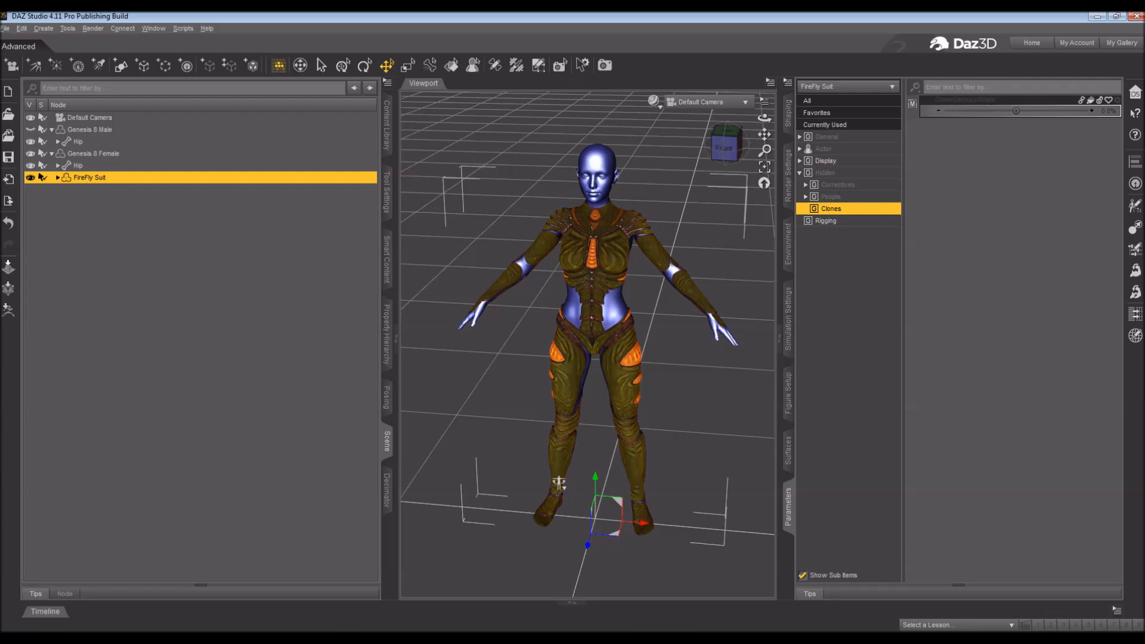
pyautogui.click(1120, 100)
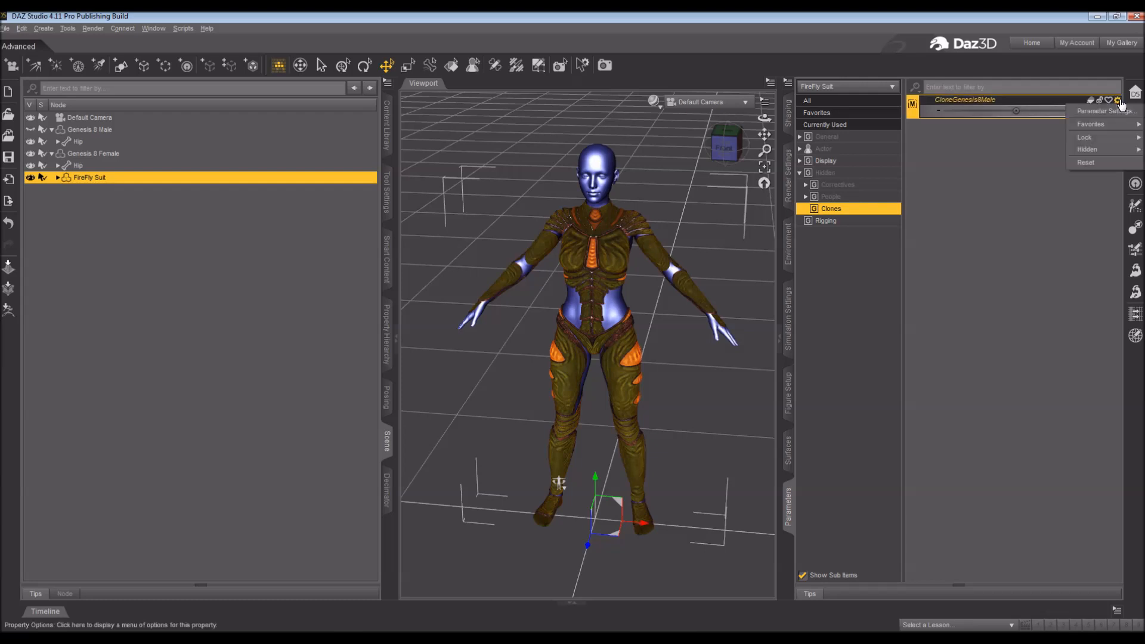
pyautogui.moveTo(1095, 111)
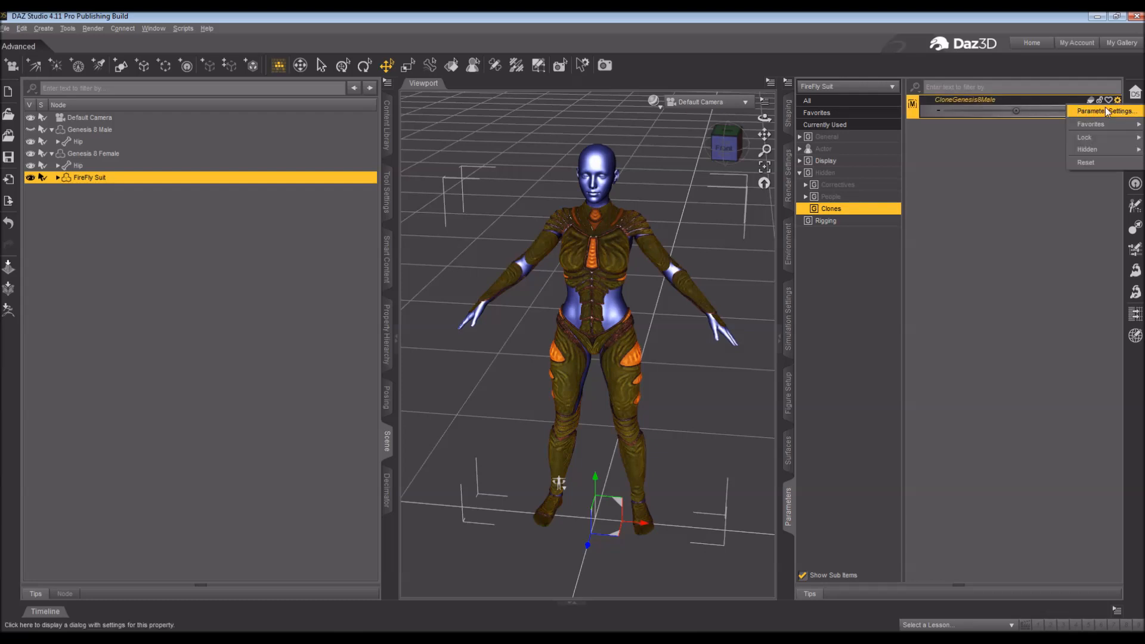
pyautogui.moveTo(1118, 101)
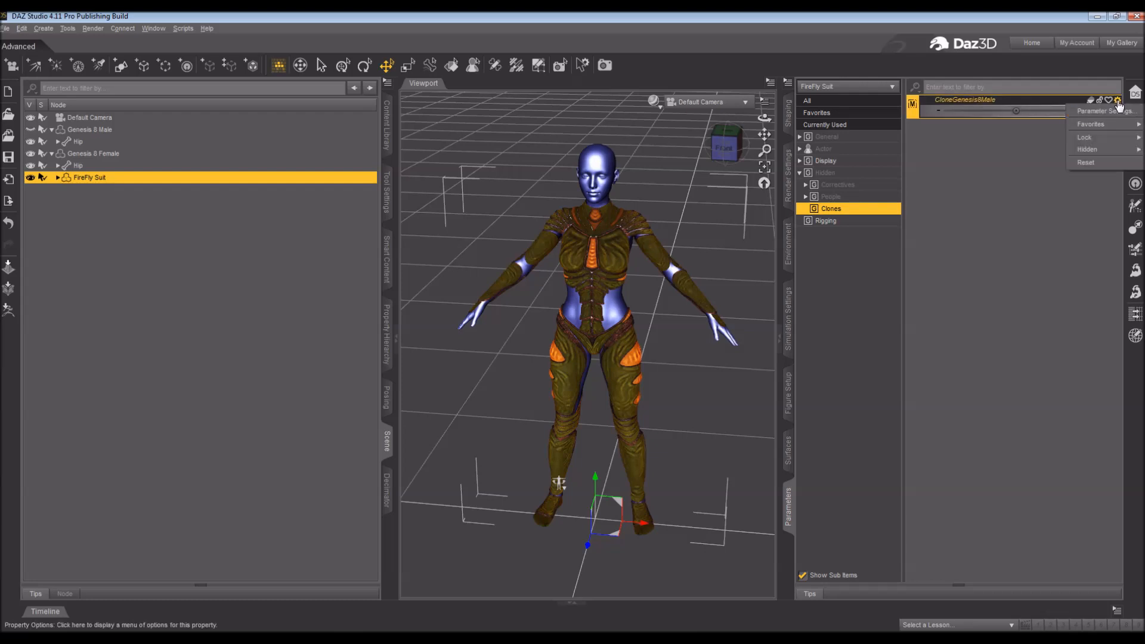
pyautogui.click(1103, 111)
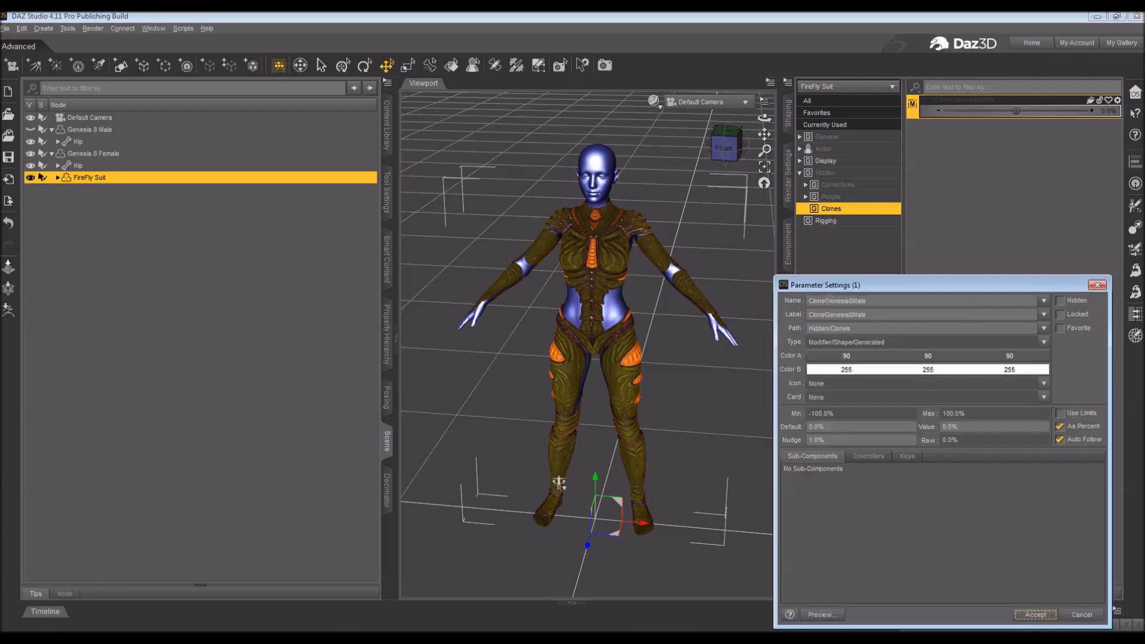
# Step: Replace the clone morph's name with FID_Genesis8Male and give it a different parameter type
pyautogui.doubleClick(816, 300)
pyautogui.write('XID_')
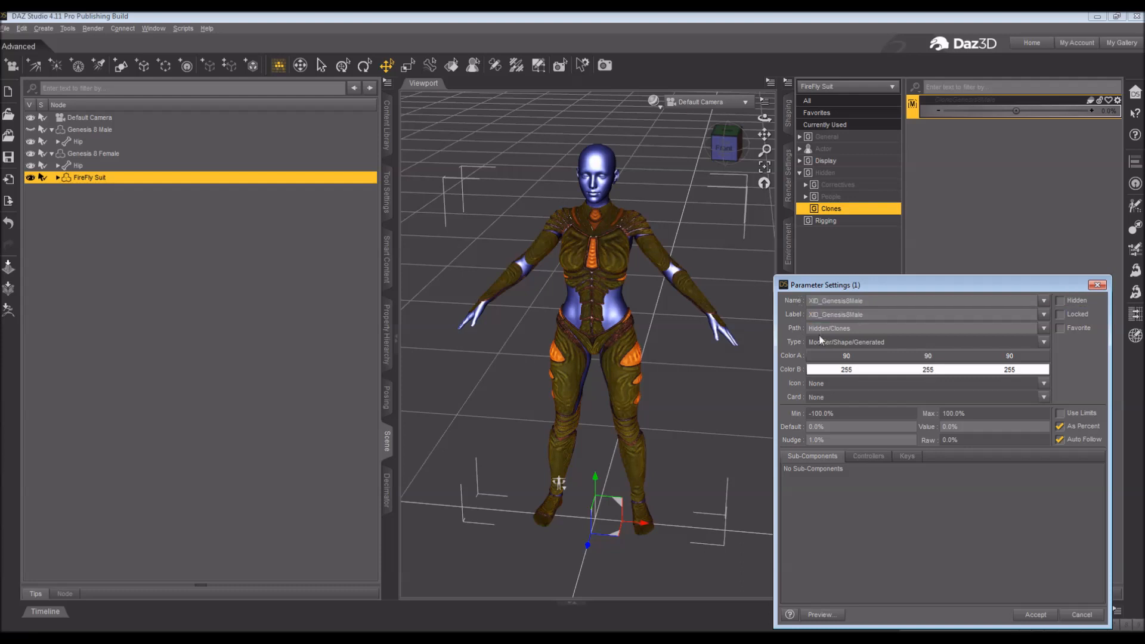
pyautogui.moveTo(895, 342)
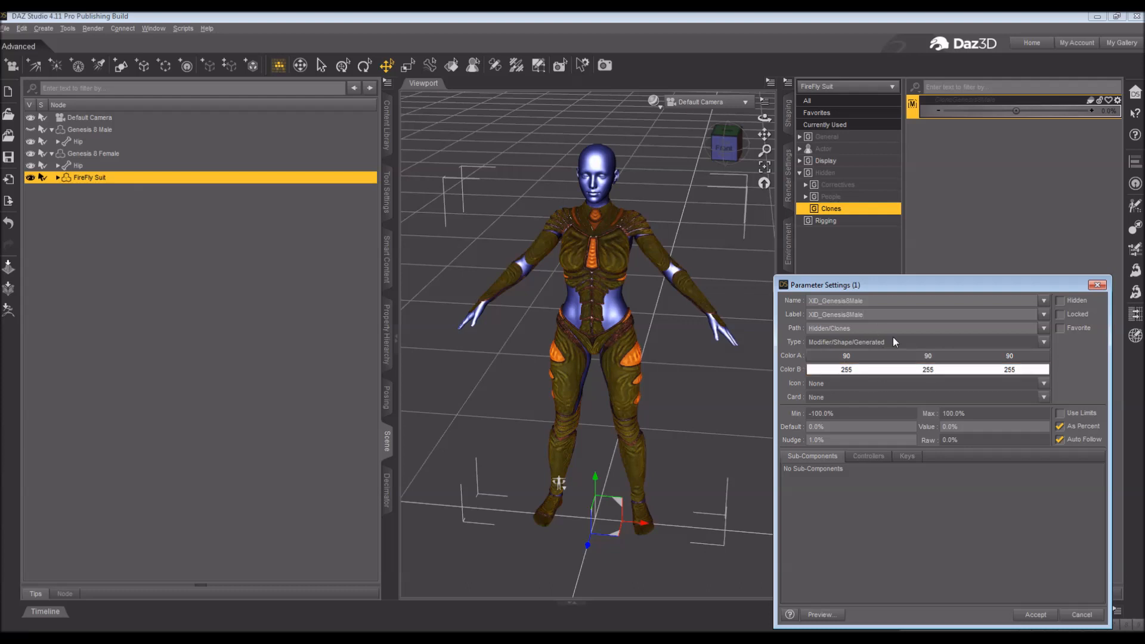
pyautogui.click(1043, 343)
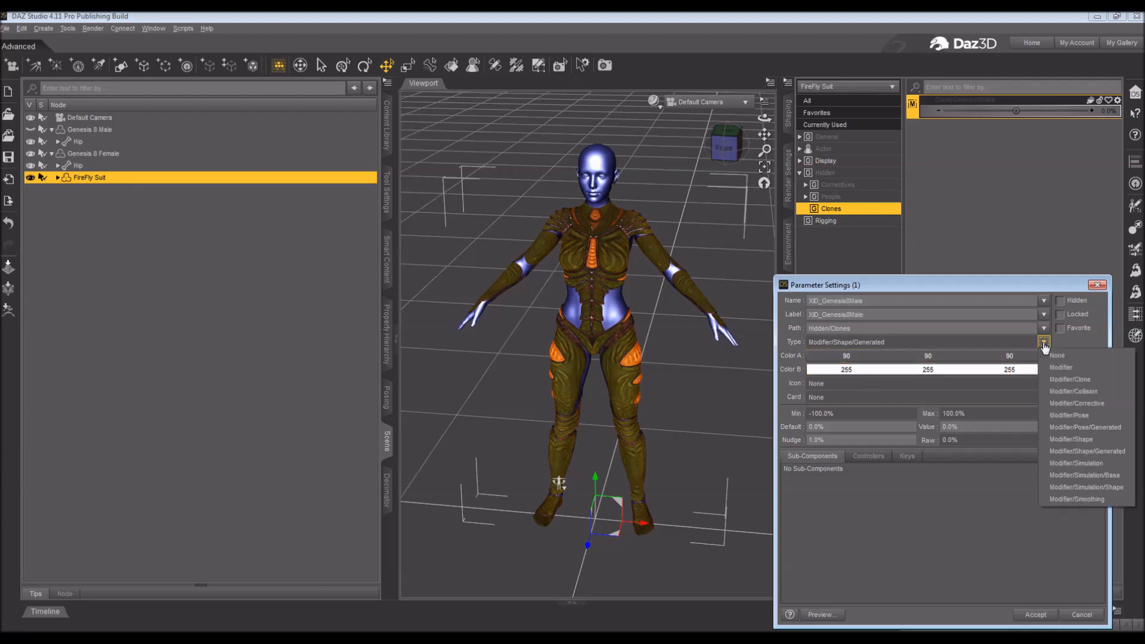
pyautogui.click(1072, 439)
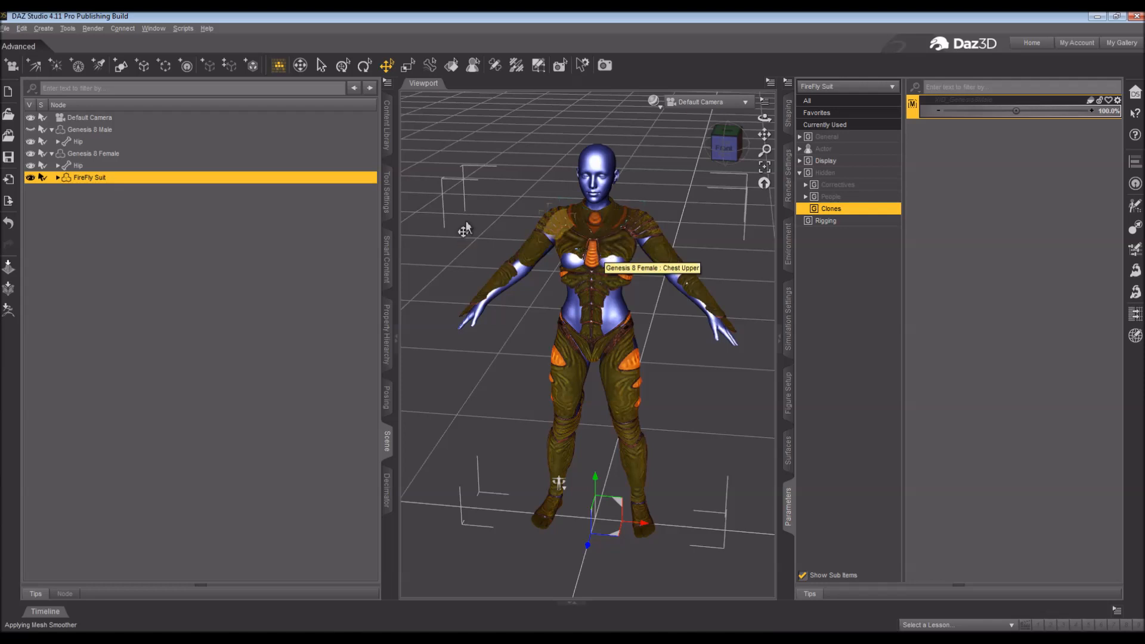
pyautogui.moveTo(386, 131)
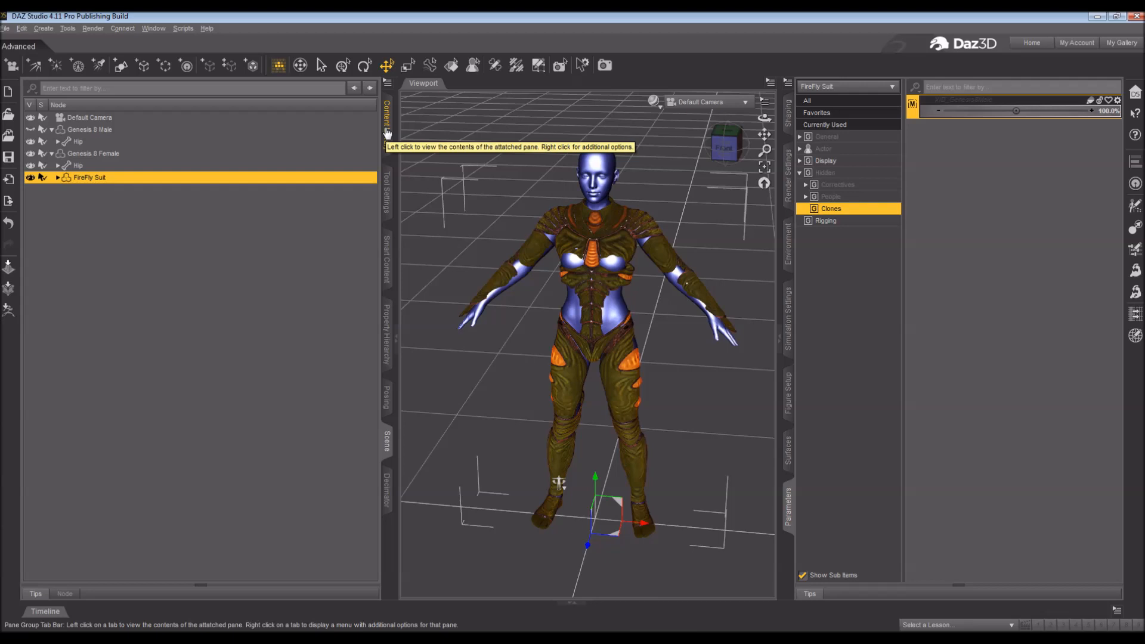
# Step: Run the Cross-Figure Setup script from Content Library Scripts > Utilities on the suit
pyautogui.click(386, 120)
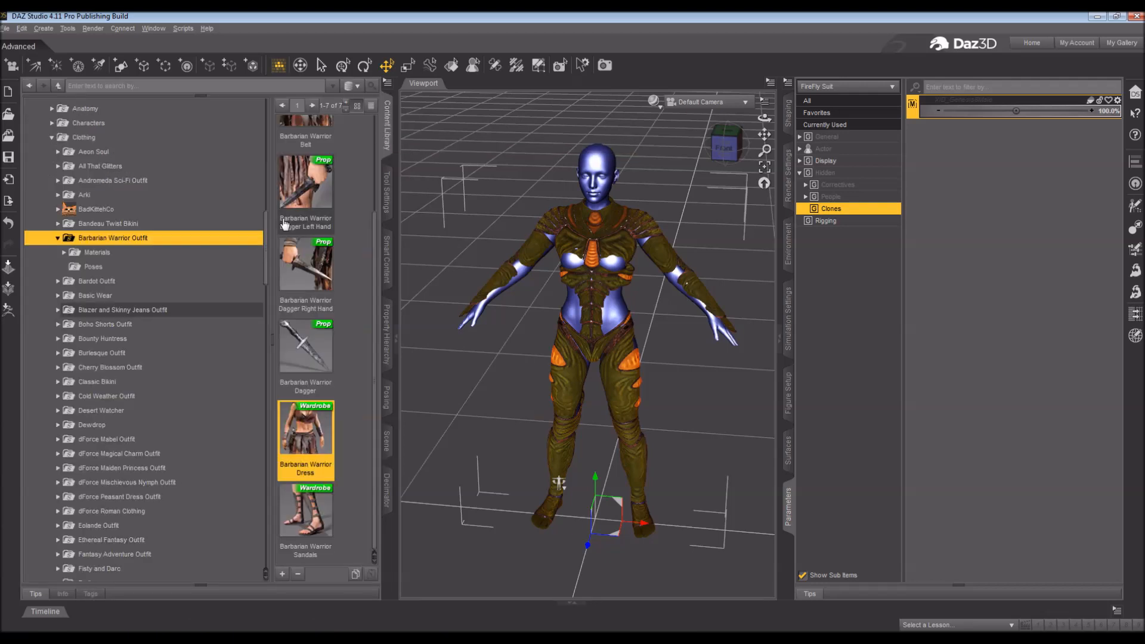
pyautogui.scroll(-3)
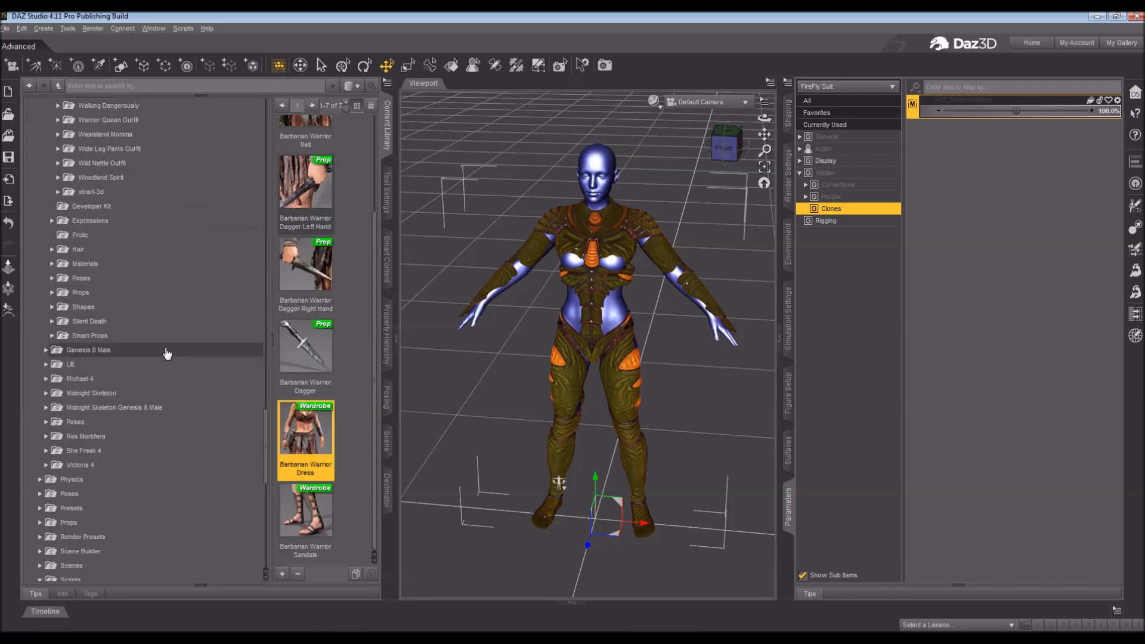
pyautogui.scroll(-3)
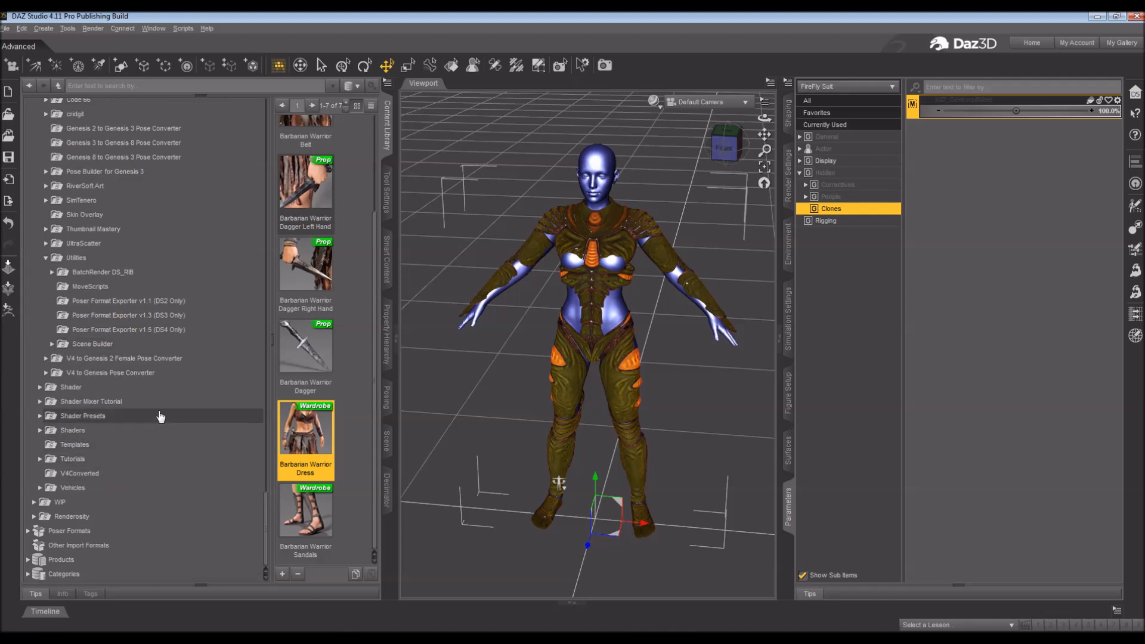
pyautogui.moveTo(172, 292)
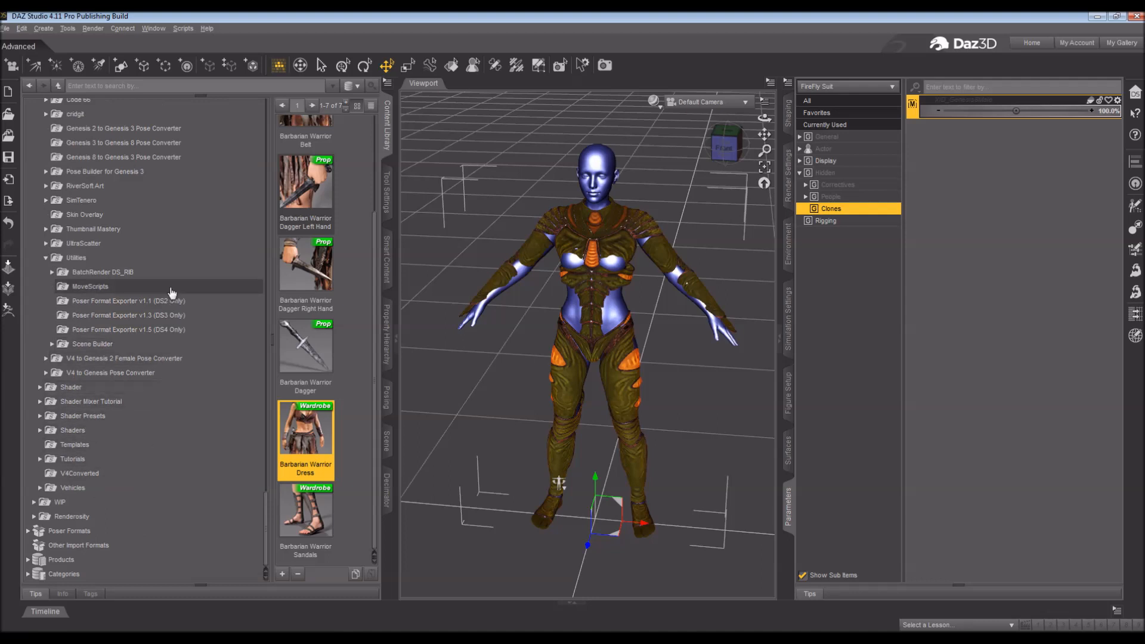
pyautogui.moveTo(171, 262)
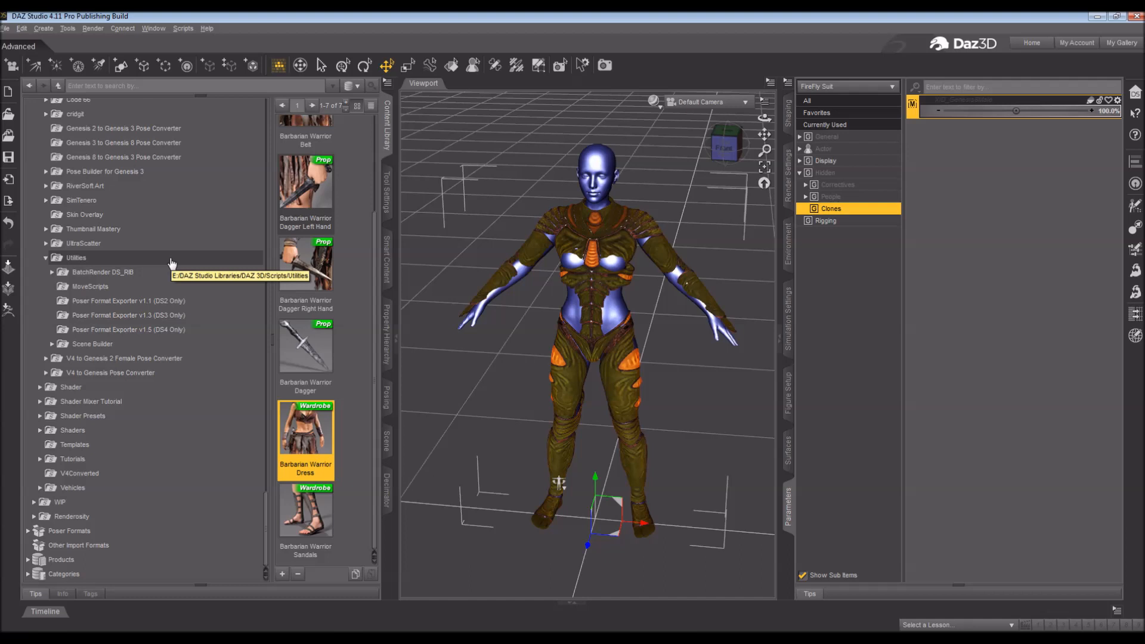
pyautogui.click(76, 257)
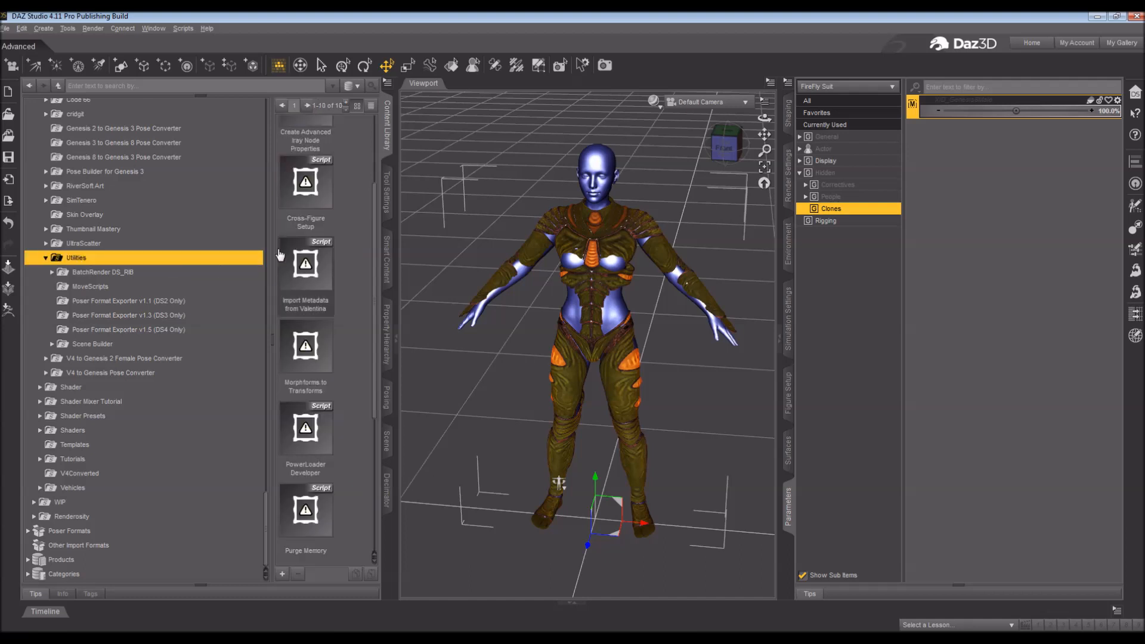
pyautogui.click(305, 181)
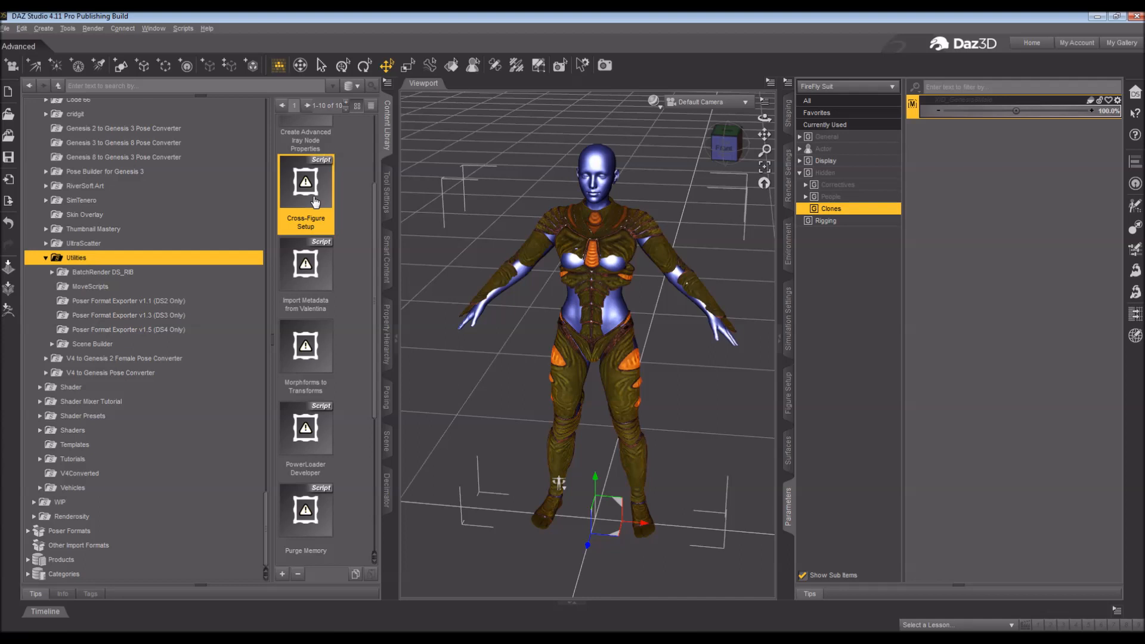
pyautogui.doubleClick(305, 182)
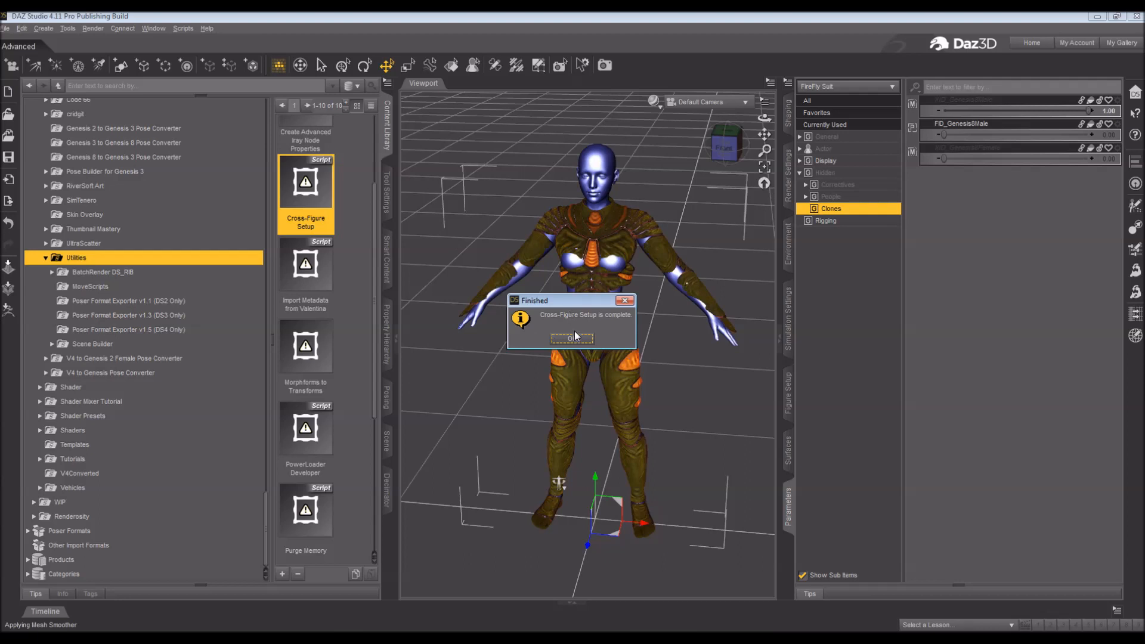
# Step: Dismiss the Cross-Figure Setup Finished notice with OK
pyautogui.click(571, 338)
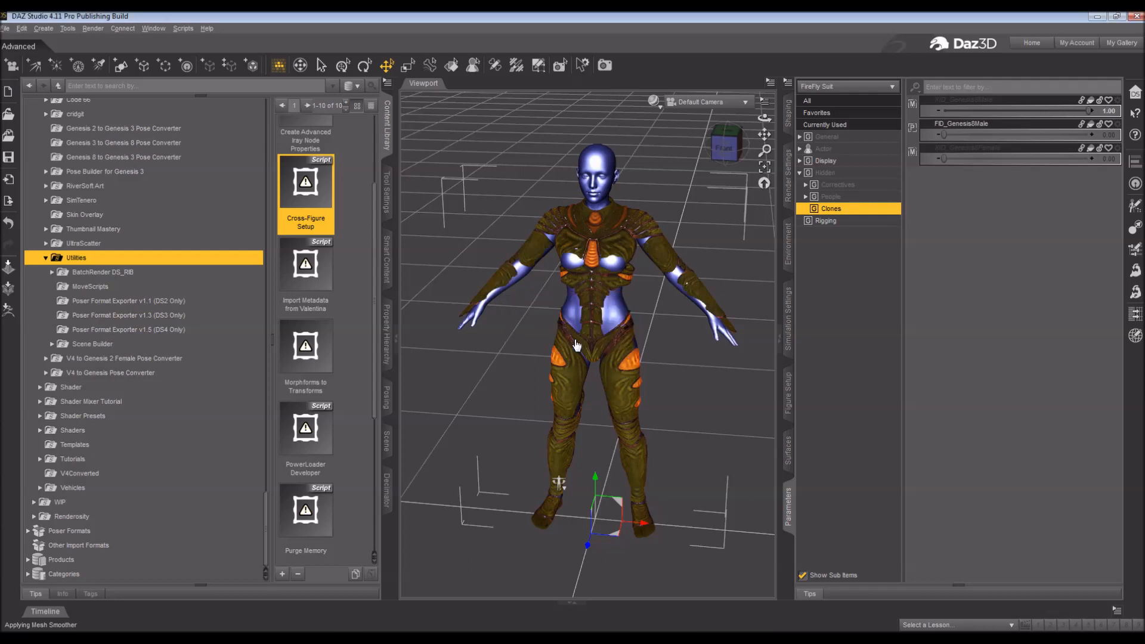
pyautogui.moveTo(974, 172)
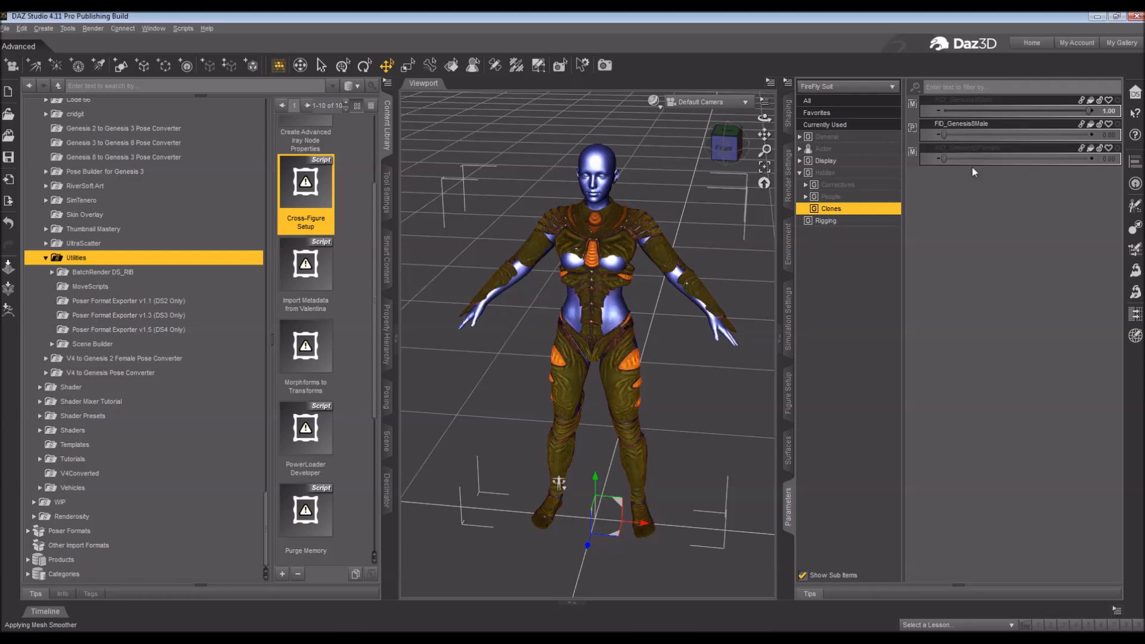
pyautogui.moveTo(957, 140)
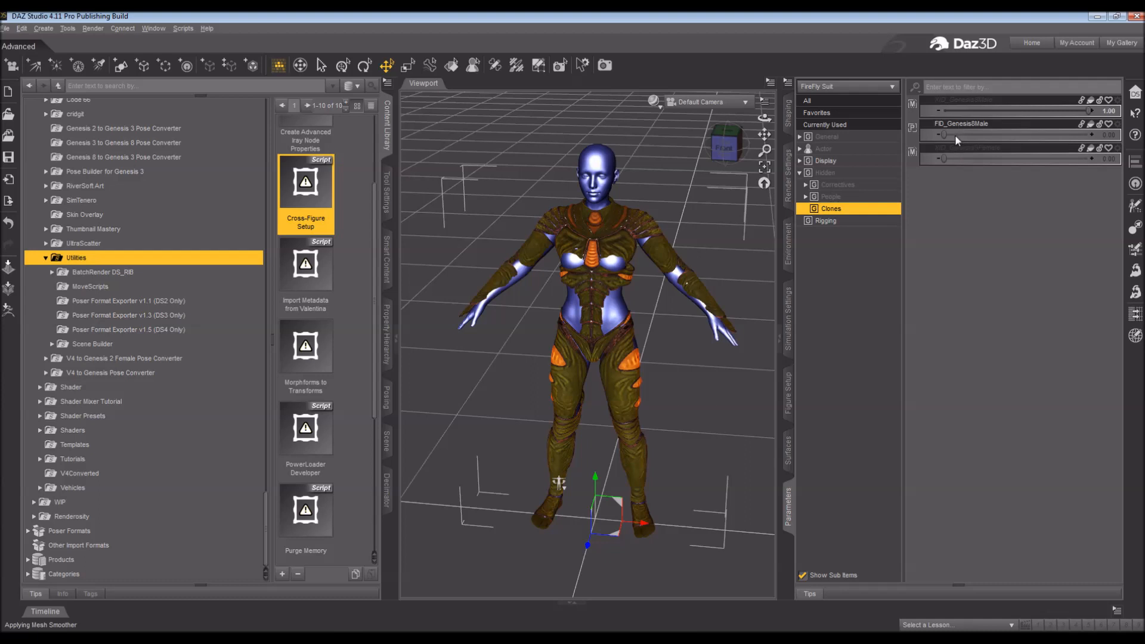
pyautogui.moveTo(1043, 114)
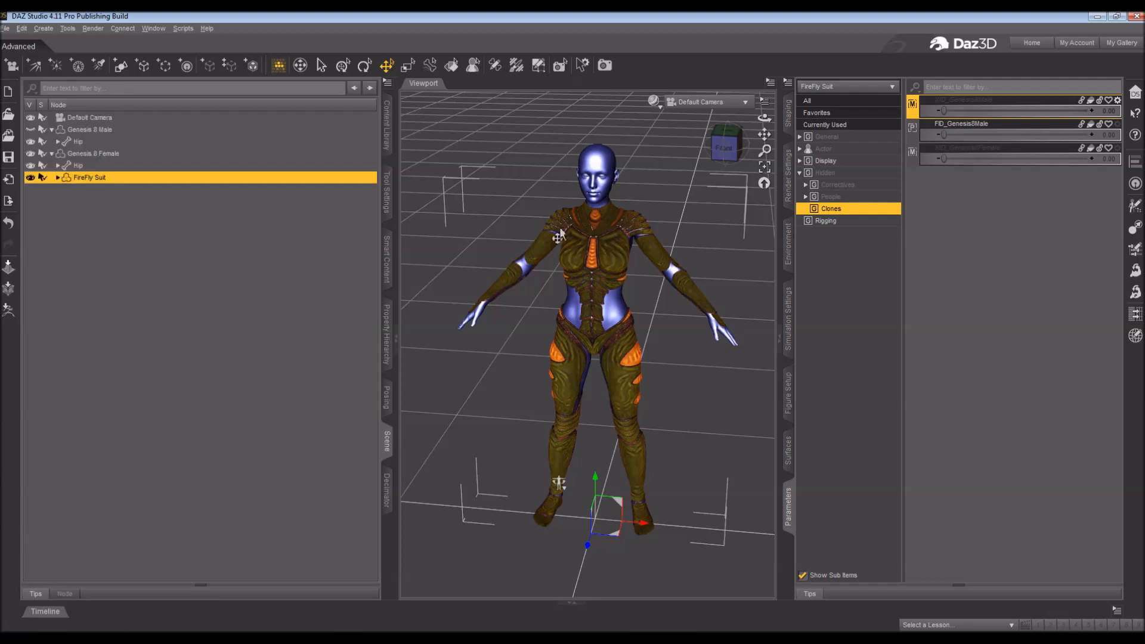
# Step: Unfit the suit from Genesis 8 Female, show Genesis 8 Male again and reselect the FireFly Suit
pyautogui.click(827, 159)
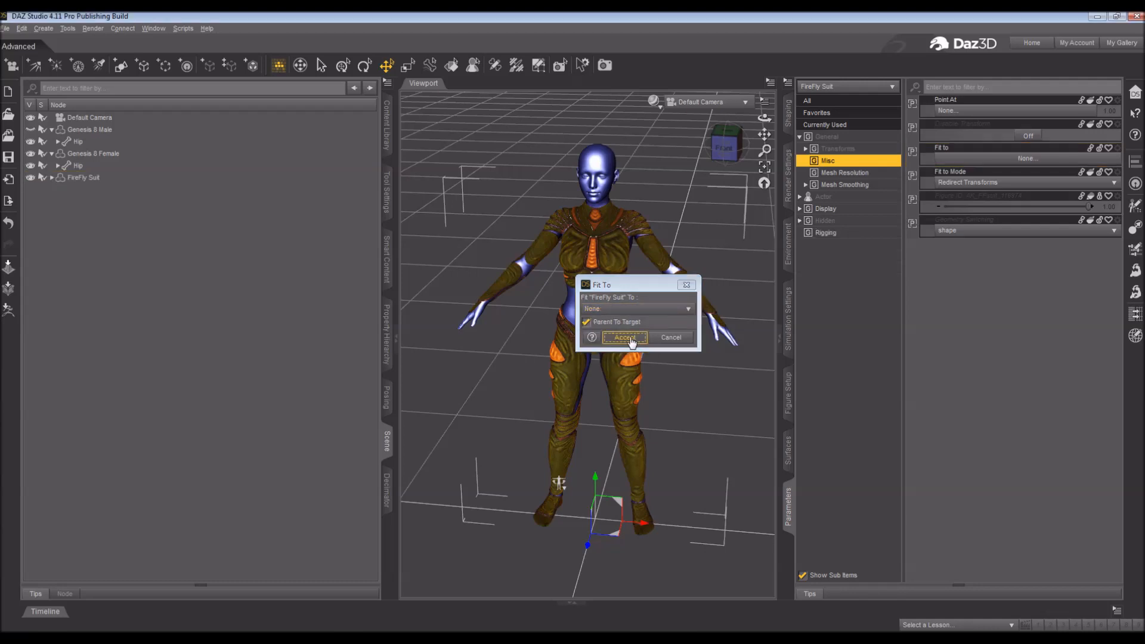
pyautogui.click(624, 338)
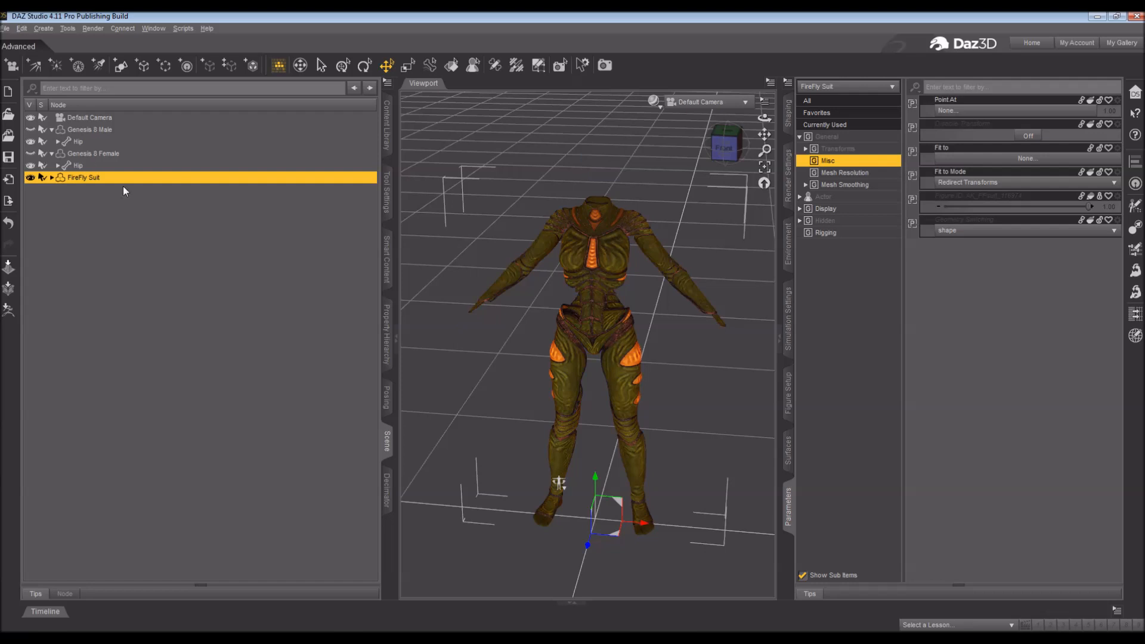
pyautogui.moveTo(94, 137)
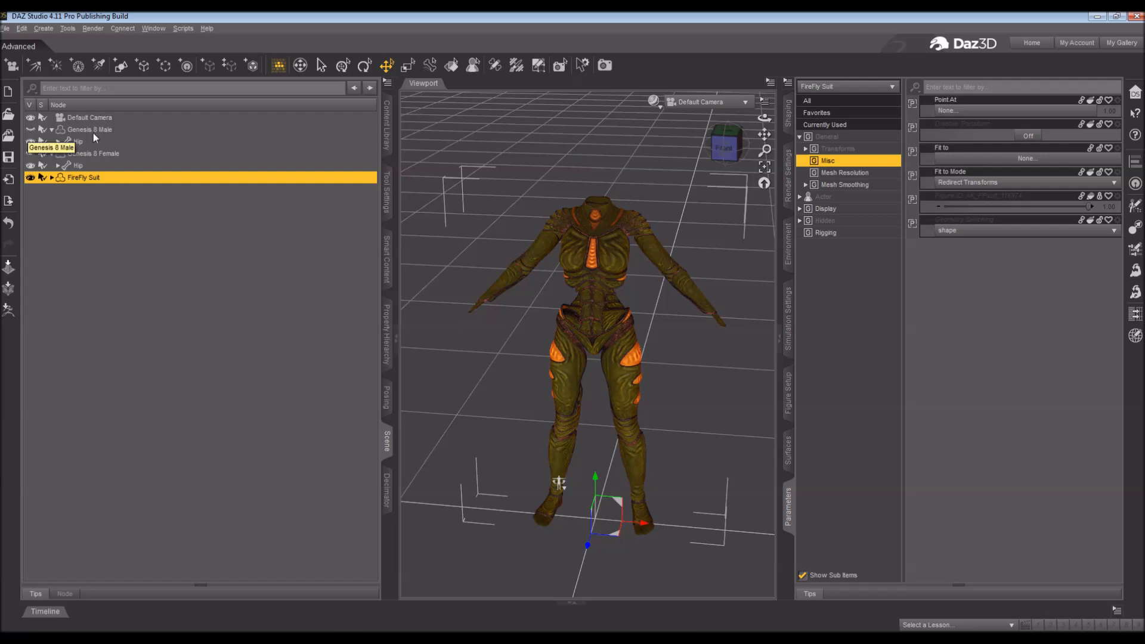
pyautogui.click(90, 129)
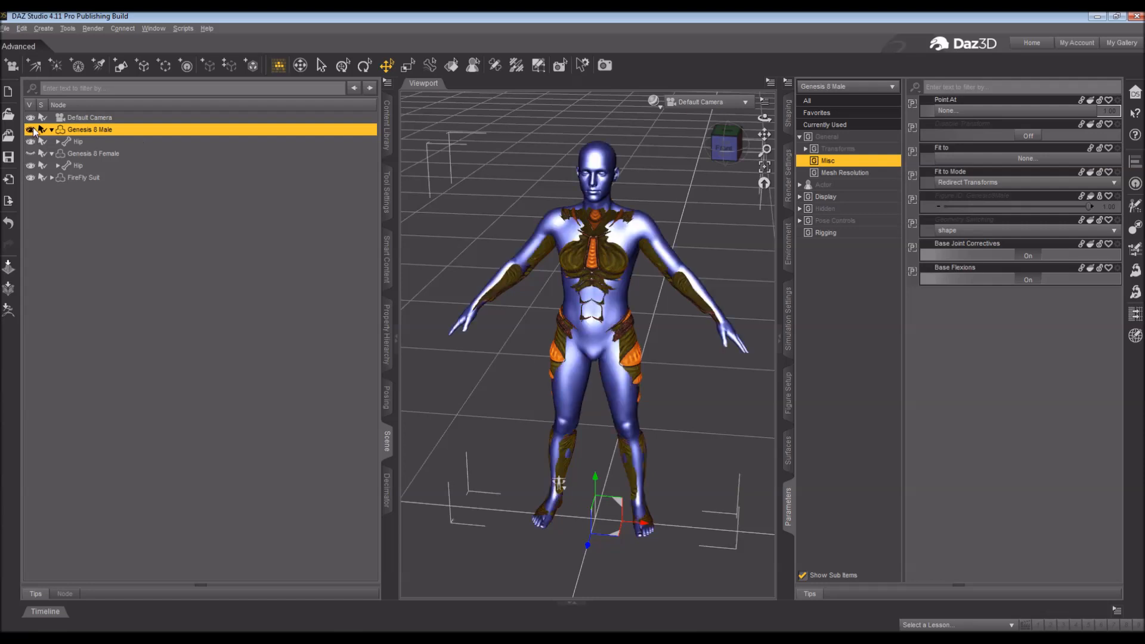
pyautogui.click(82, 178)
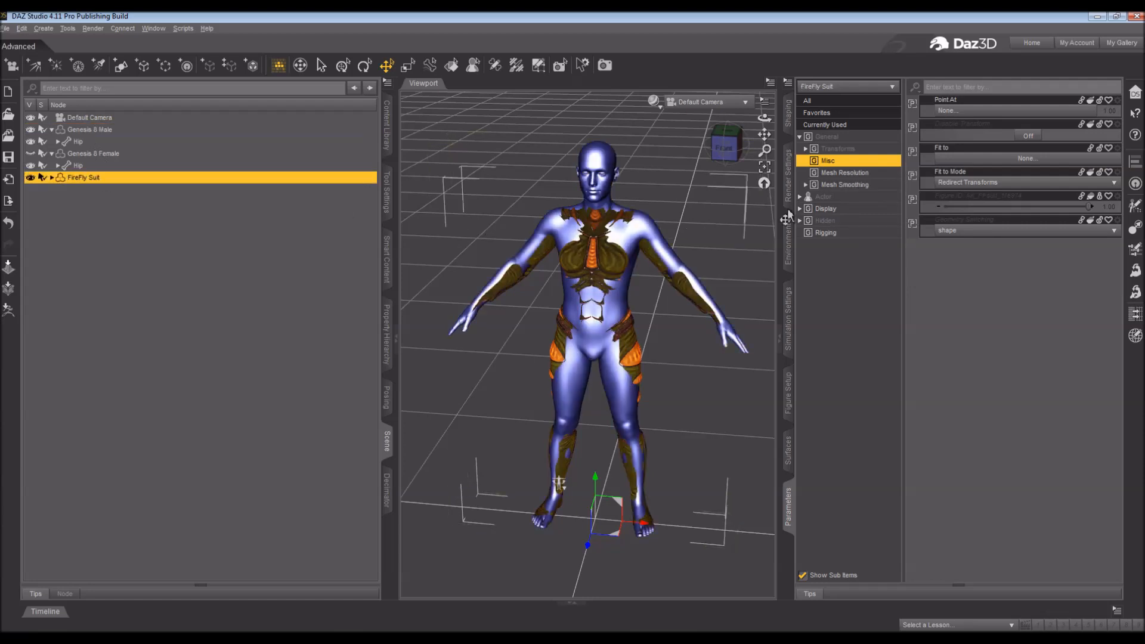
# Step: Dial the suit's XID_Genesis8Male clone to 1.00, then select Genesis 8 Male
pyautogui.click(826, 220)
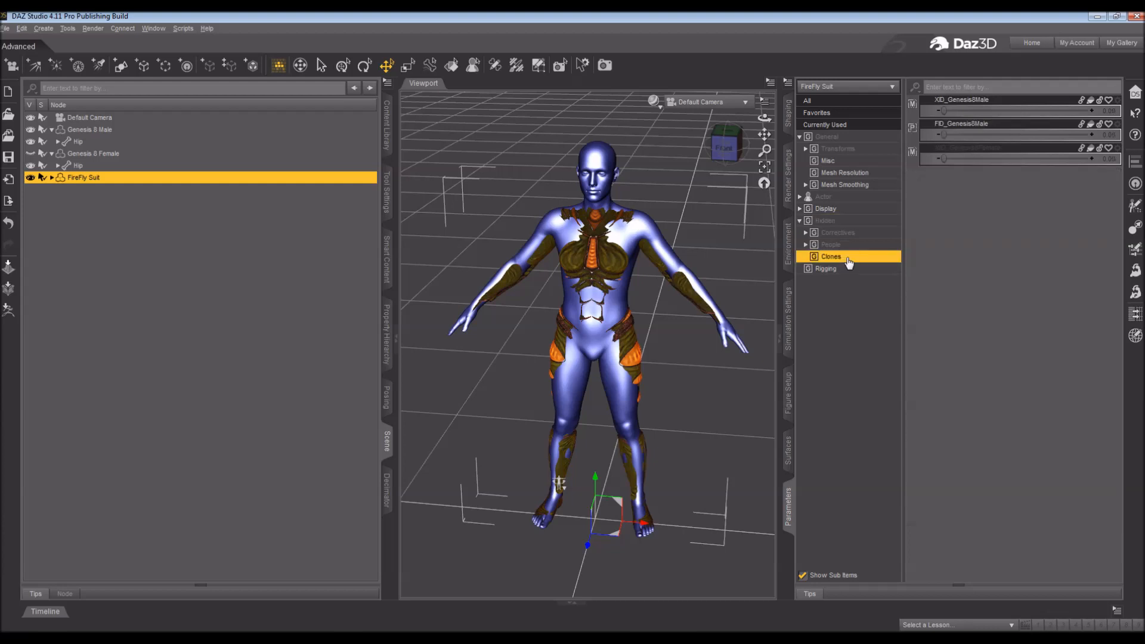
pyautogui.moveTo(974, 116)
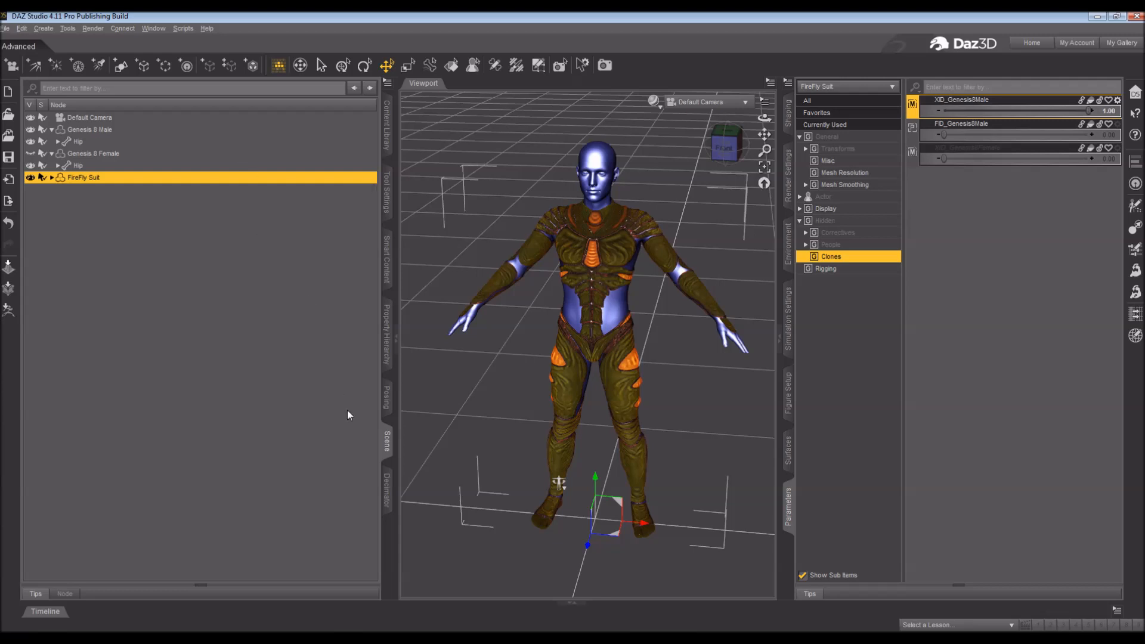
pyautogui.click(89, 129)
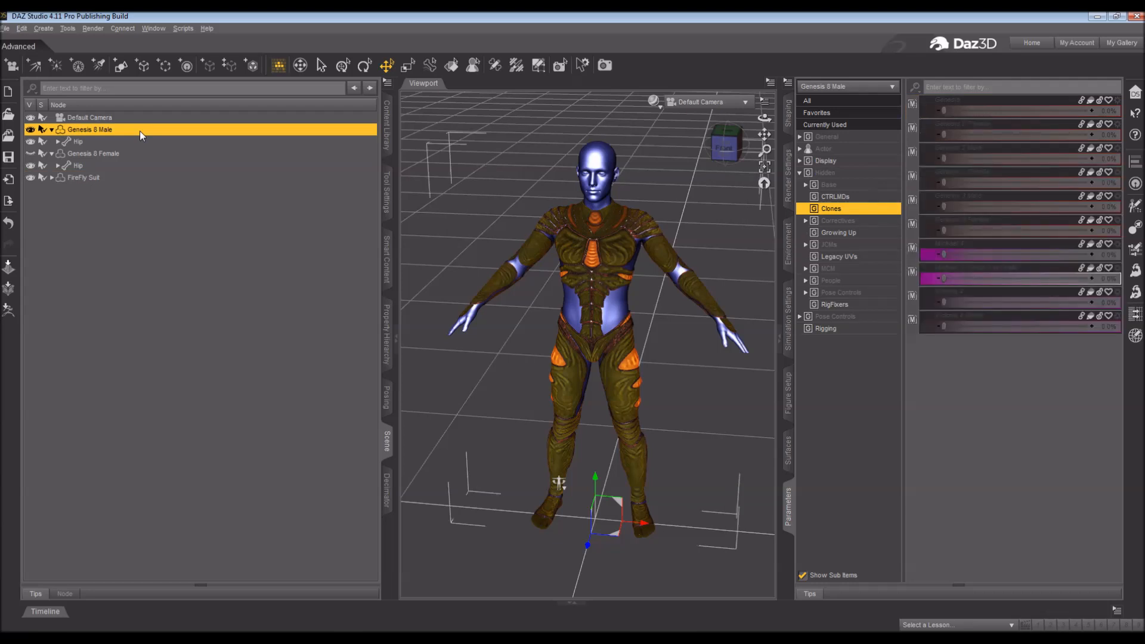
# Step: Add the FireFly Suit to the selection and run Transfer Rigging (Figure Space) from Genesis 8 Male
pyautogui.click(82, 177)
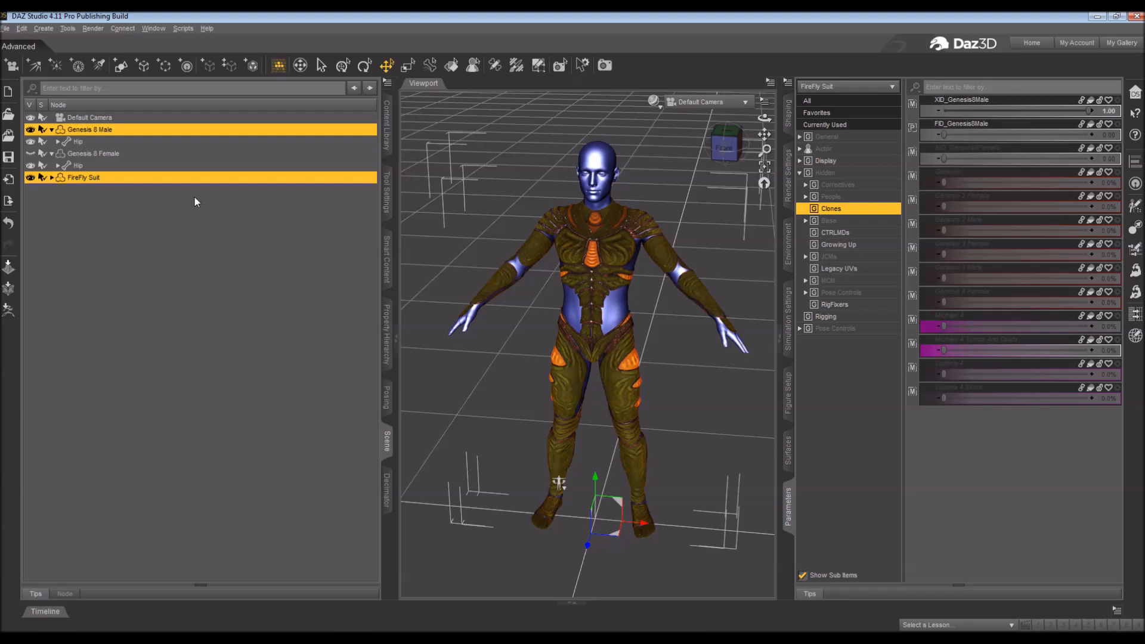
pyautogui.moveTo(197, 199)
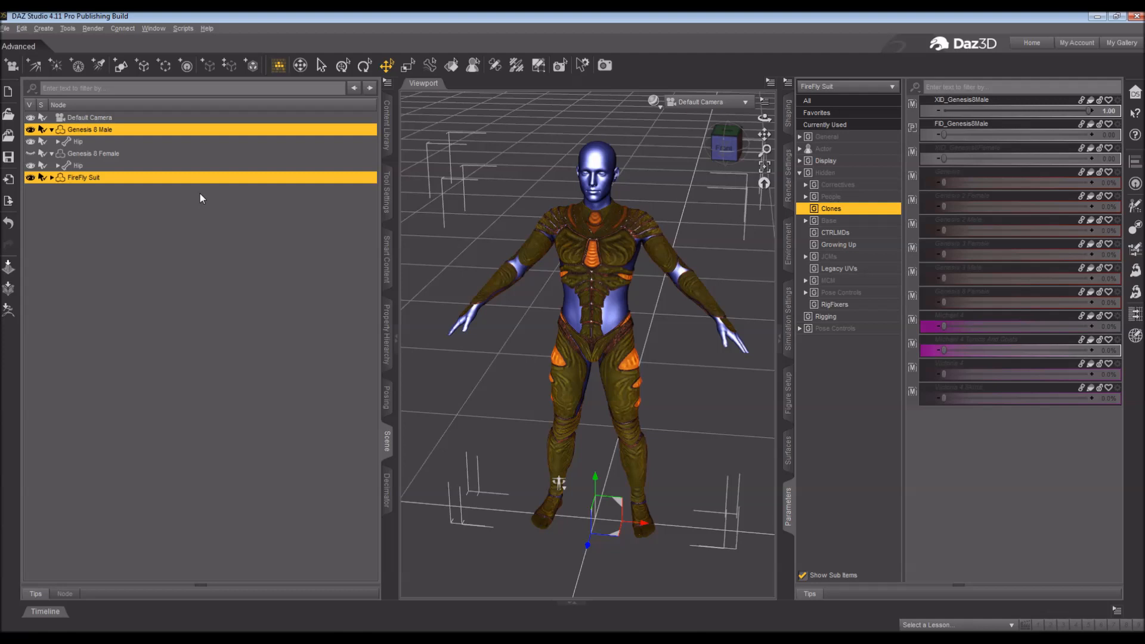
pyautogui.moveTo(390, 87)
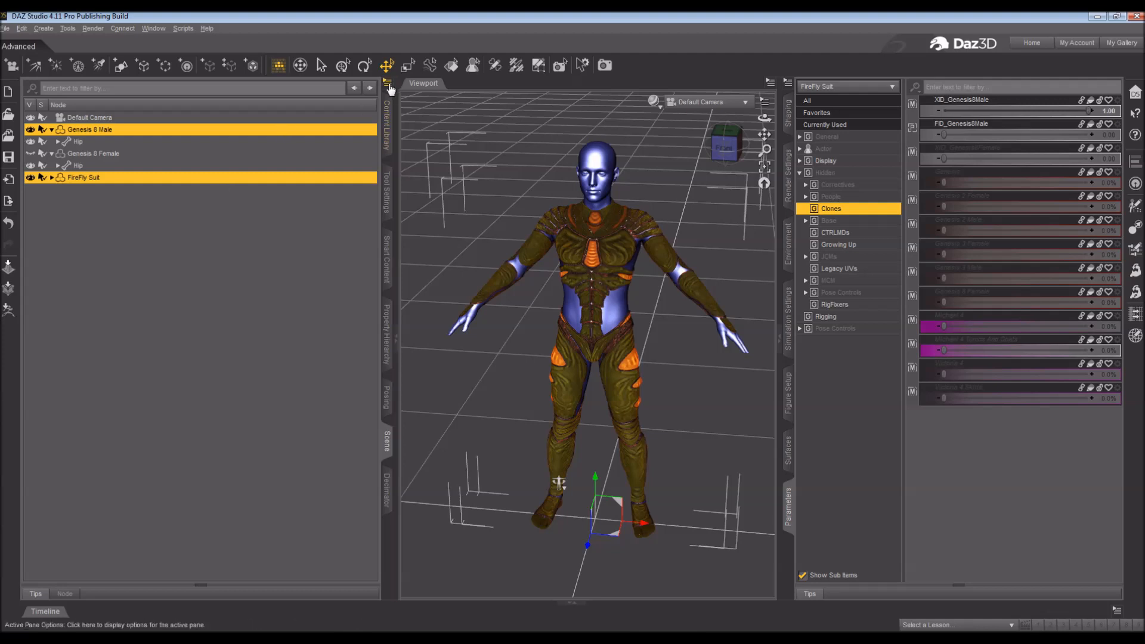
pyautogui.moveTo(386, 86)
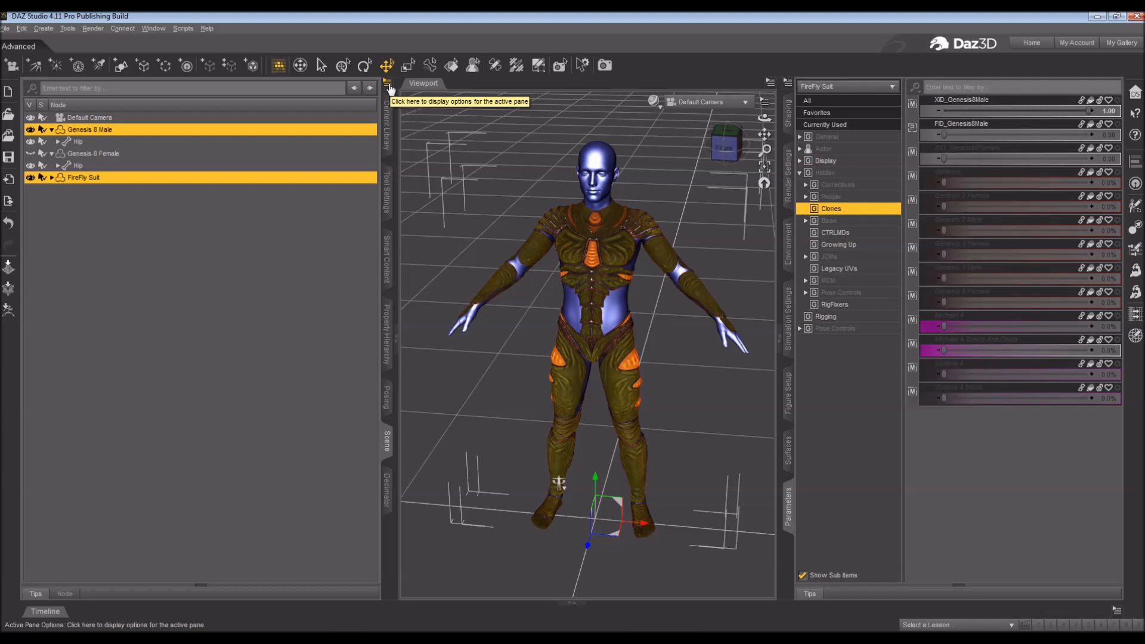
pyautogui.click(387, 84)
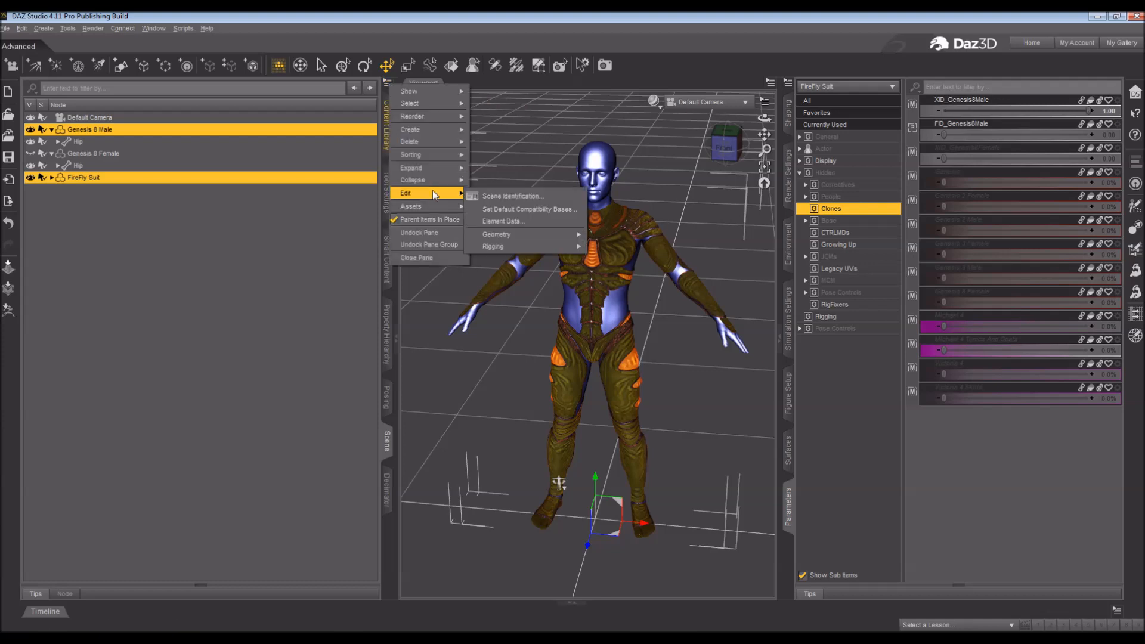
pyautogui.moveTo(493, 246)
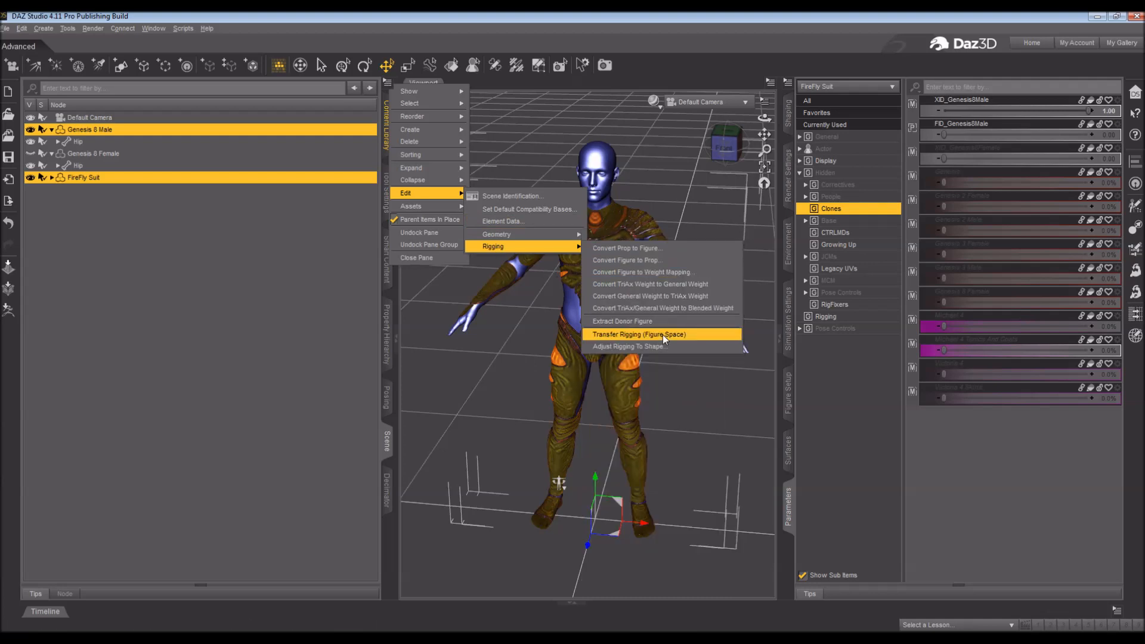
pyautogui.click(638, 334)
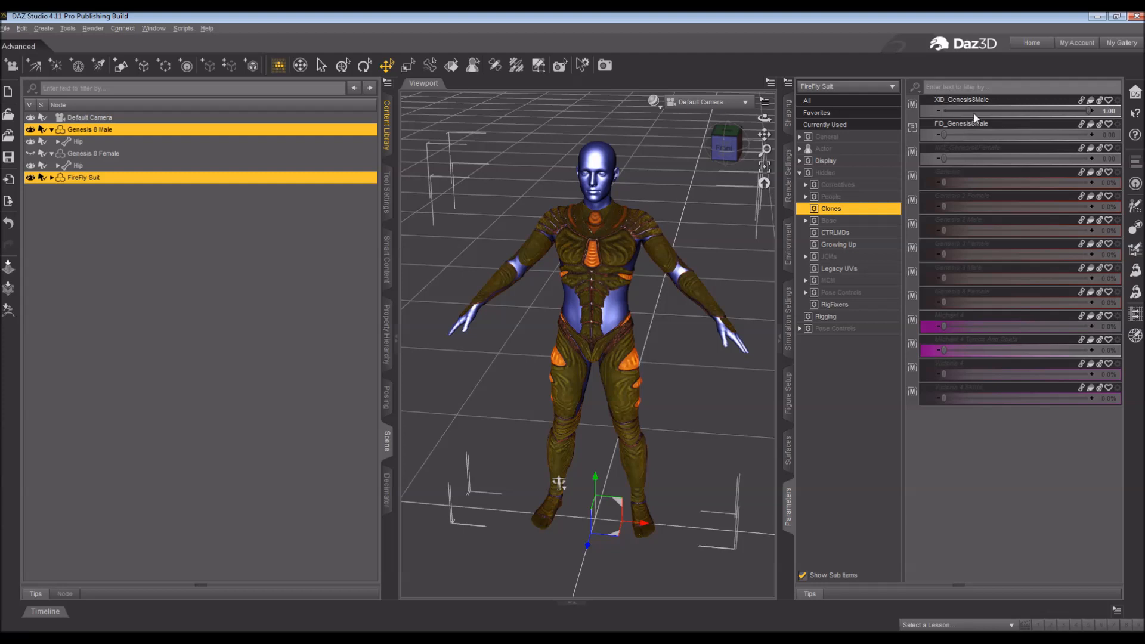
pyautogui.moveTo(981, 106)
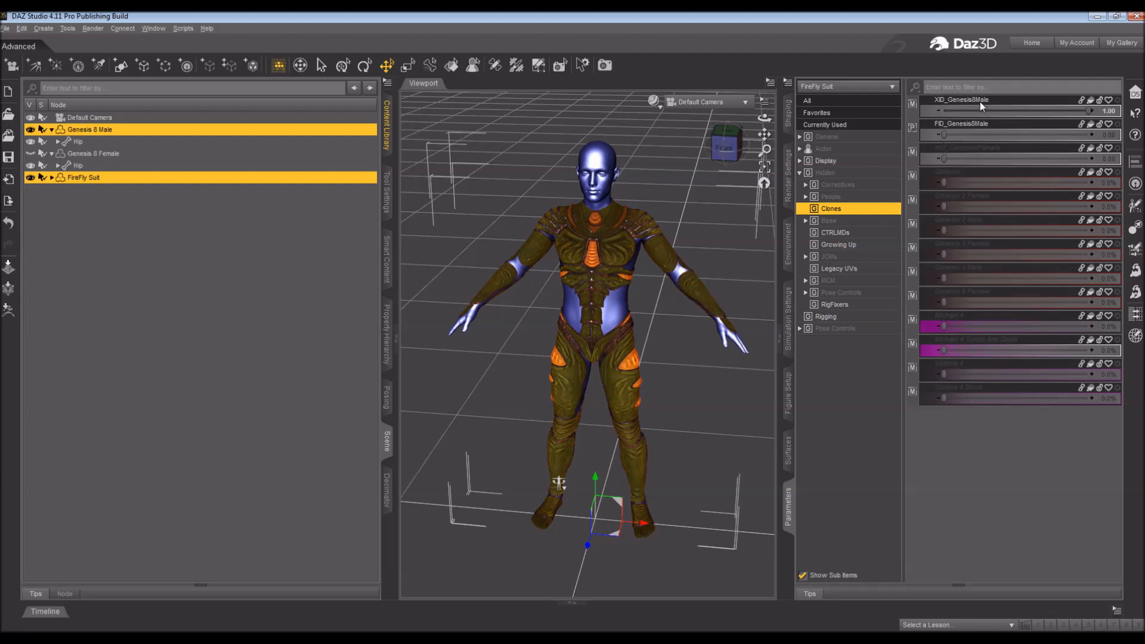
# Step: ERC Freeze the suit's fitted rigging into the XID_Genesis8Male clone morph
pyautogui.rightClick(962, 100)
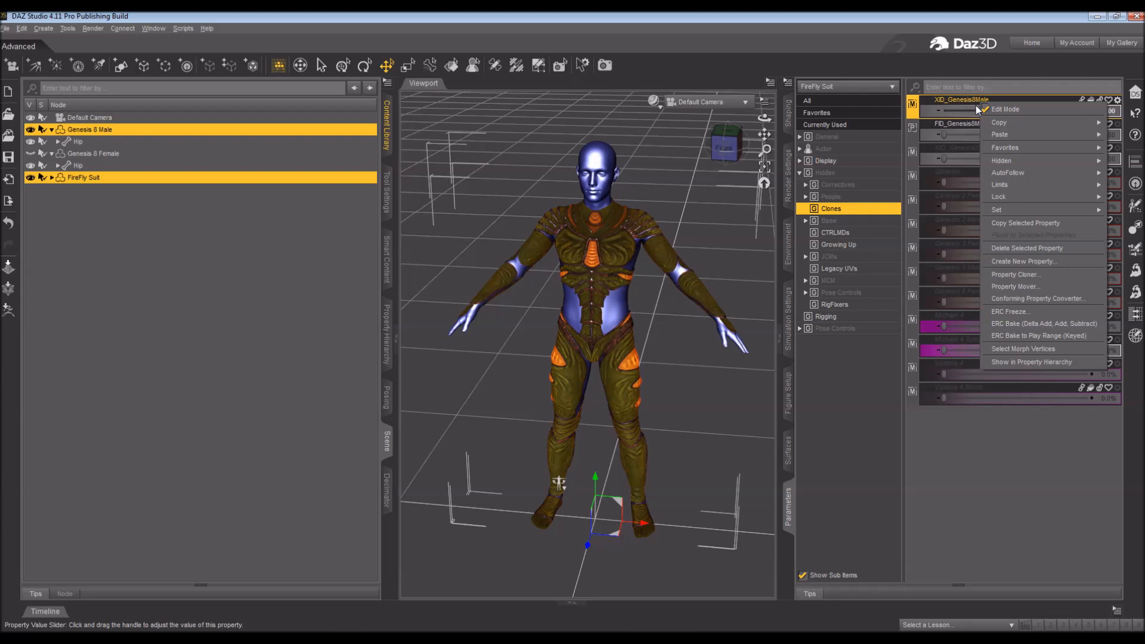
pyautogui.moveTo(1007, 108)
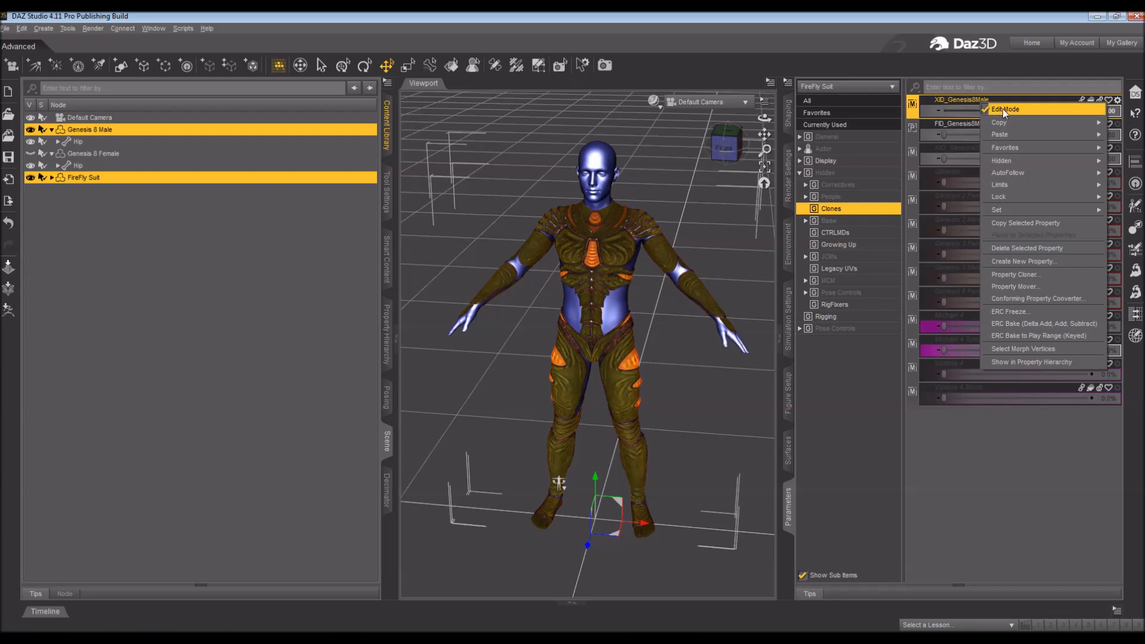
pyautogui.moveTo(1003, 112)
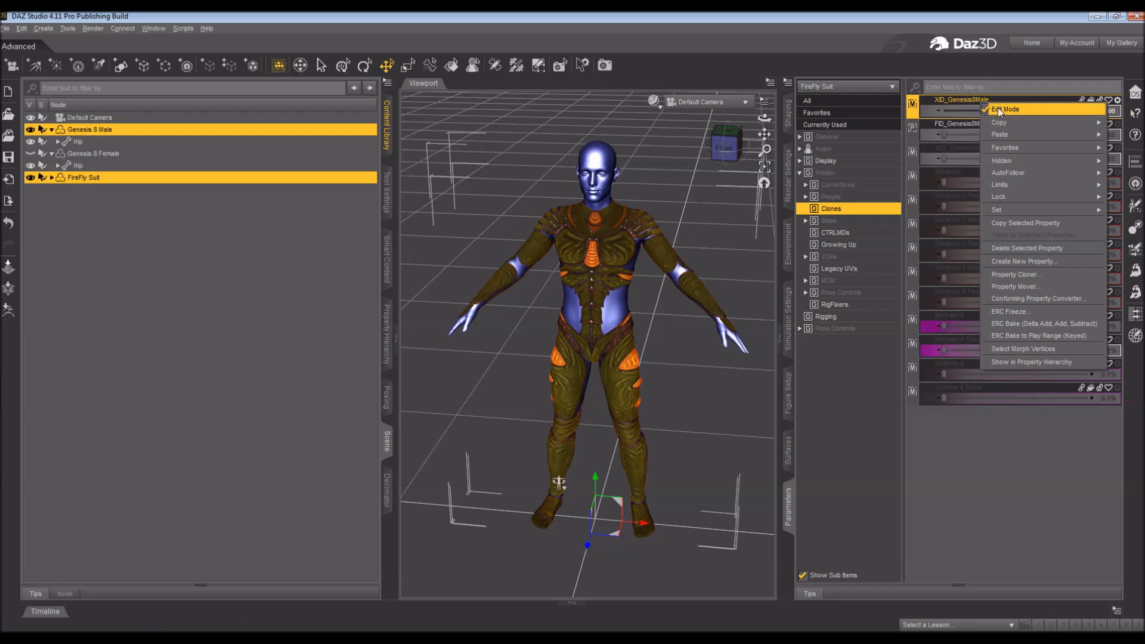
pyautogui.moveTo(1032, 285)
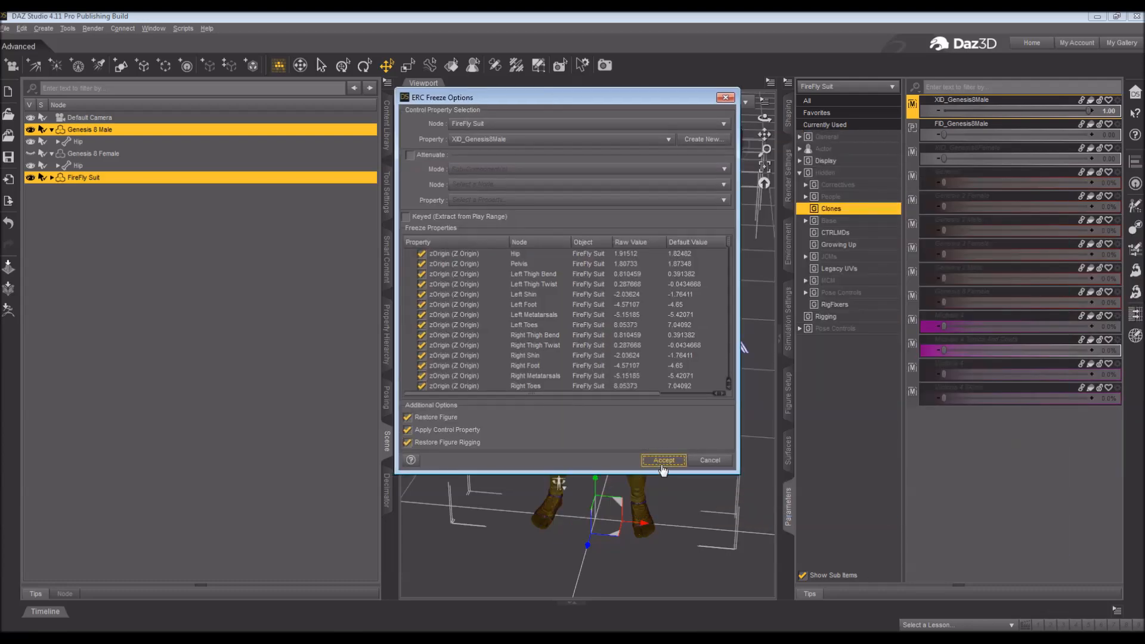
pyautogui.click(662, 460)
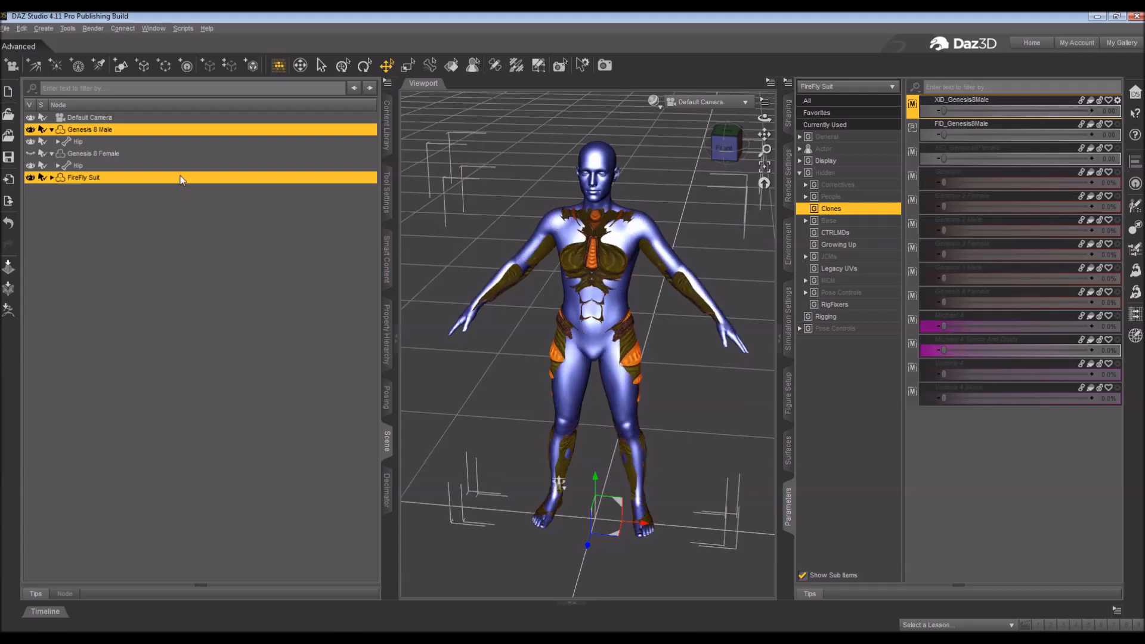
# Step: Select the FireFly Suit and bring up the File menu's support asset save choices
pyautogui.doubleClick(83, 177)
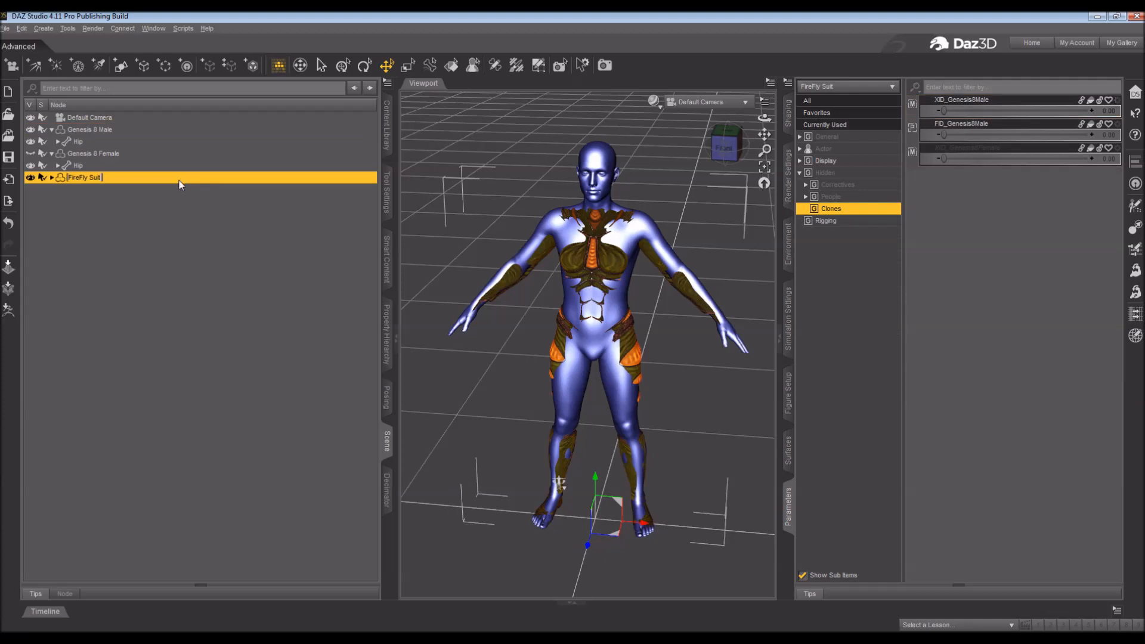
pyautogui.click(6, 27)
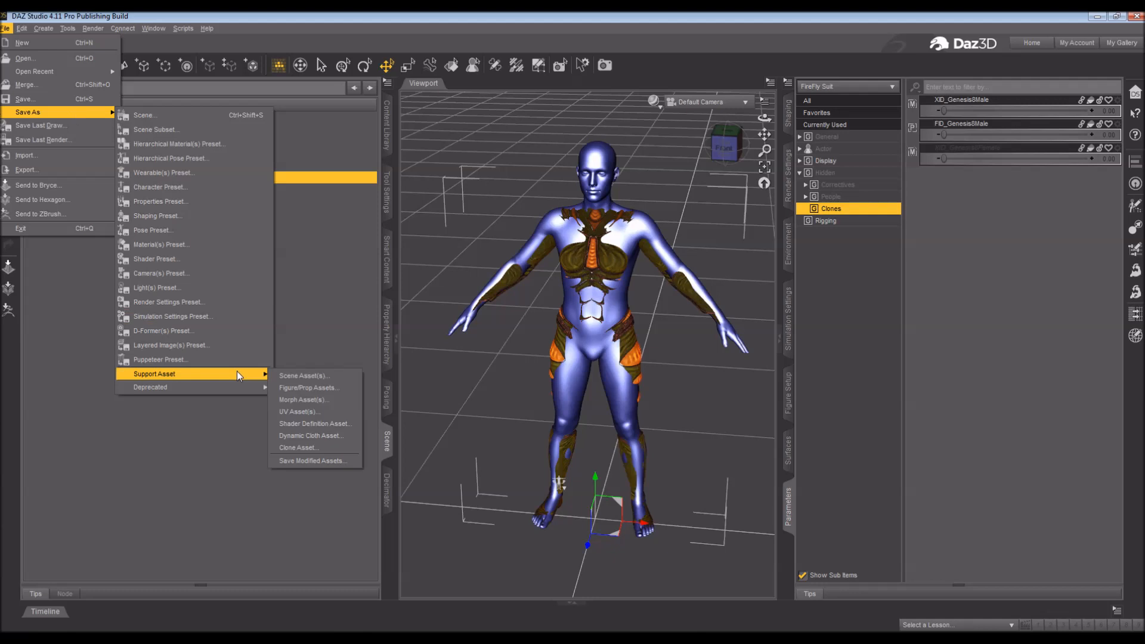
# Step: Start a Morph Asset save targeting the WIP content library
pyautogui.click(304, 399)
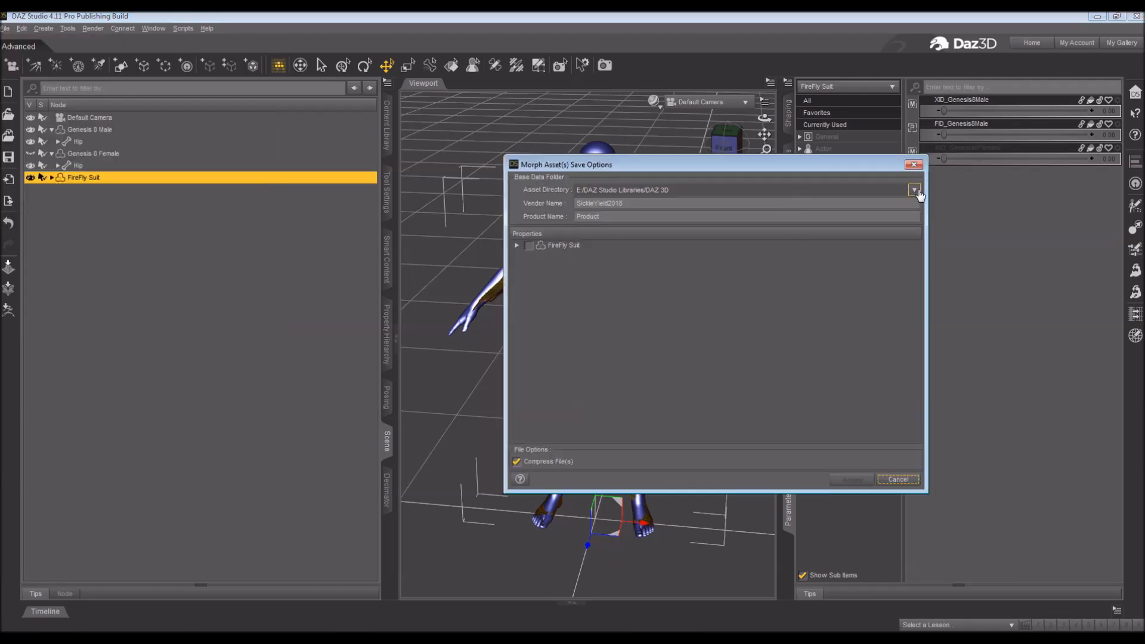
pyautogui.click(915, 189)
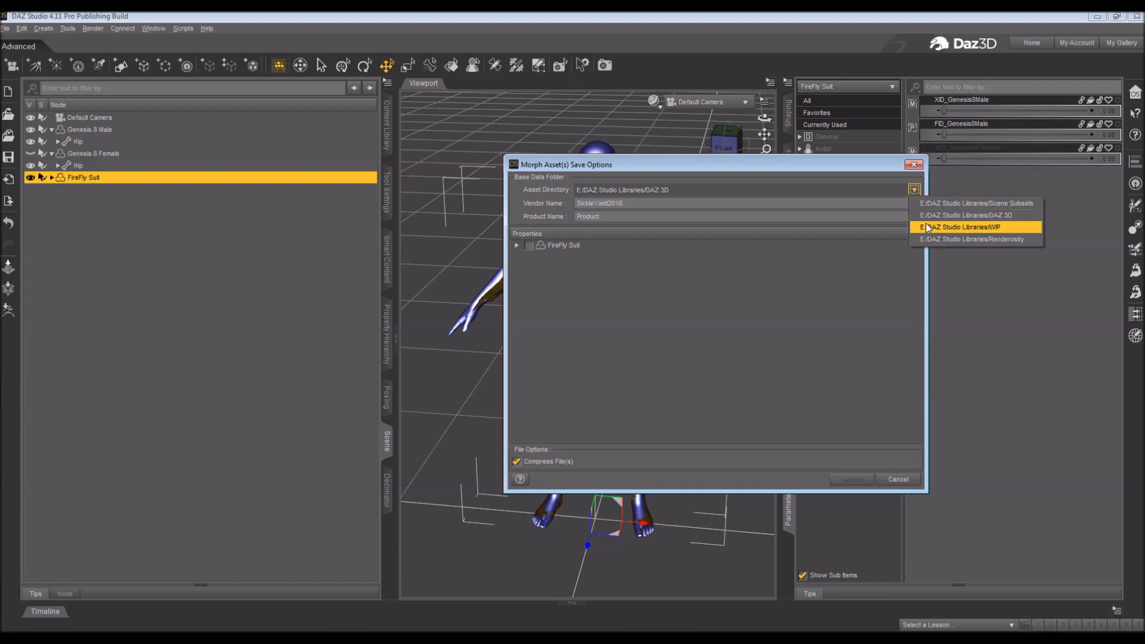
pyautogui.click(964, 227)
pyautogui.write('Base')
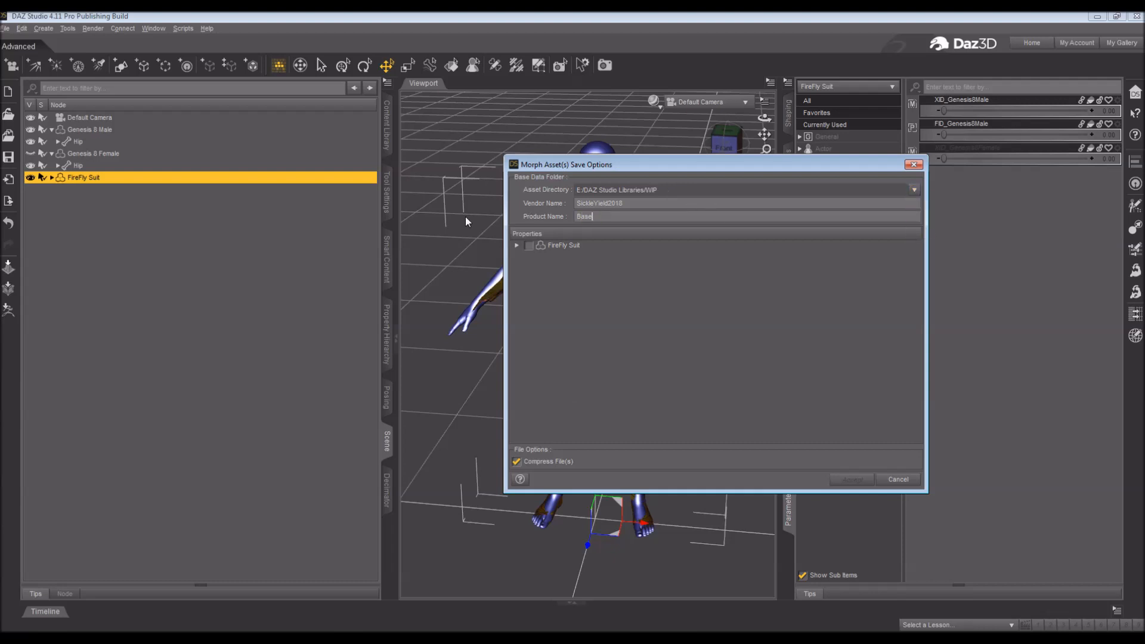
# Step: Under Hidden > Clones, check XID_Genesis8Male, FID_Genesis8Male and XID_Genesis8Female and save them as morph assets
pyautogui.click(516, 245)
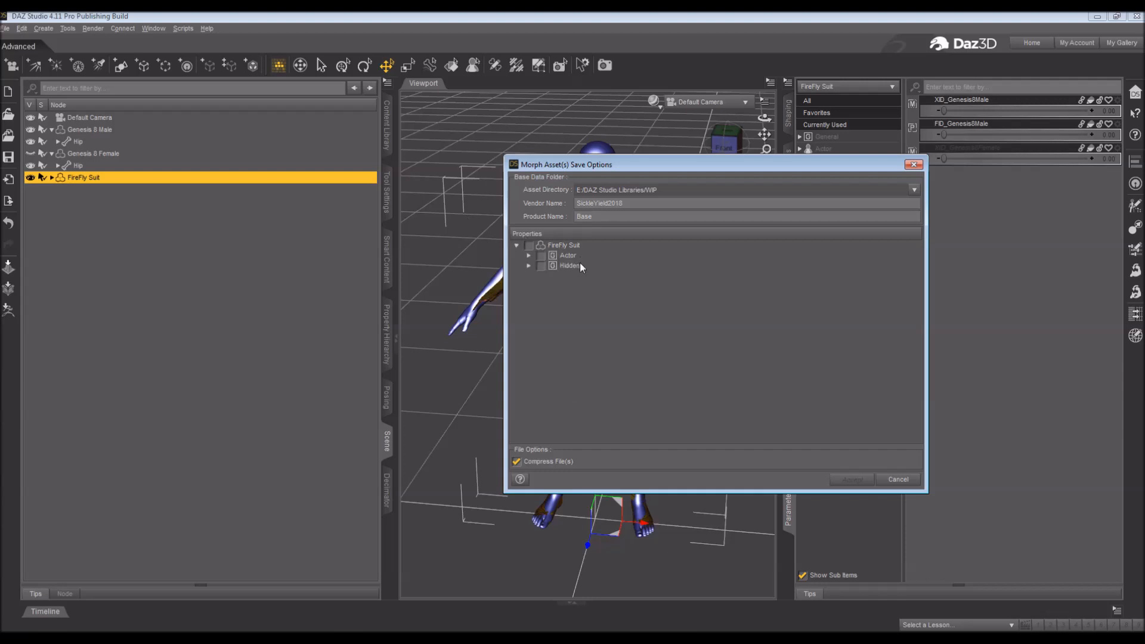
pyautogui.click(528, 265)
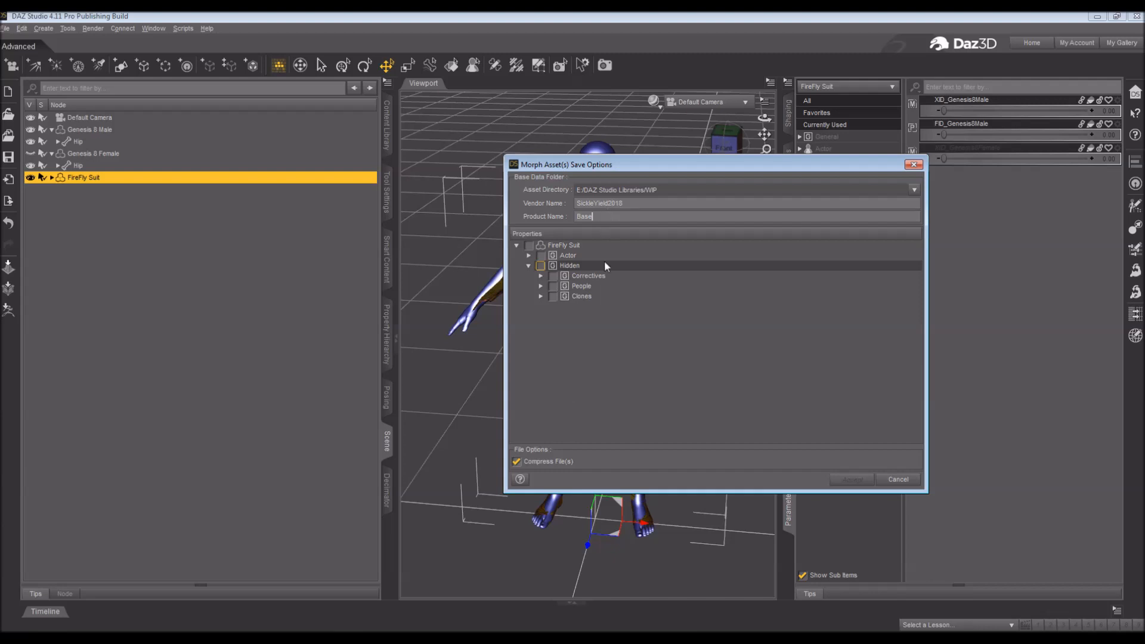
pyautogui.moveTo(592, 303)
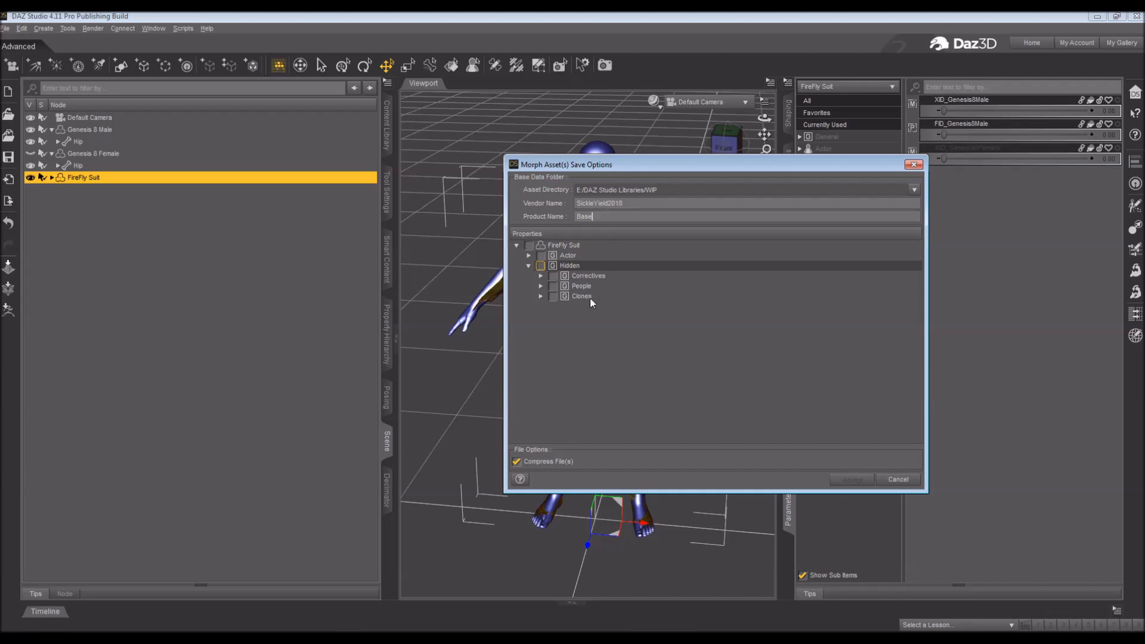
pyautogui.click(542, 296)
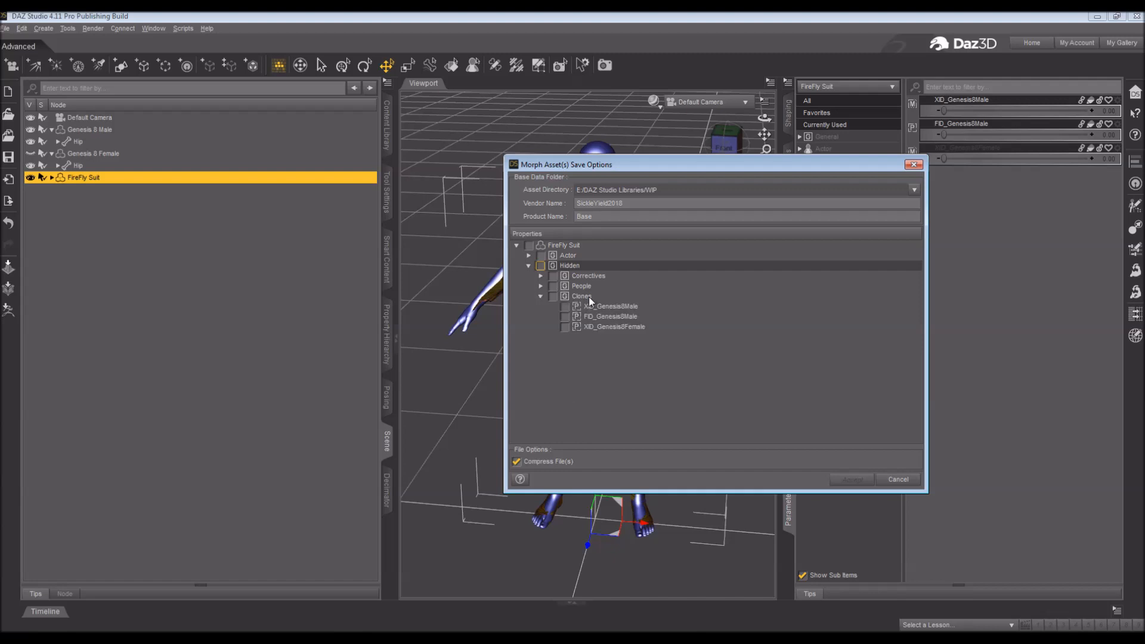
pyautogui.click(554, 297)
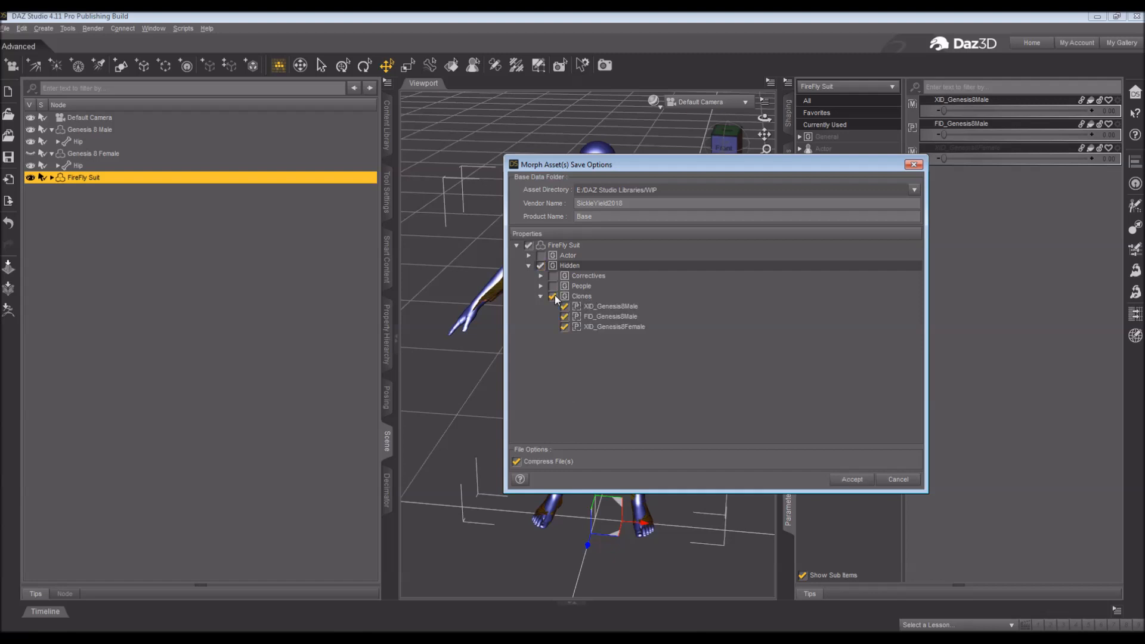
pyautogui.click(552, 296)
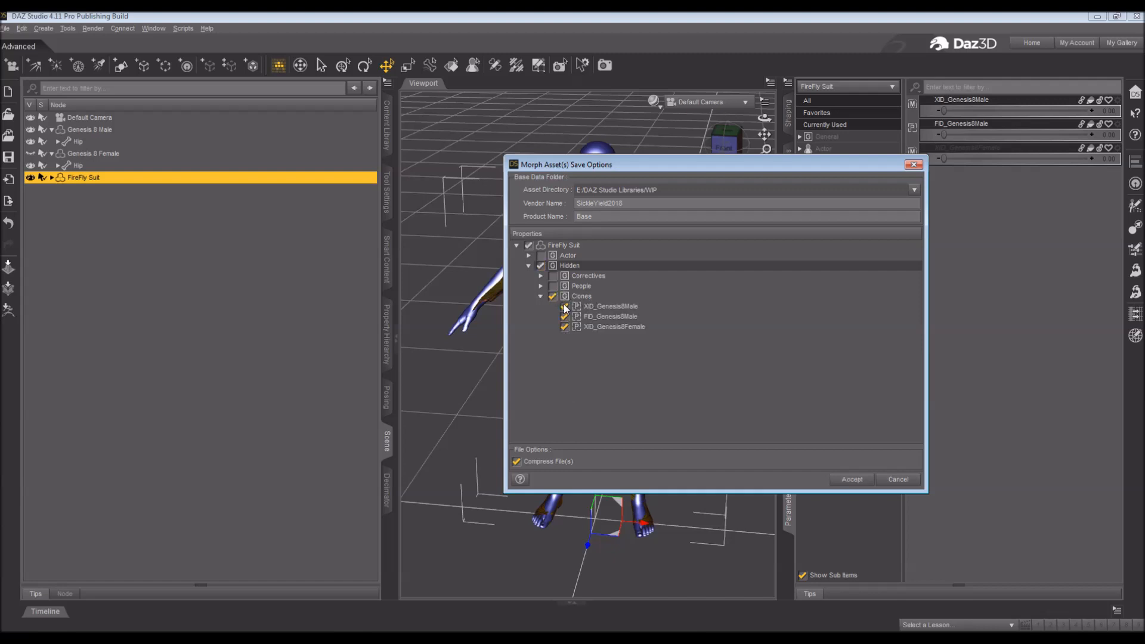
pyautogui.click(564, 307)
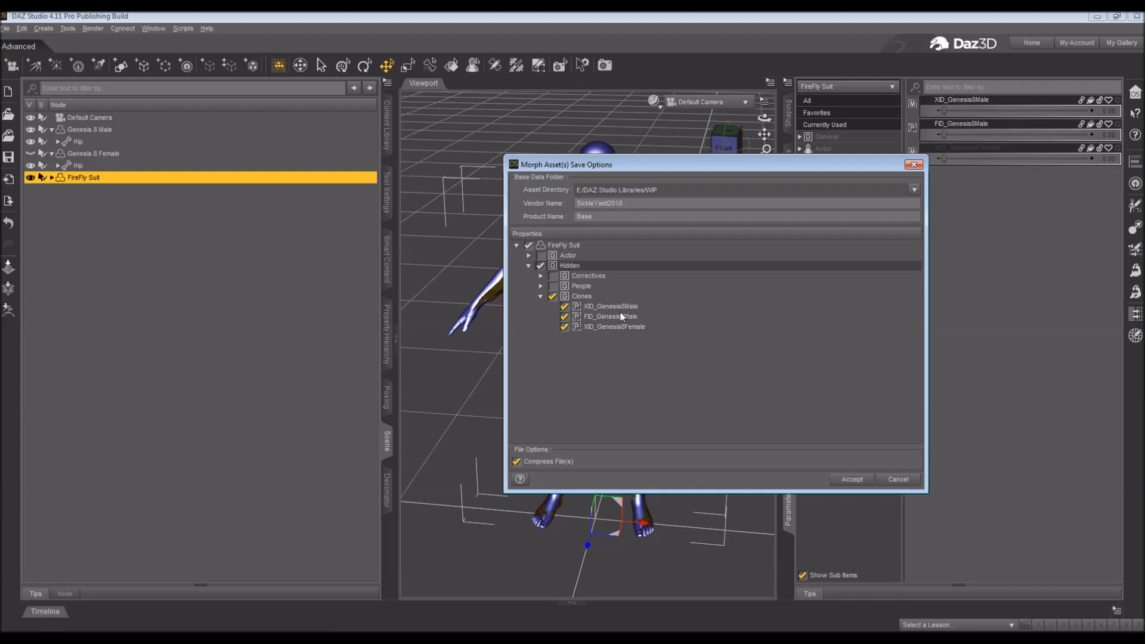
pyautogui.moveTo(615, 334)
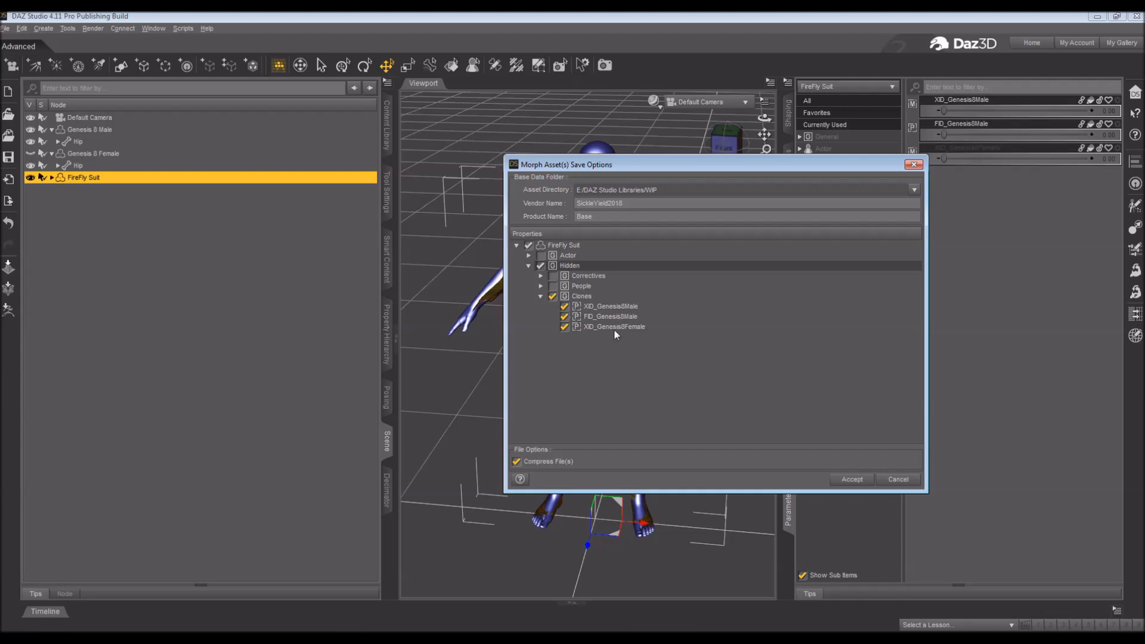
pyautogui.moveTo(622, 310)
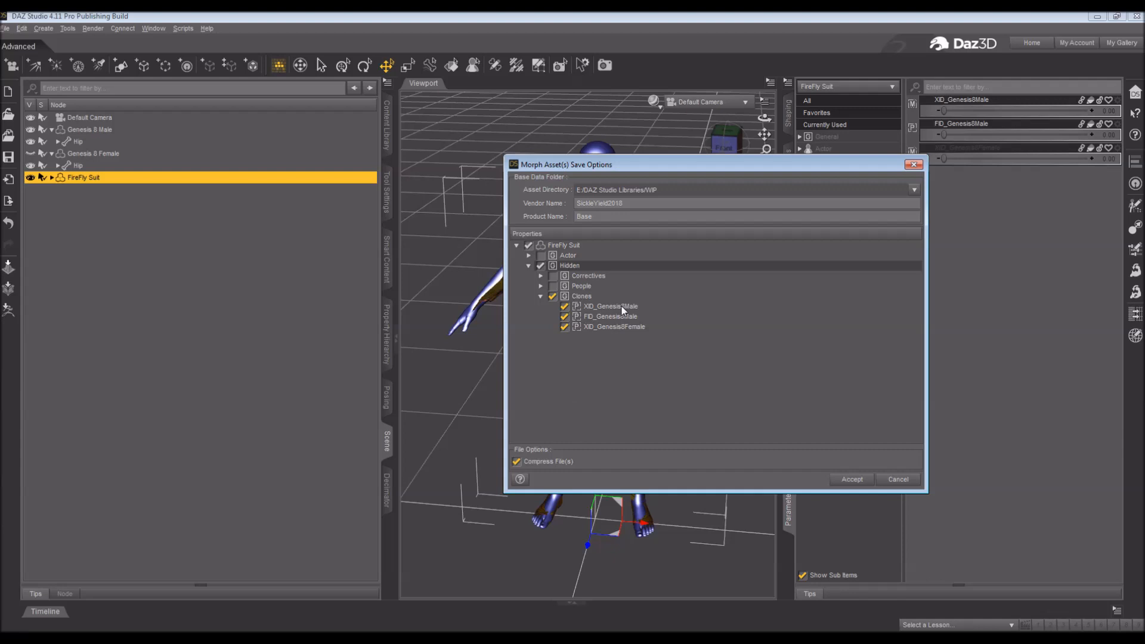
pyautogui.moveTo(861, 475)
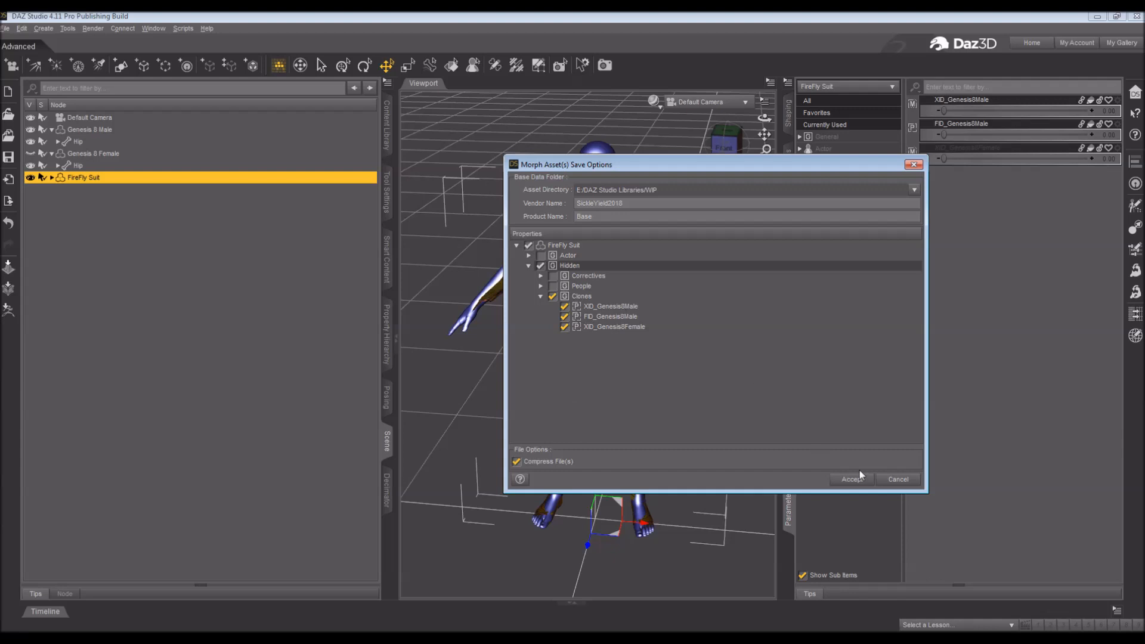
pyautogui.click(850, 479)
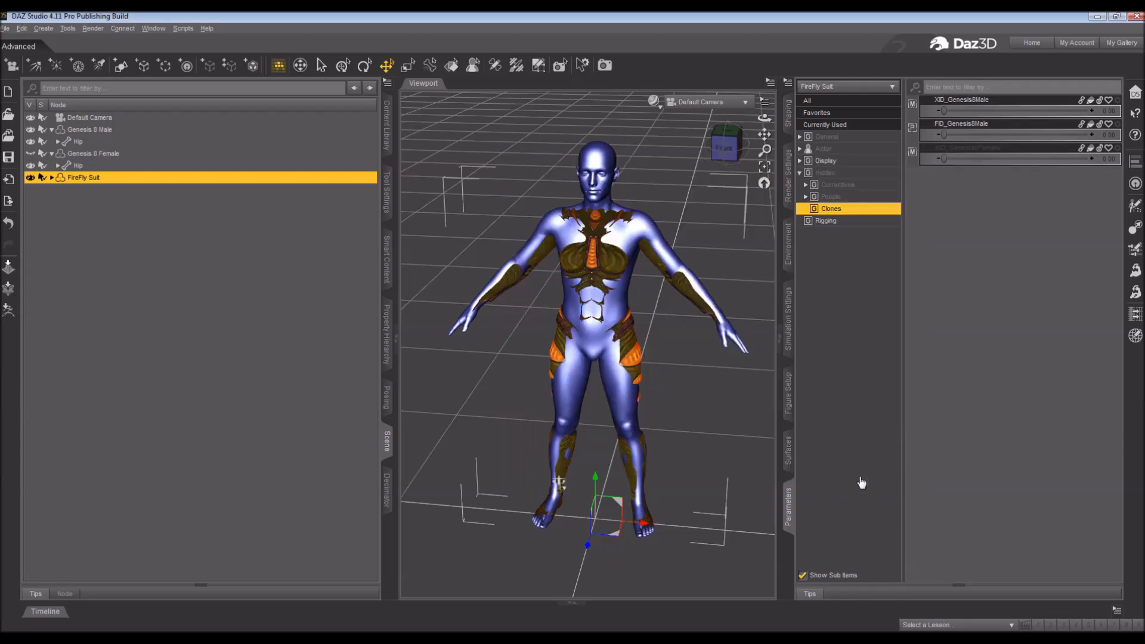
pyautogui.moveTo(140, 193)
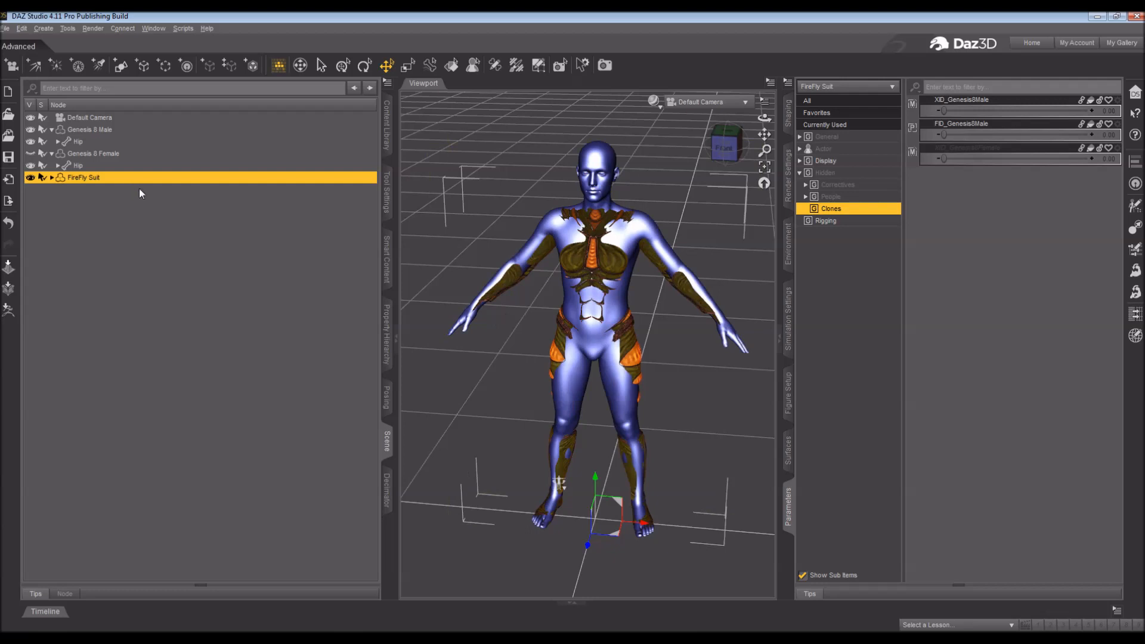
# Step: Delete the FireFly Suit from the scene, leaving only Genesis 8 Male
pyautogui.click(93, 154)
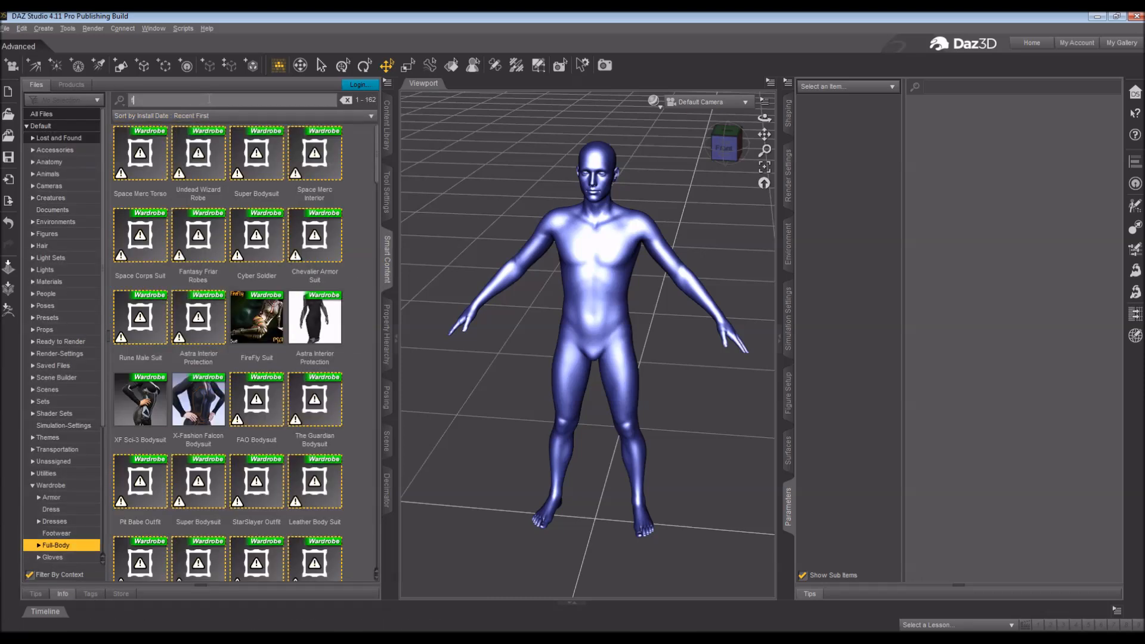
# Step: Filter Smart Content for 'firefly' and load the FireFly Suit back into the scene
pyautogui.write('firefly')
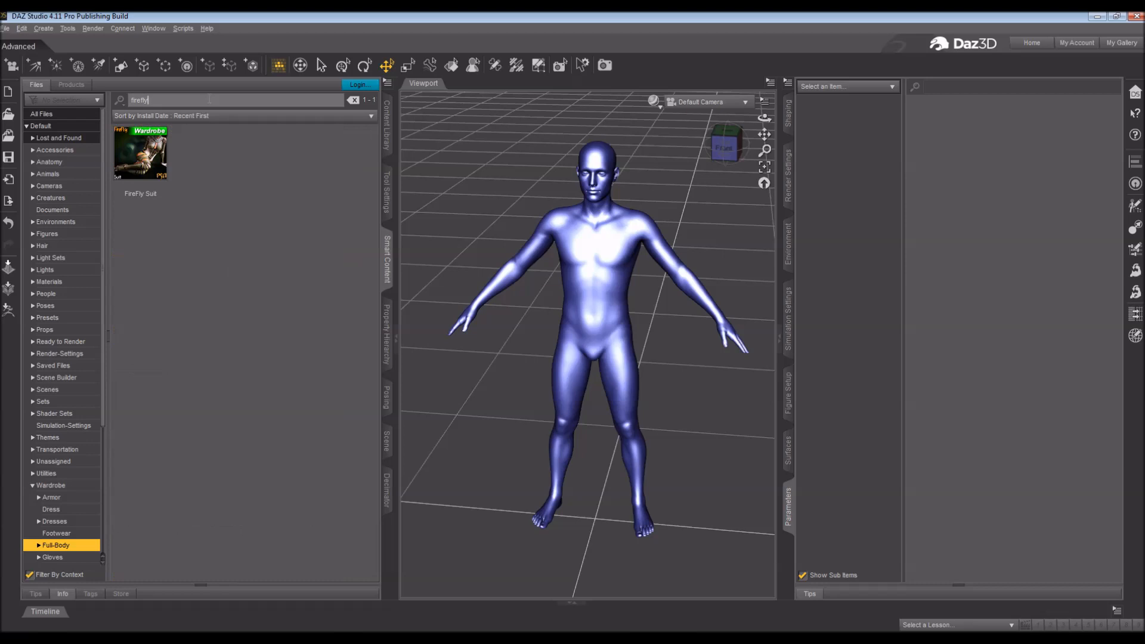
pyautogui.click(141, 154)
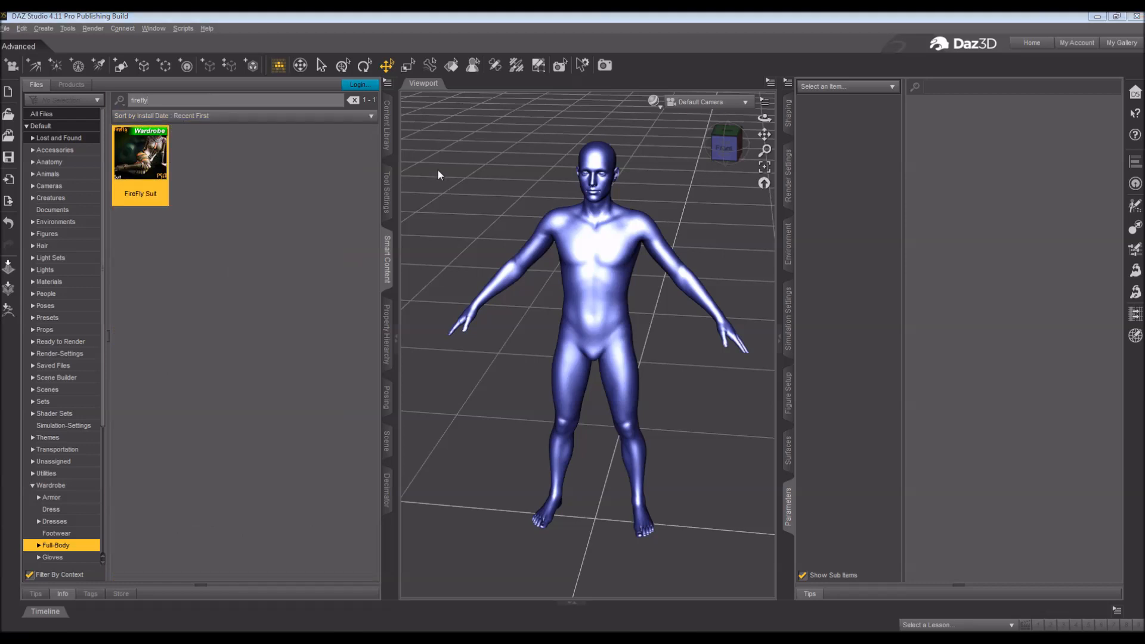
pyautogui.doubleClick(139, 152)
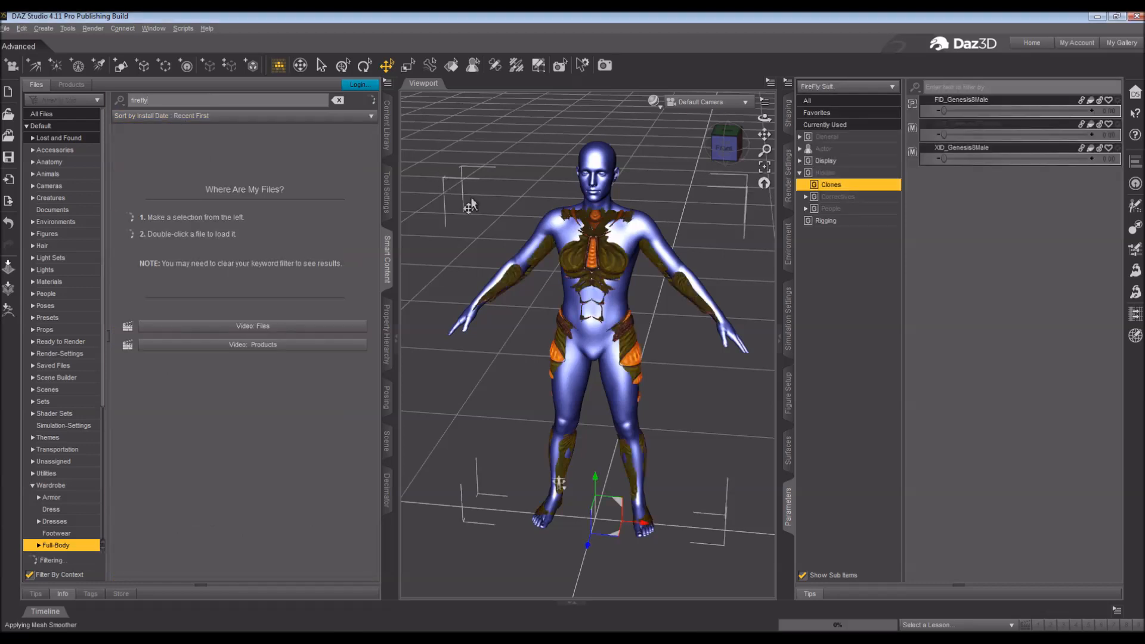
pyautogui.click(386, 437)
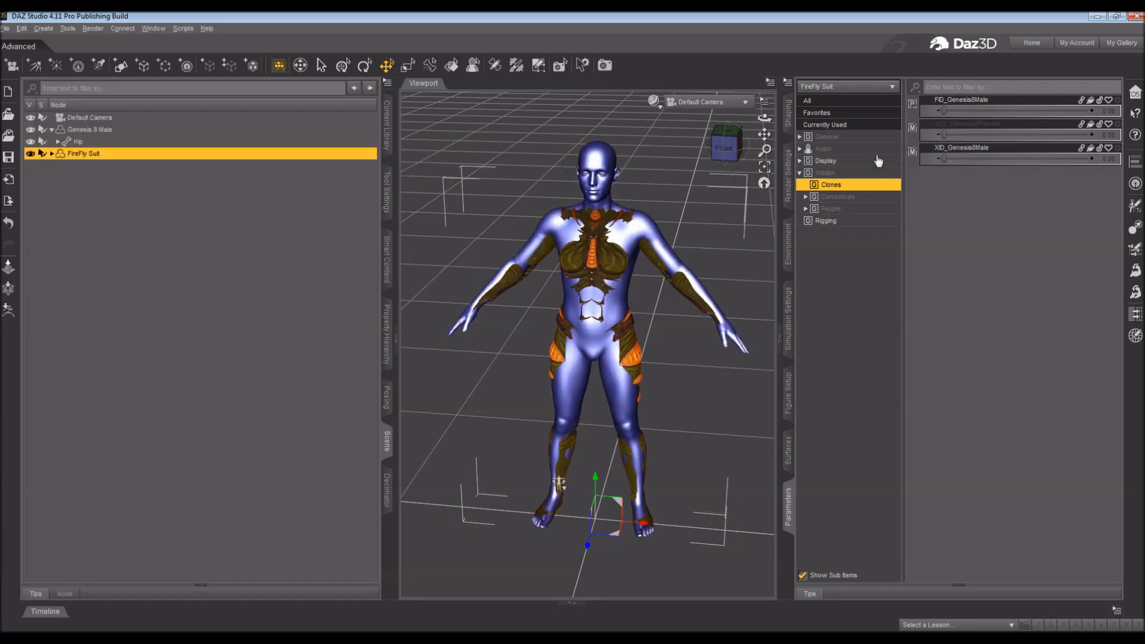
# Step: Under General > Misc, Fit To Genesis 8 Male with Parent To Target checked
pyautogui.click(826, 136)
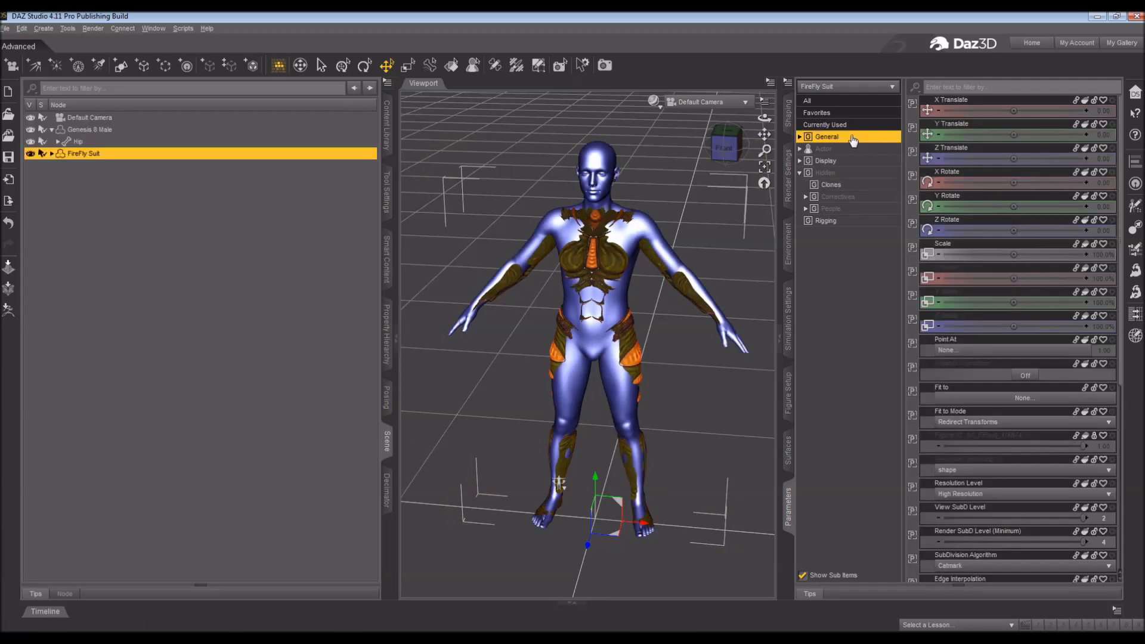
pyautogui.click(800, 136)
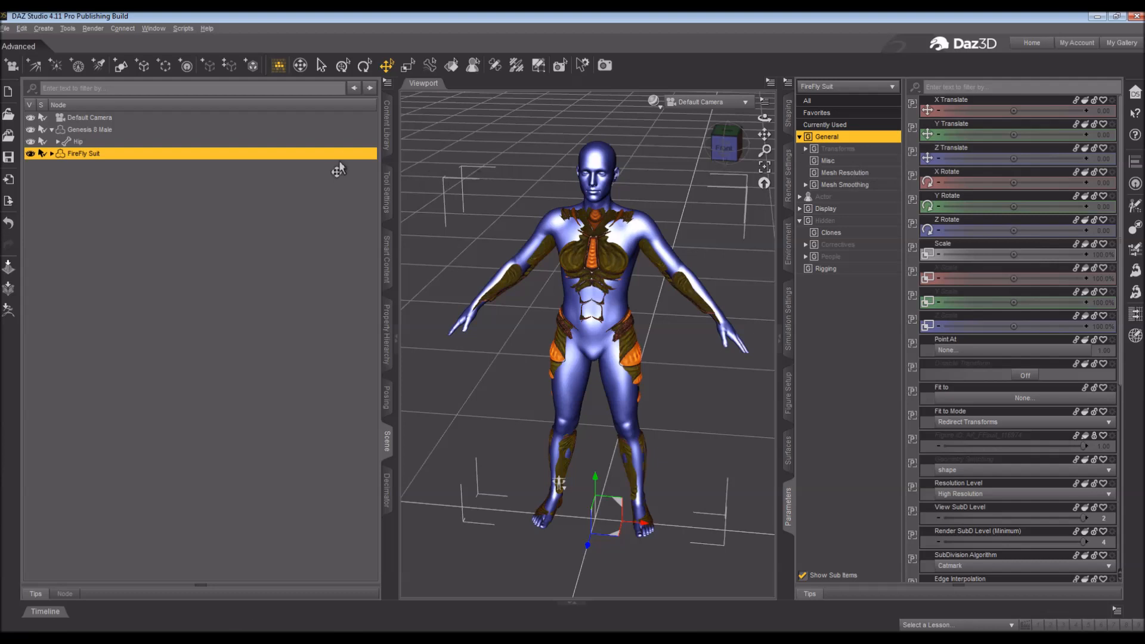
pyautogui.click(828, 160)
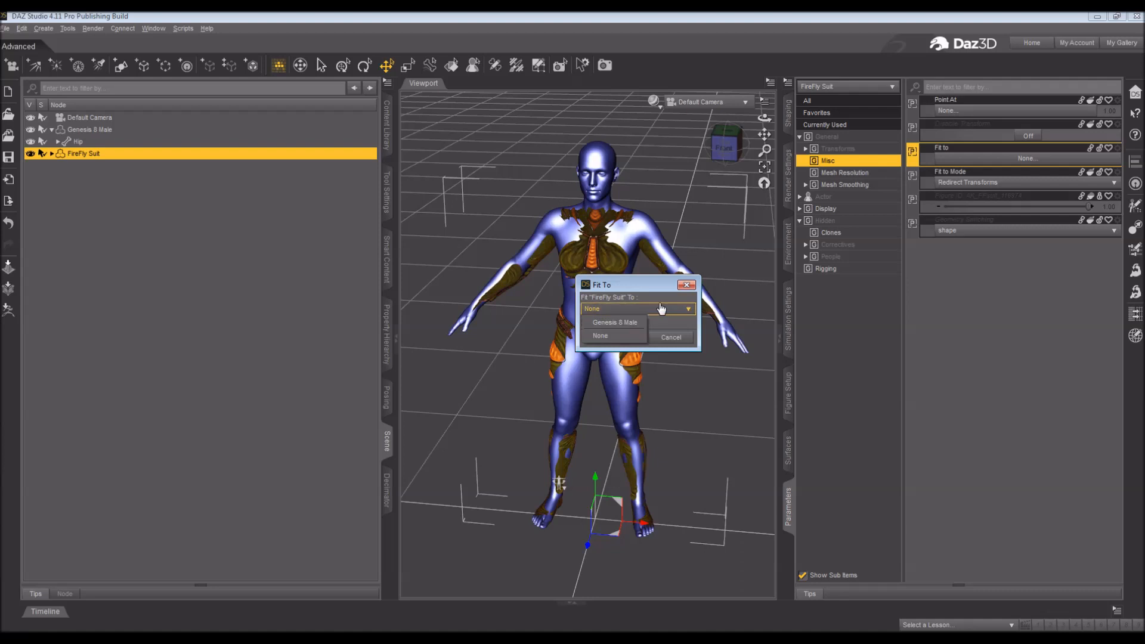
pyautogui.click(614, 322)
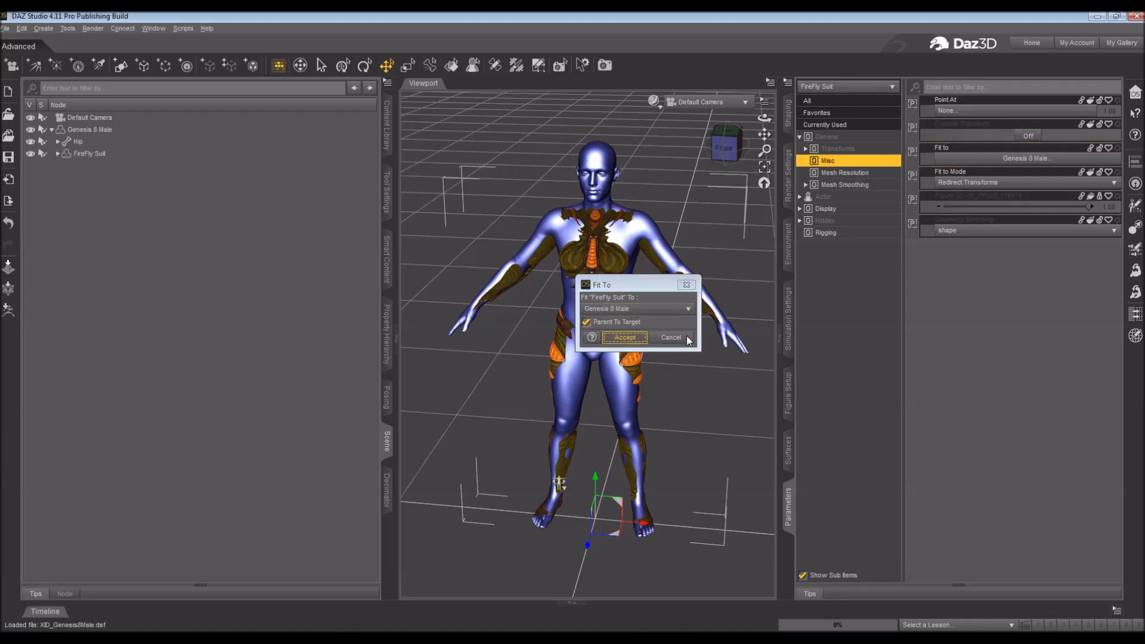
pyautogui.click(624, 338)
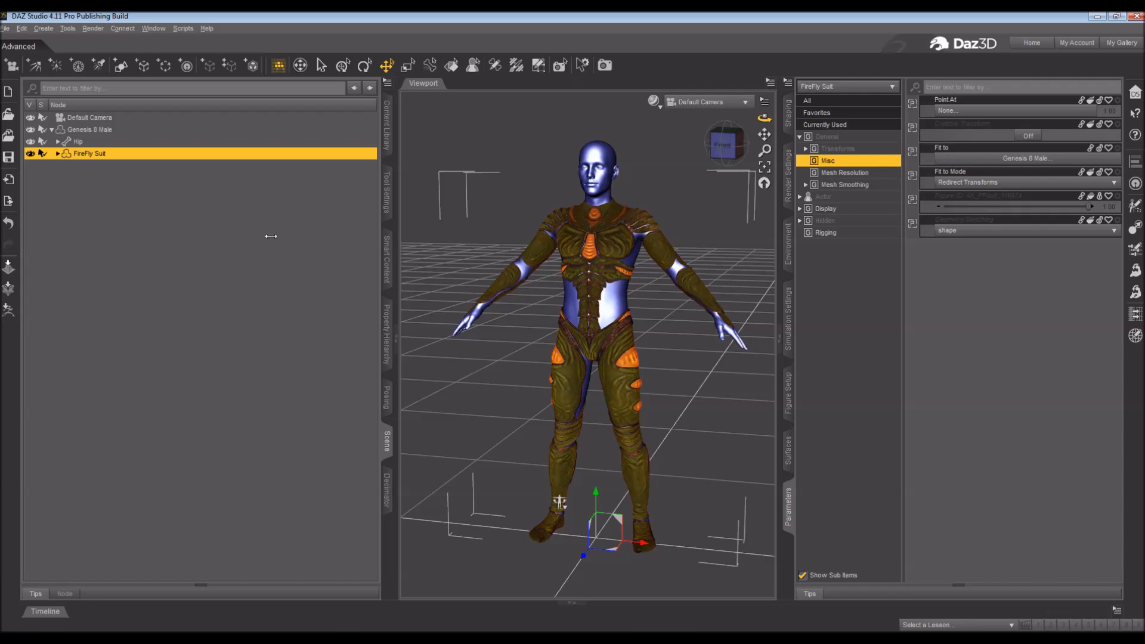
pyautogui.moveTo(404, 218)
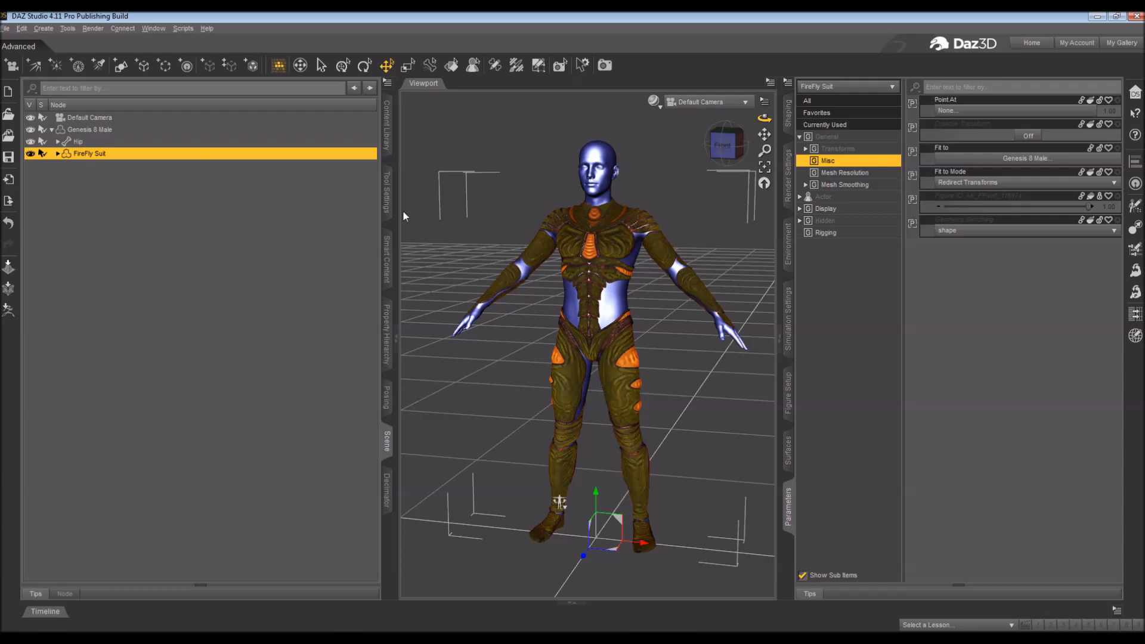
pyautogui.moveTo(861, 225)
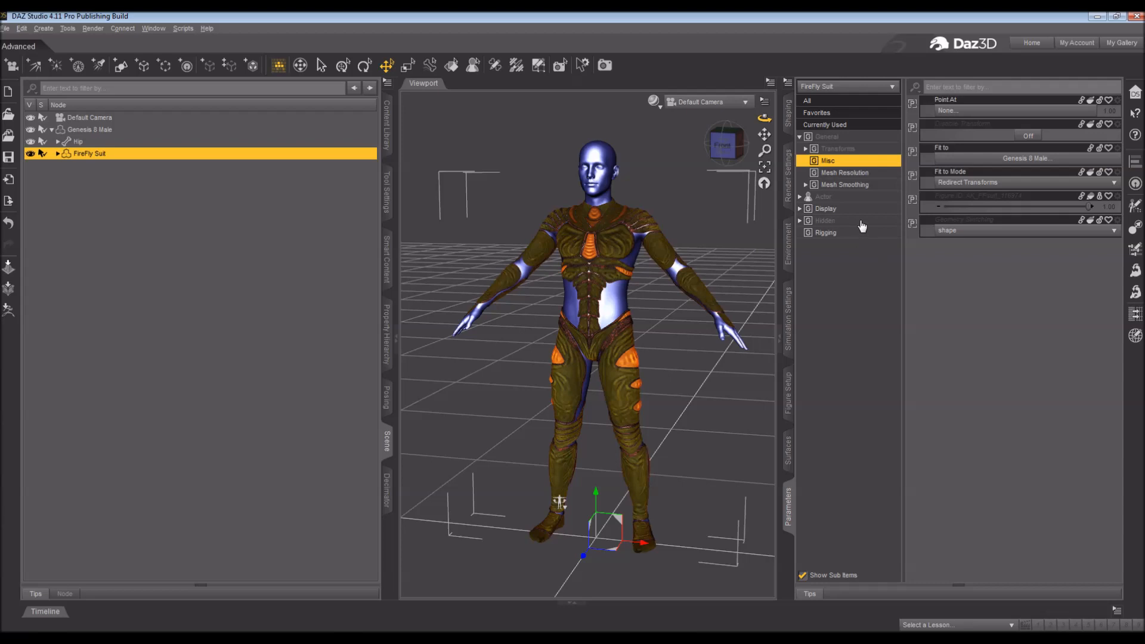
pyautogui.moveTo(930, 364)
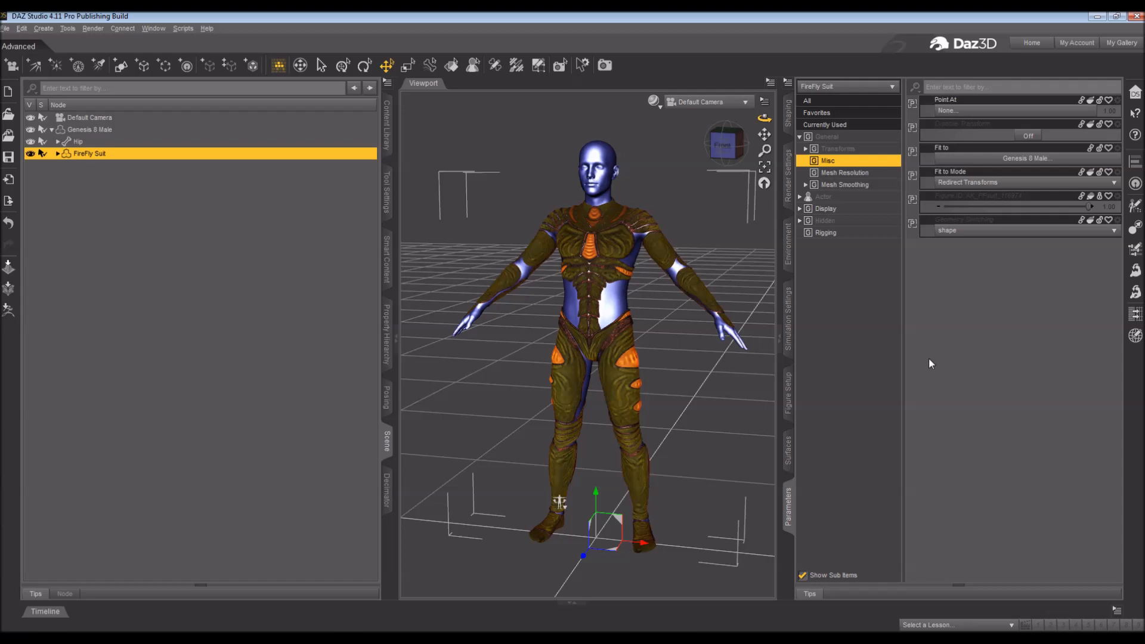
pyautogui.moveTo(720, 312)
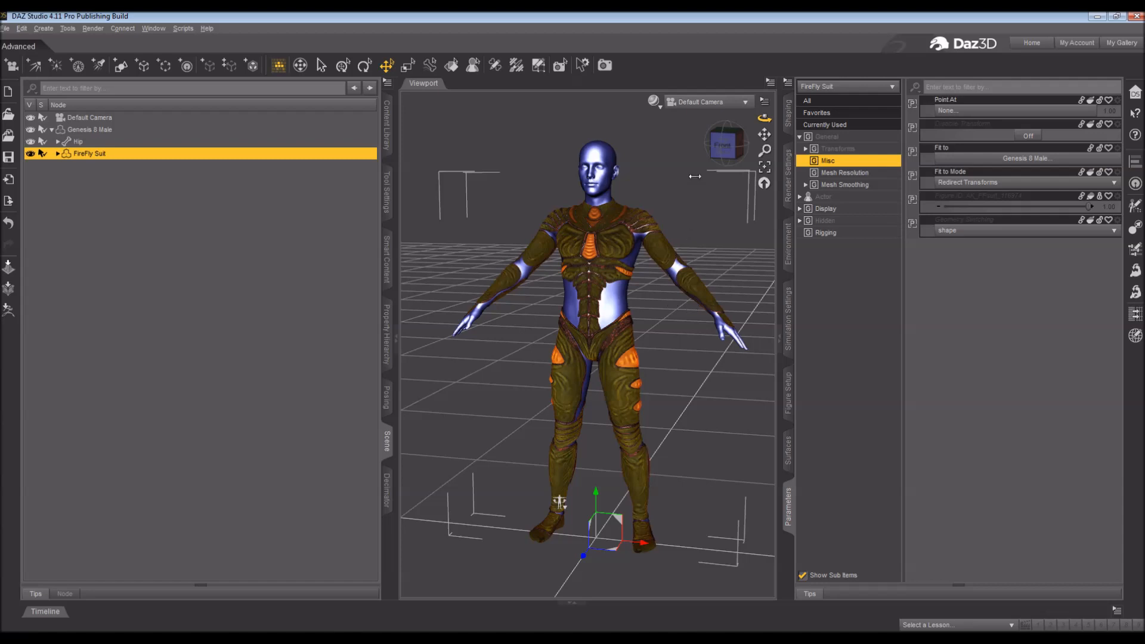
pyautogui.moveTo(682, 117)
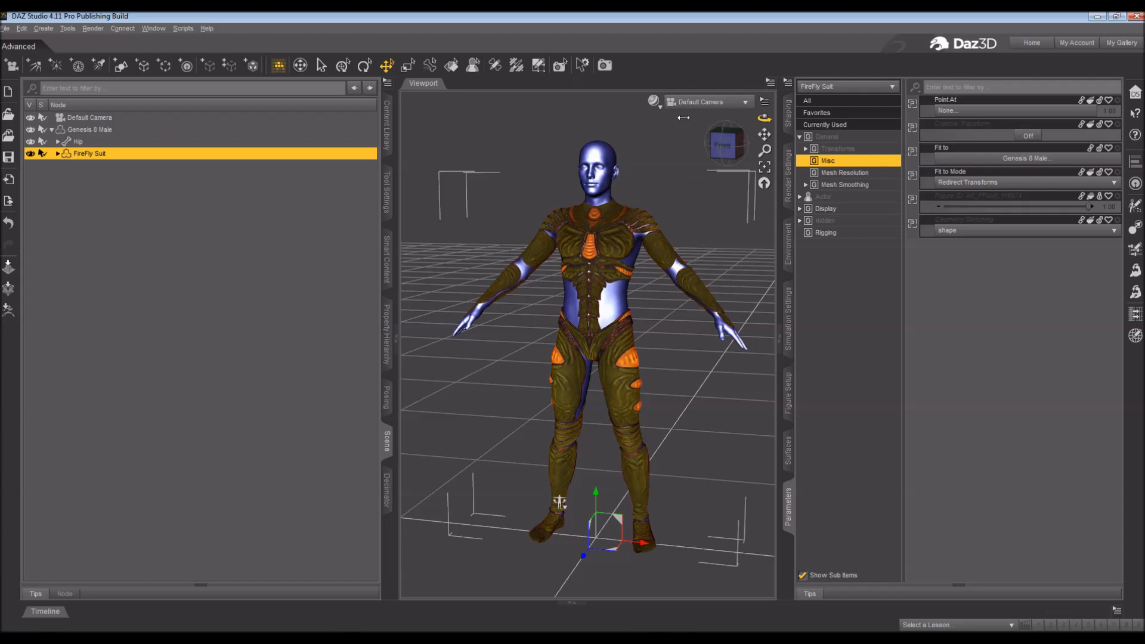